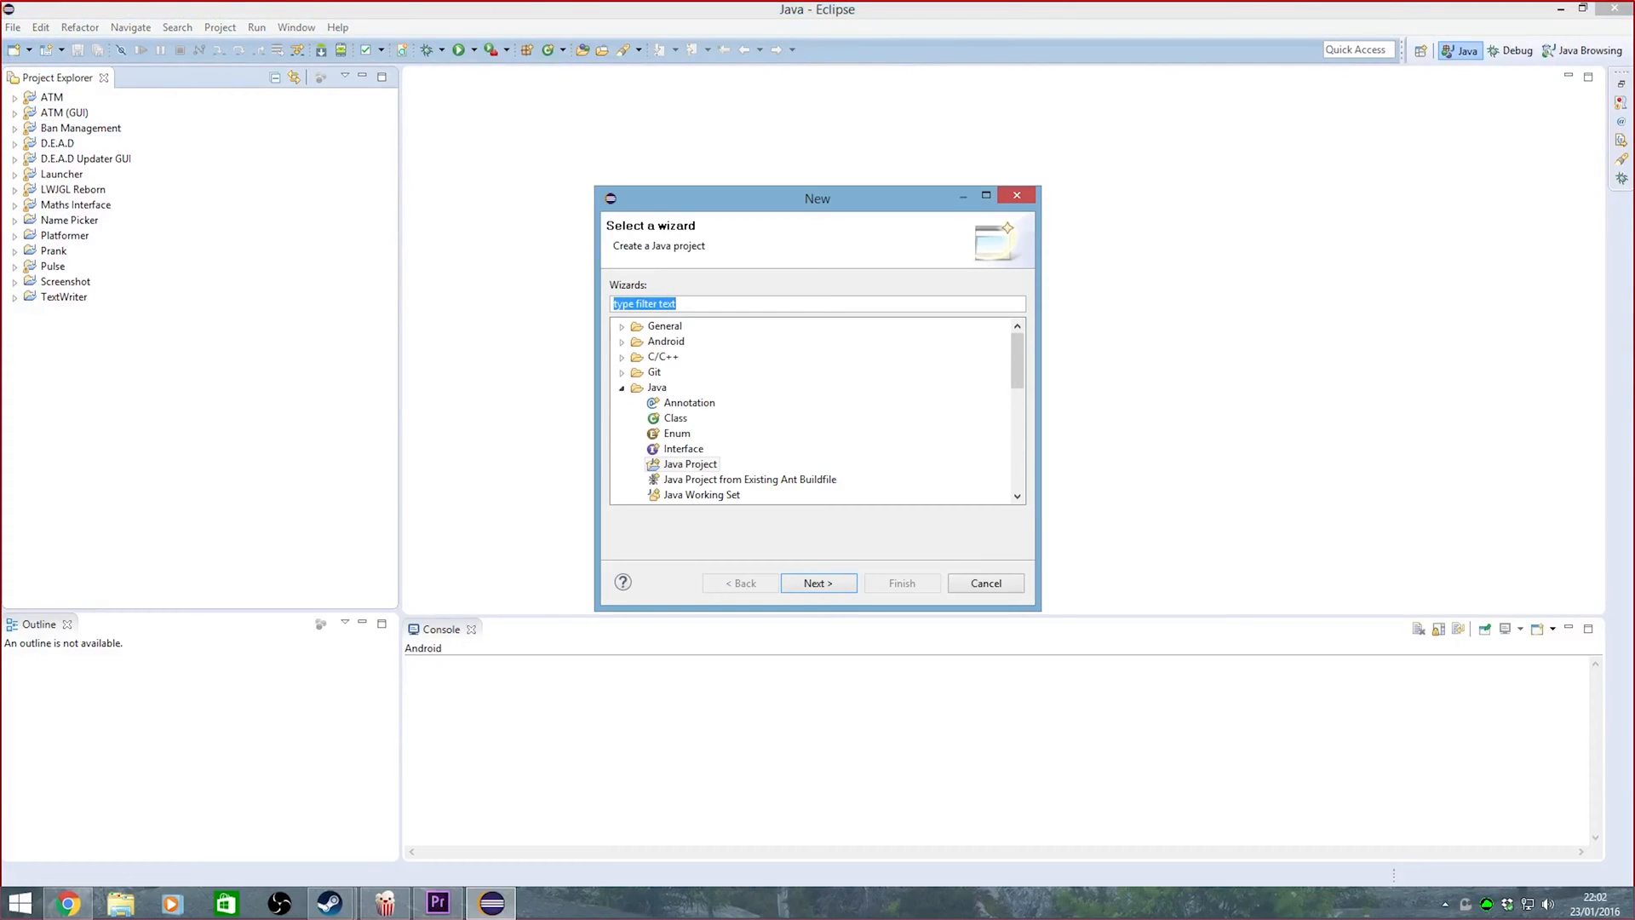
# Create a Java project named 'Day of the Week' through the New Java Project wizard
pyautogui.click(689, 464)
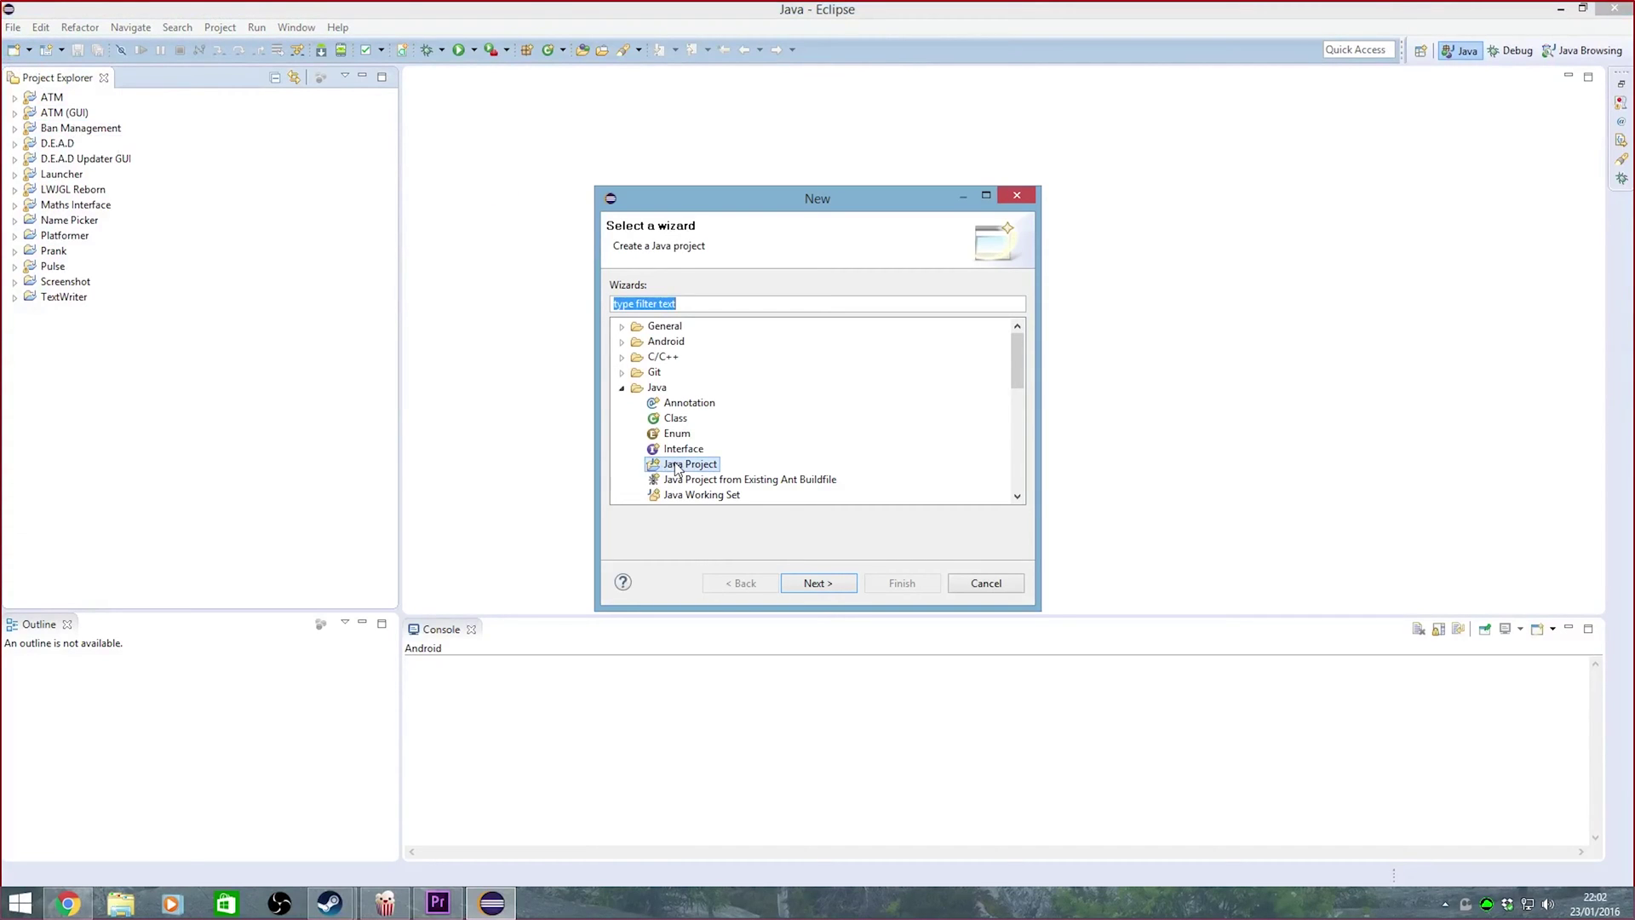
pyautogui.click(818, 584)
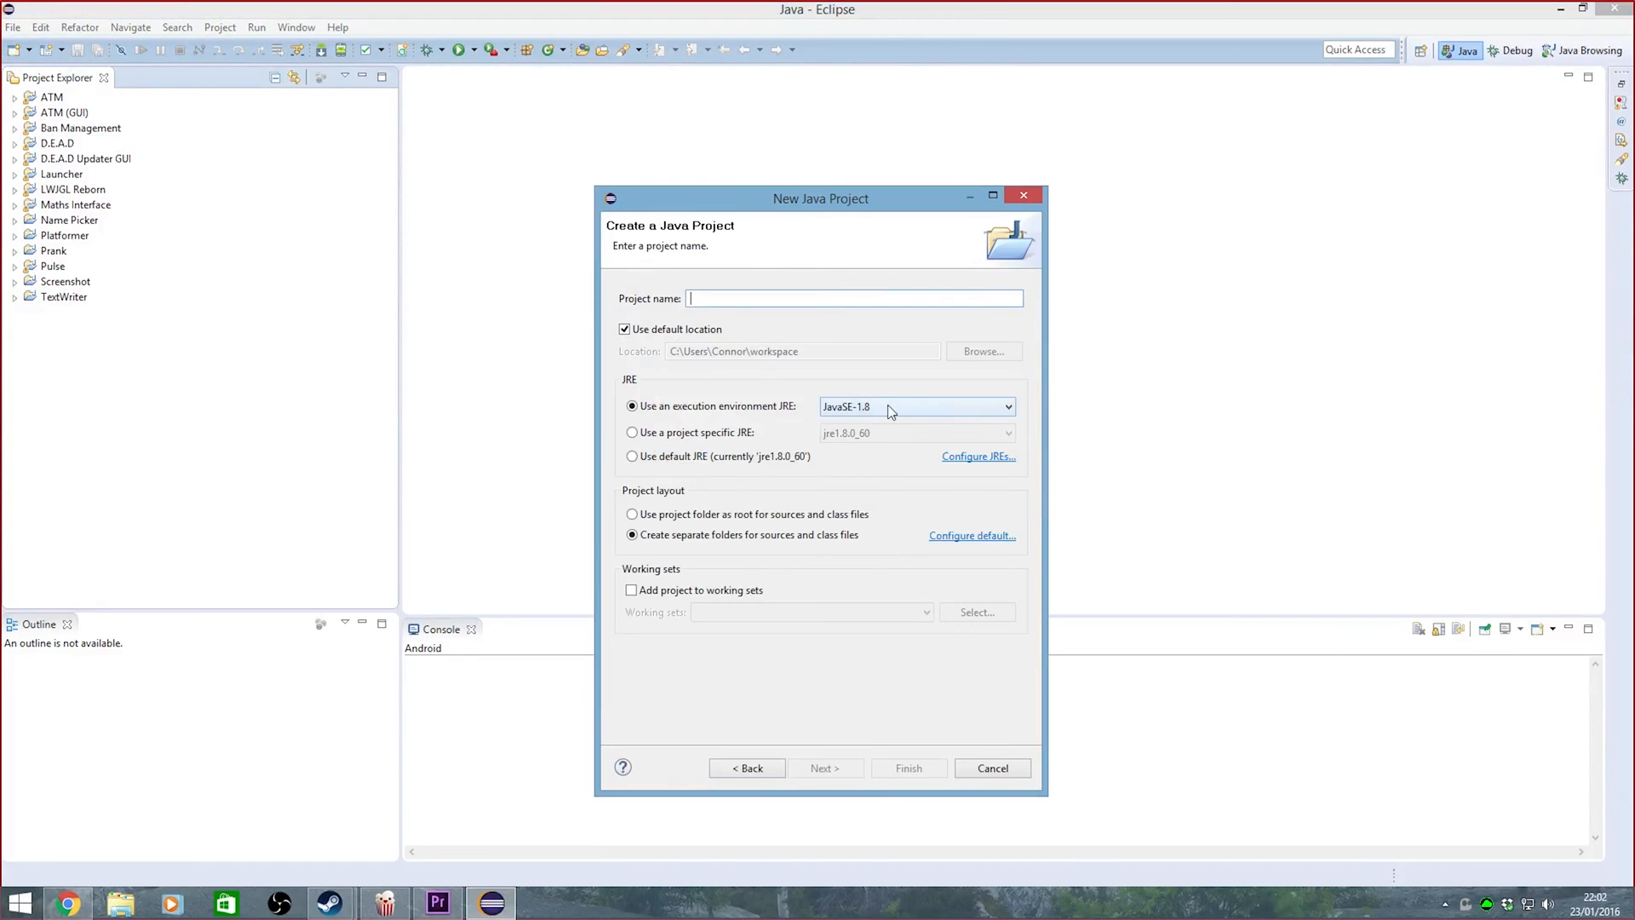
pyautogui.write('Day ofth')
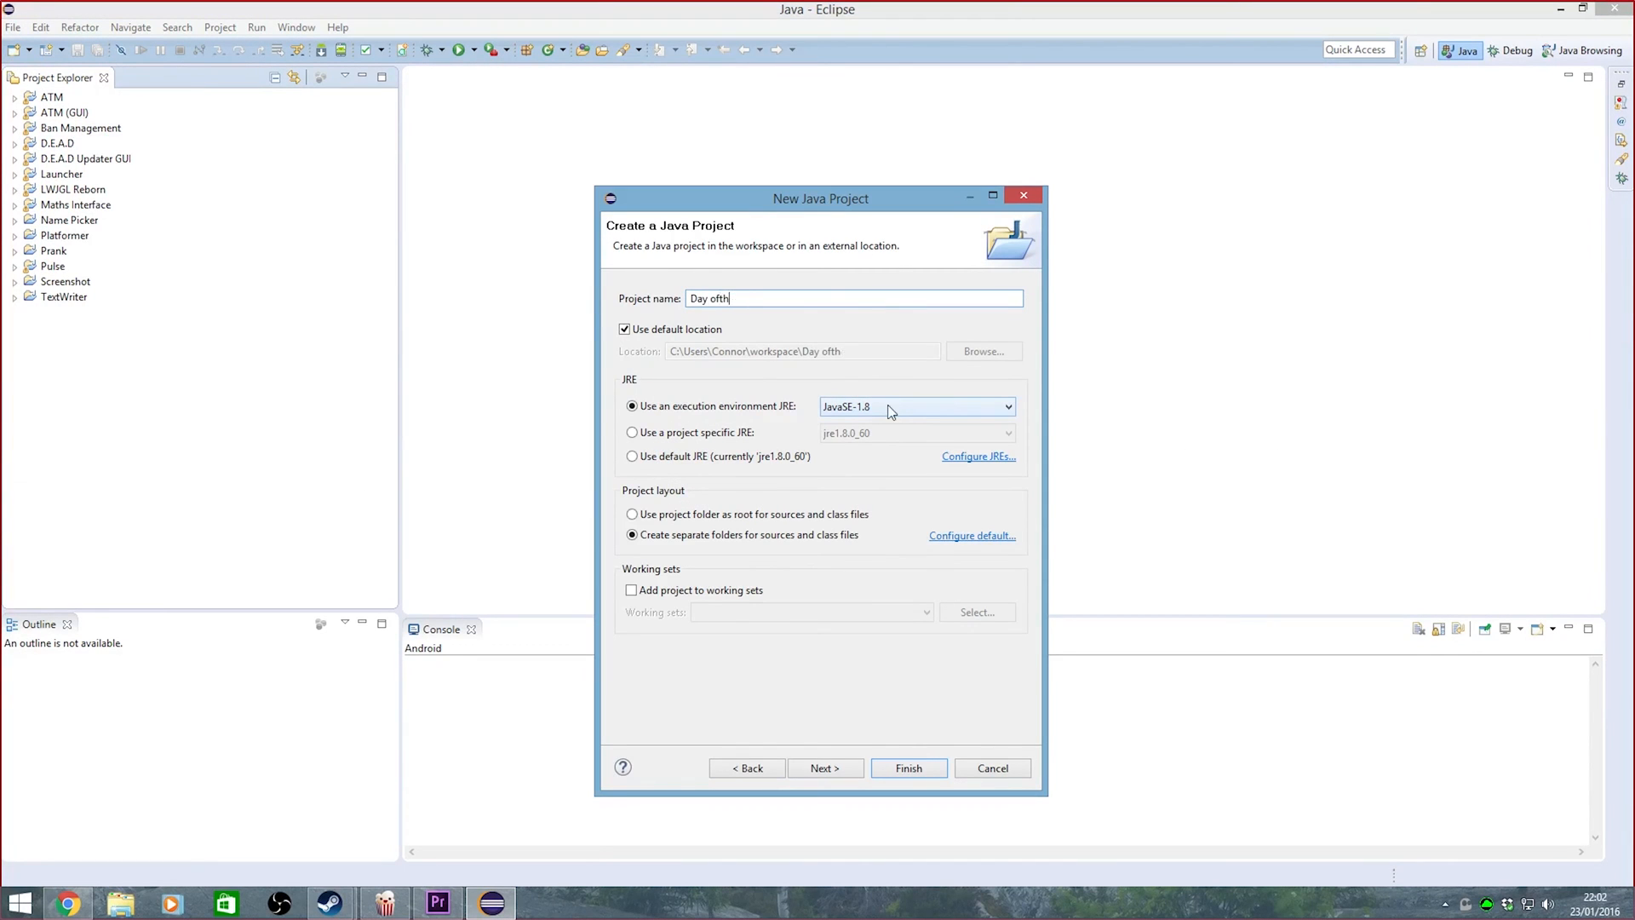
pyautogui.click(909, 768)
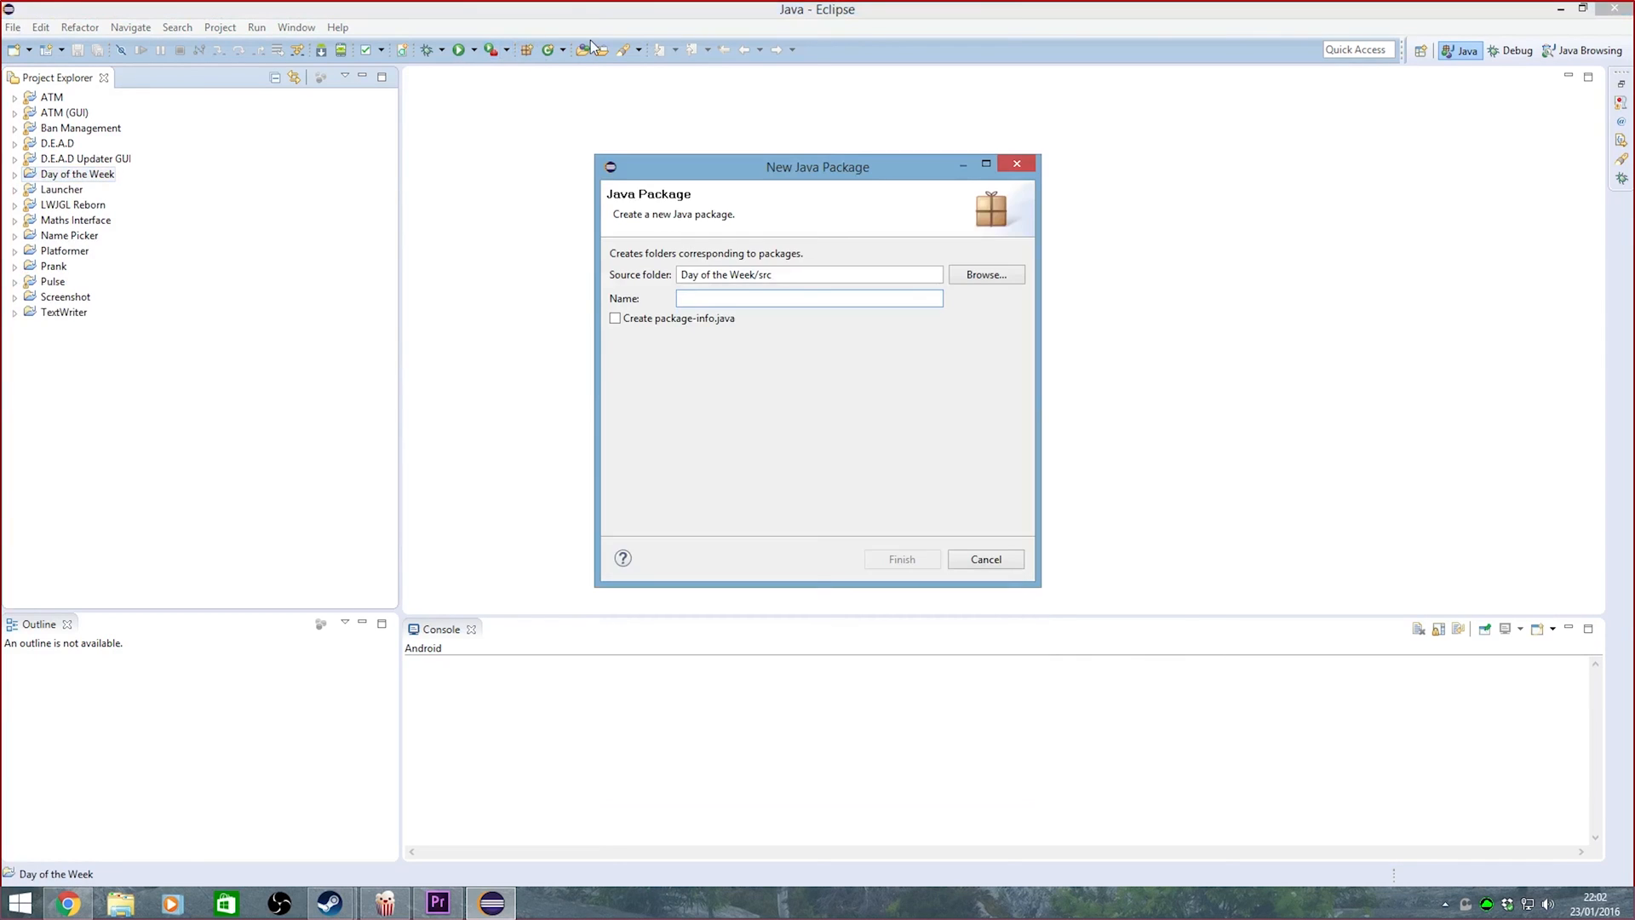
# Name the new package xyz.basicscoding.dayoftheweek and finish the dialog
pyautogui.write('xyz.basicscoding.')
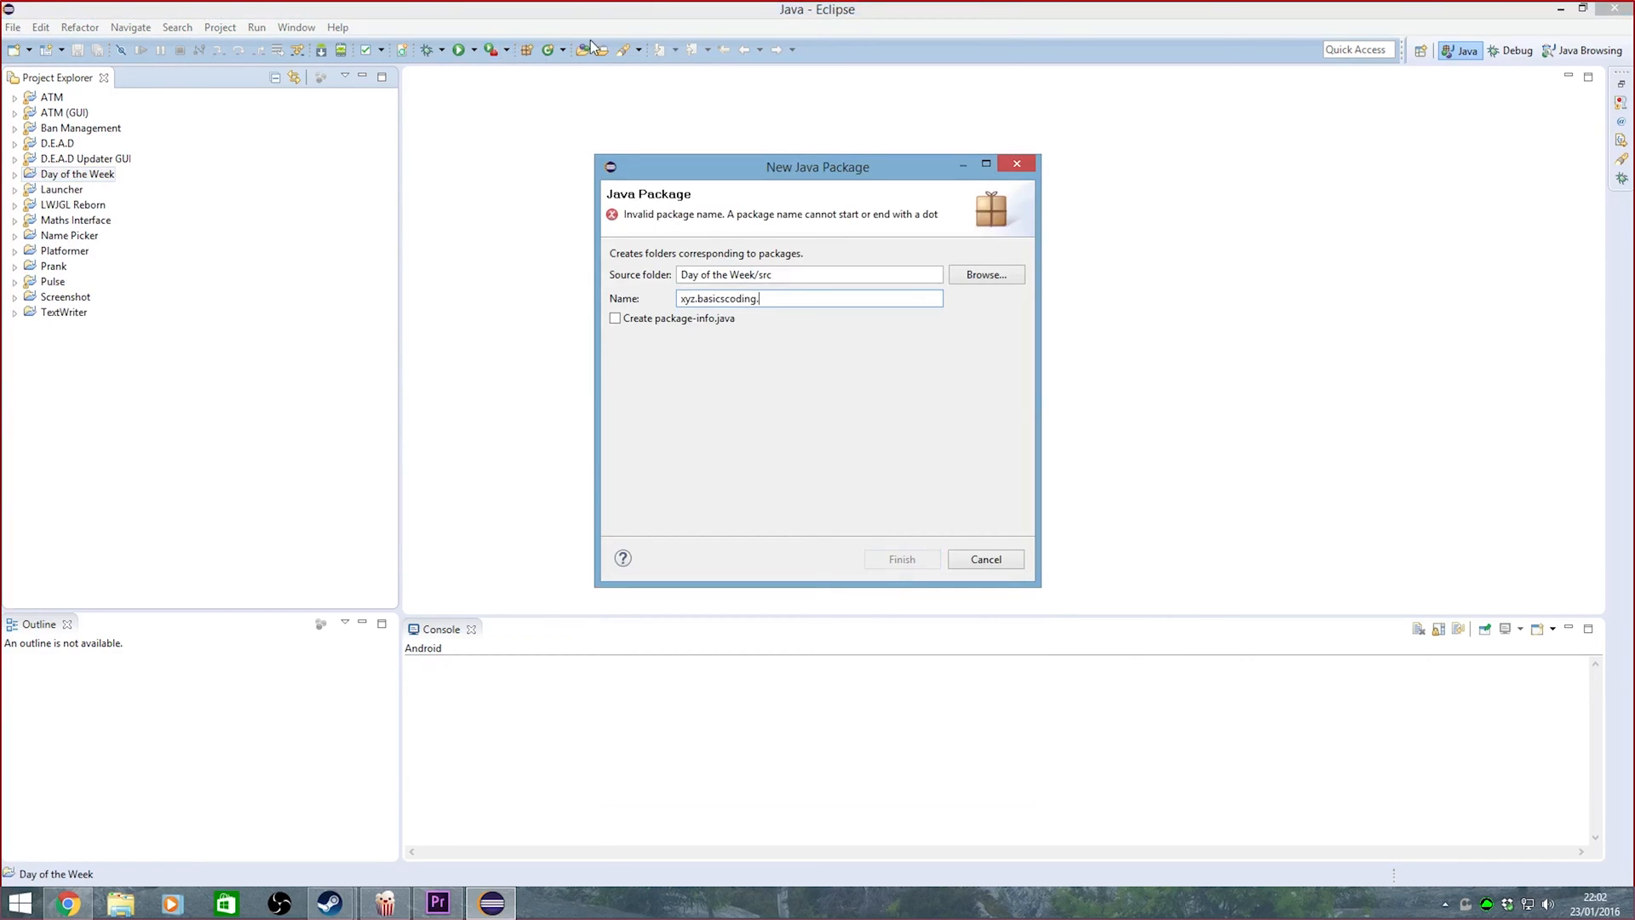
pyautogui.write('dayoftheweek')
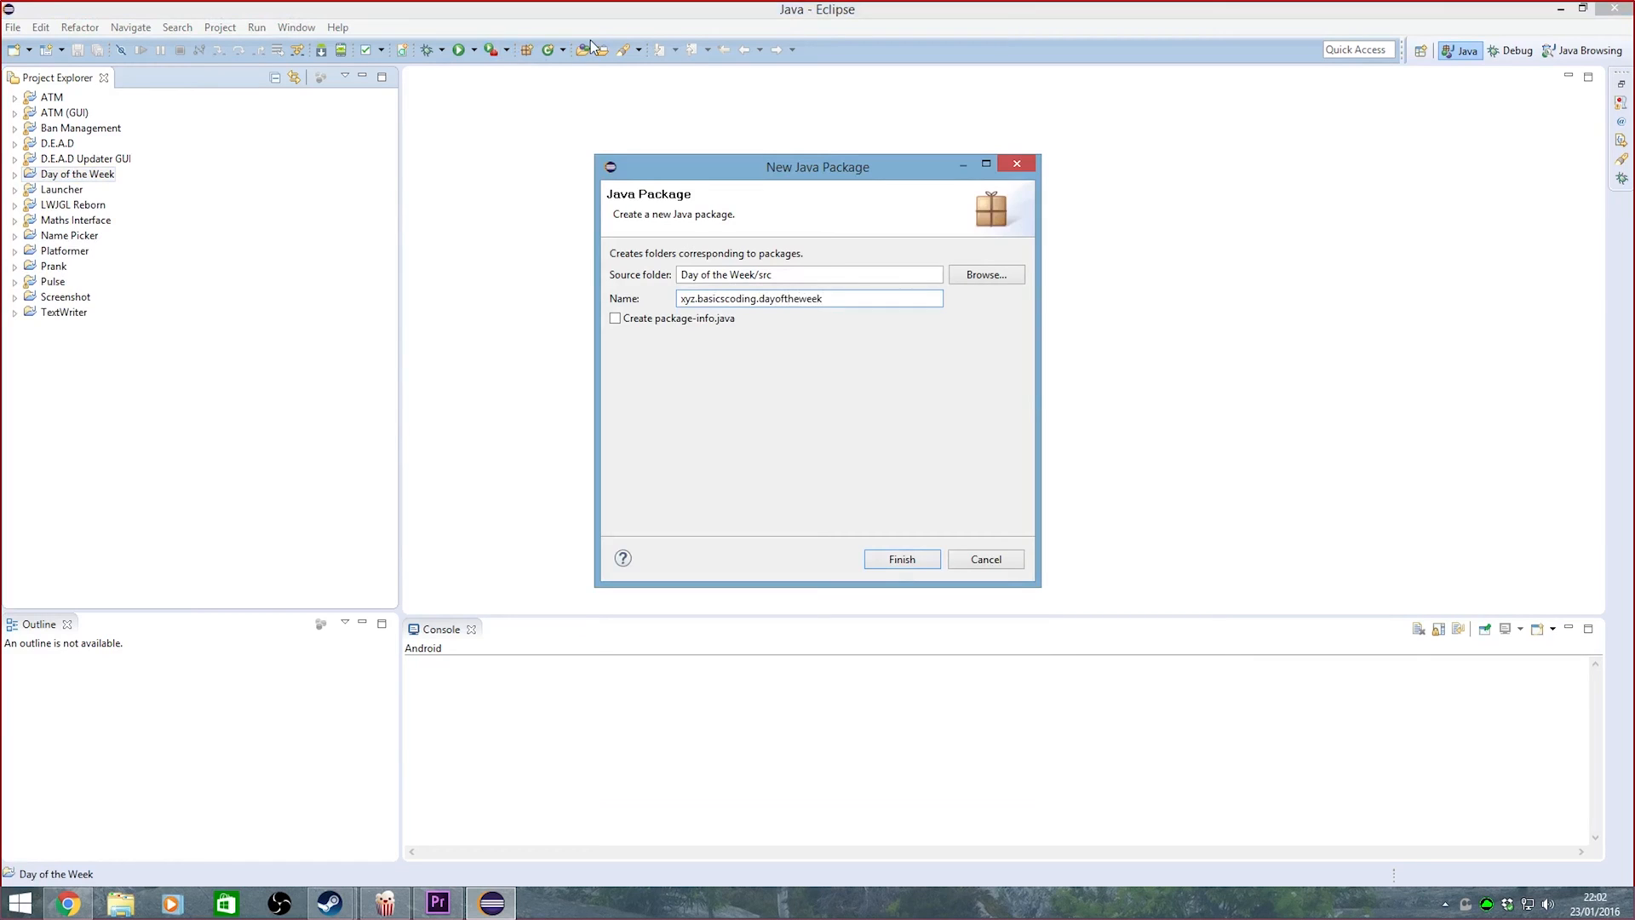
pyautogui.click(902, 559)
pyautogui.write('DayOfThe')
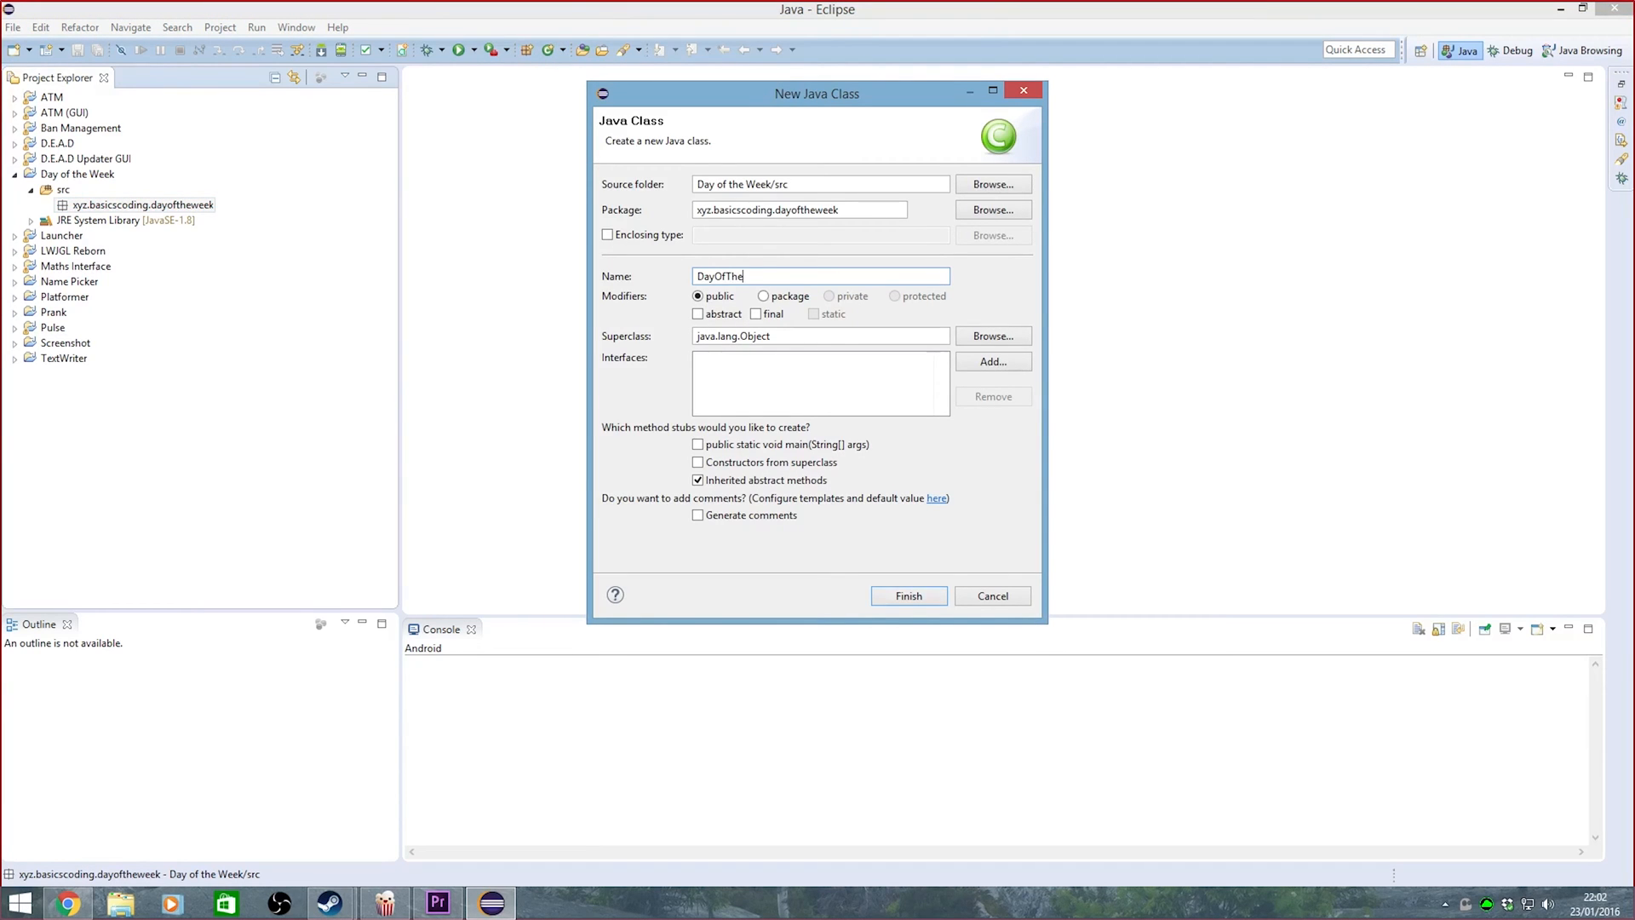
# Finish the New Java Class dialog to create class DayOfTheWeek
pyautogui.click(909, 597)
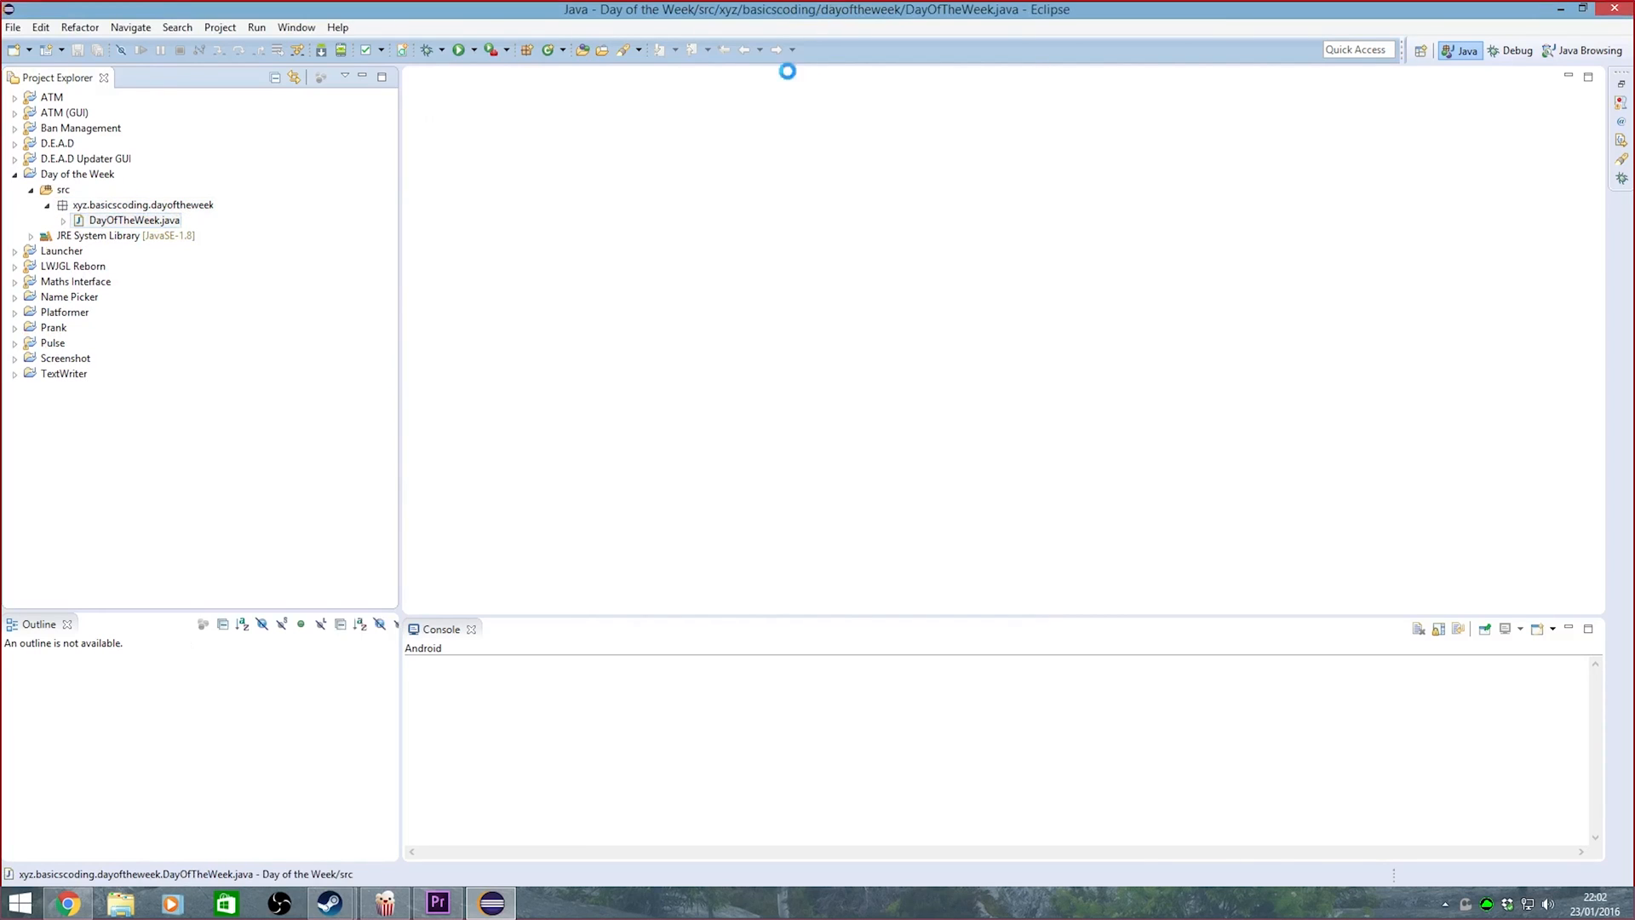
# Write the class Javadoc and declare final static String[] DAYS from "Saturday" to "Friday"
pyautogui.doubleClick(132, 220)
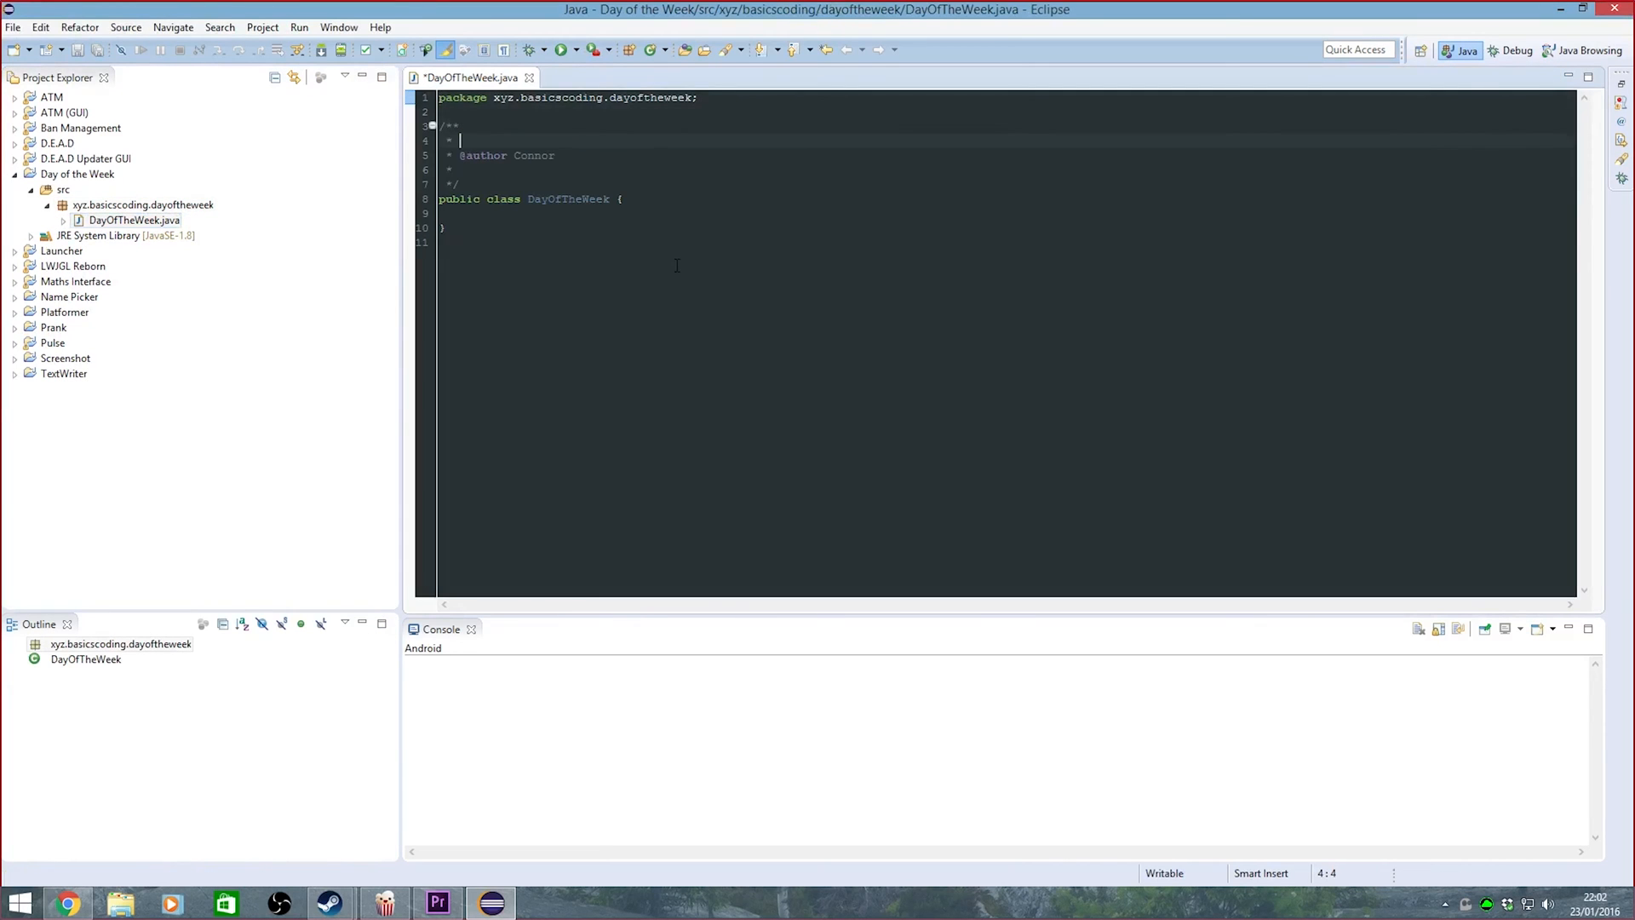
pyautogui.write('Calcuate the day of the week that a date corresponds to')
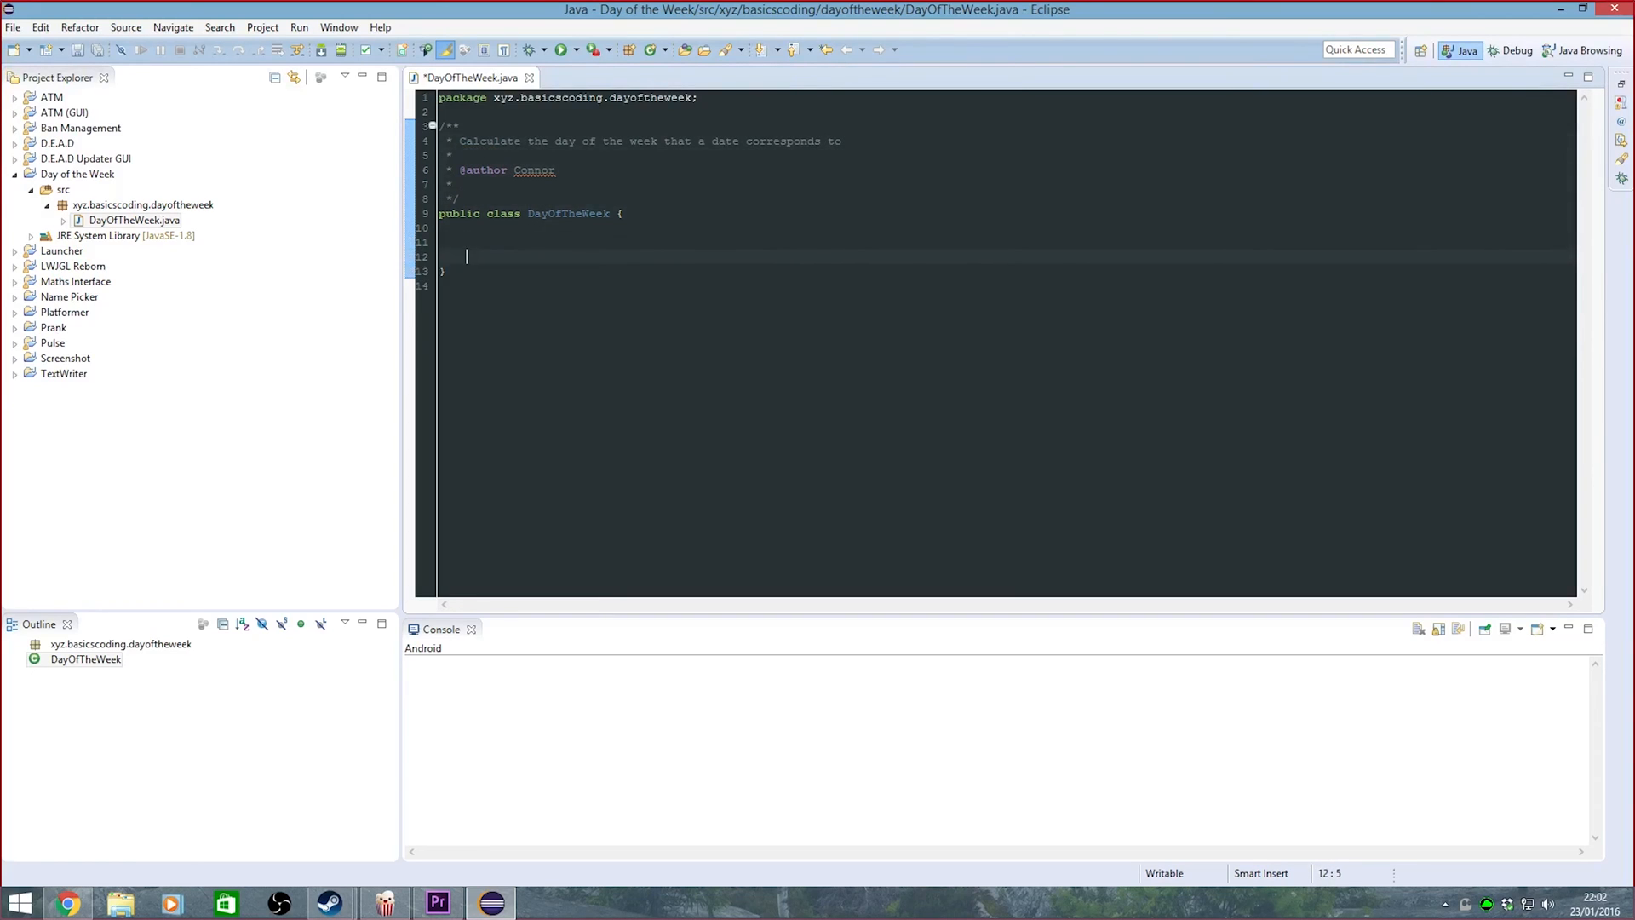
pyautogui.write('final static String[] DAYS')
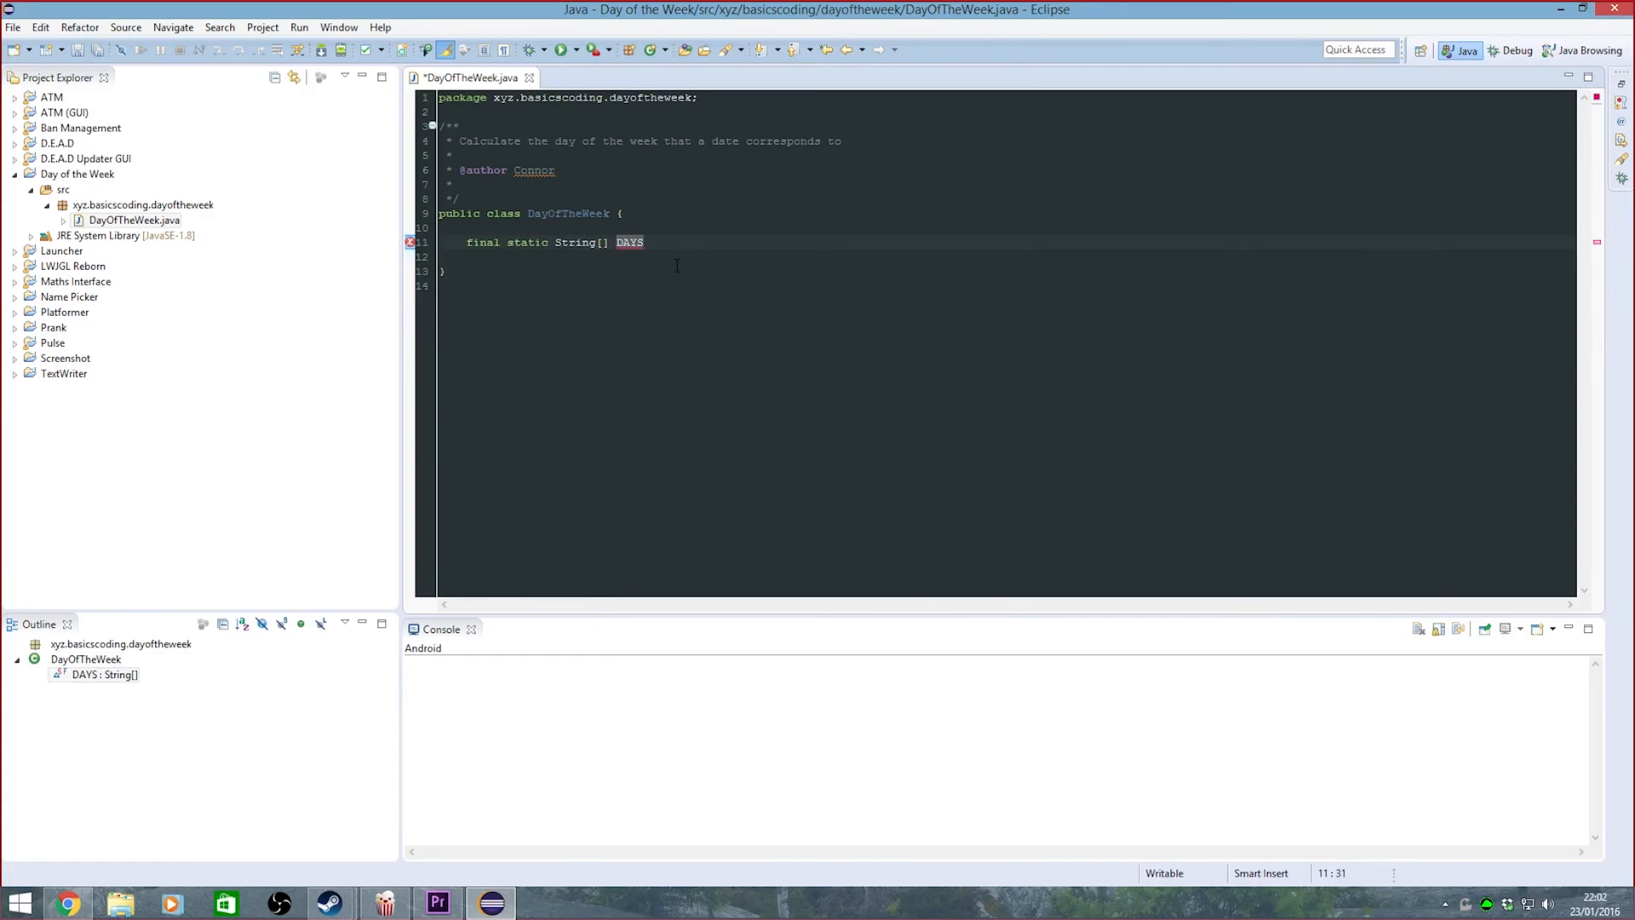
pyautogui.write('= {')
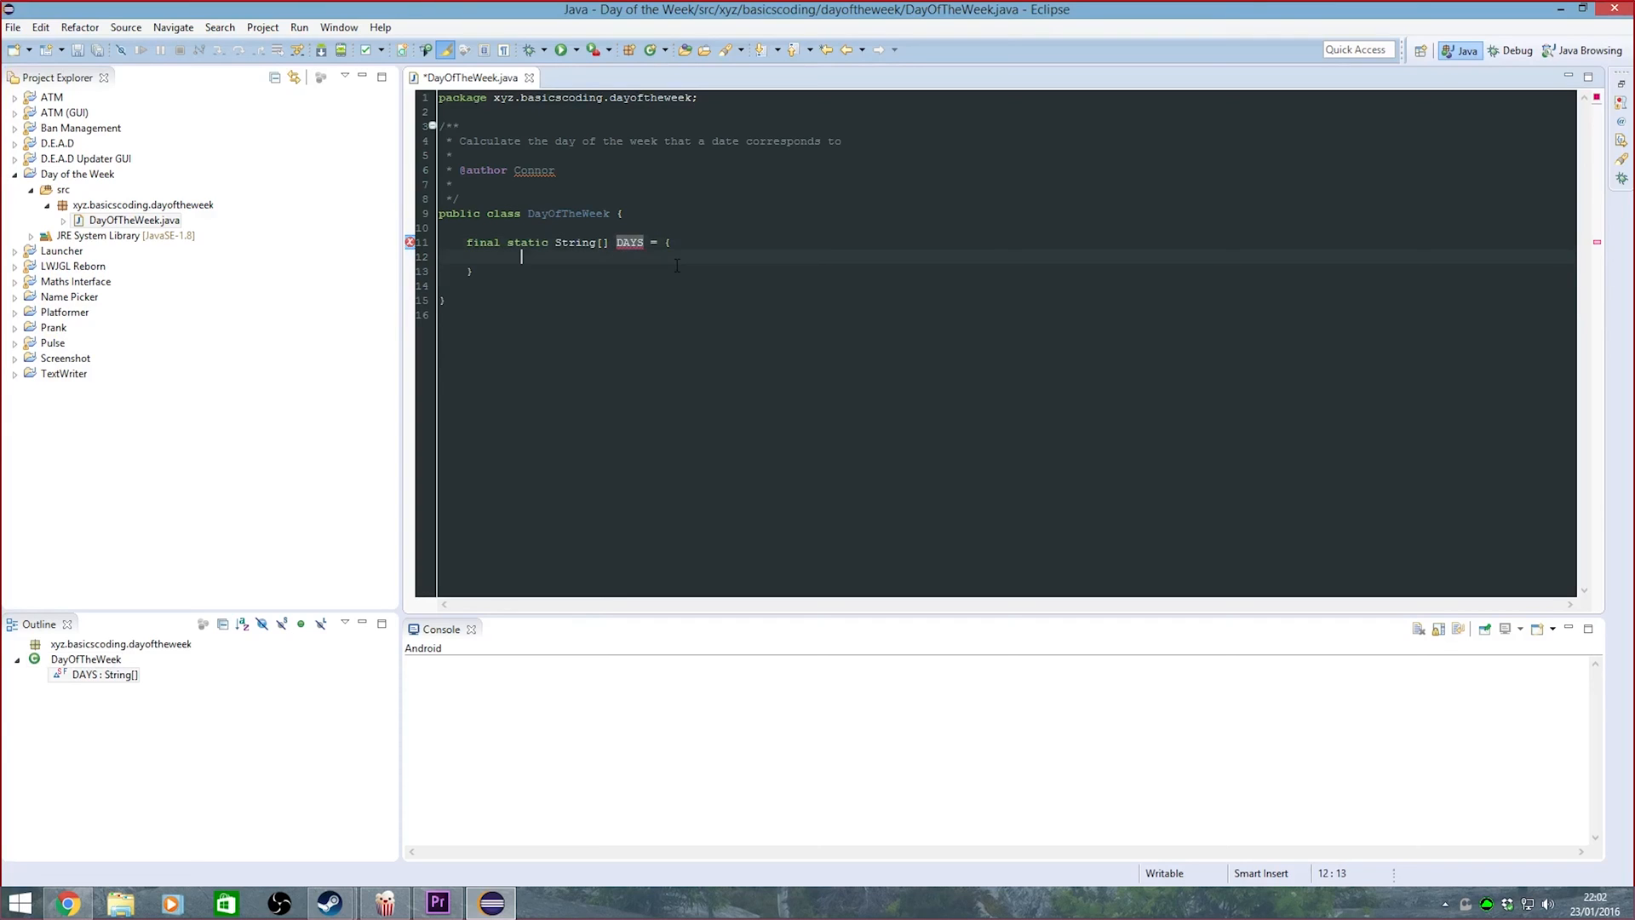
pyautogui.write('"s"')
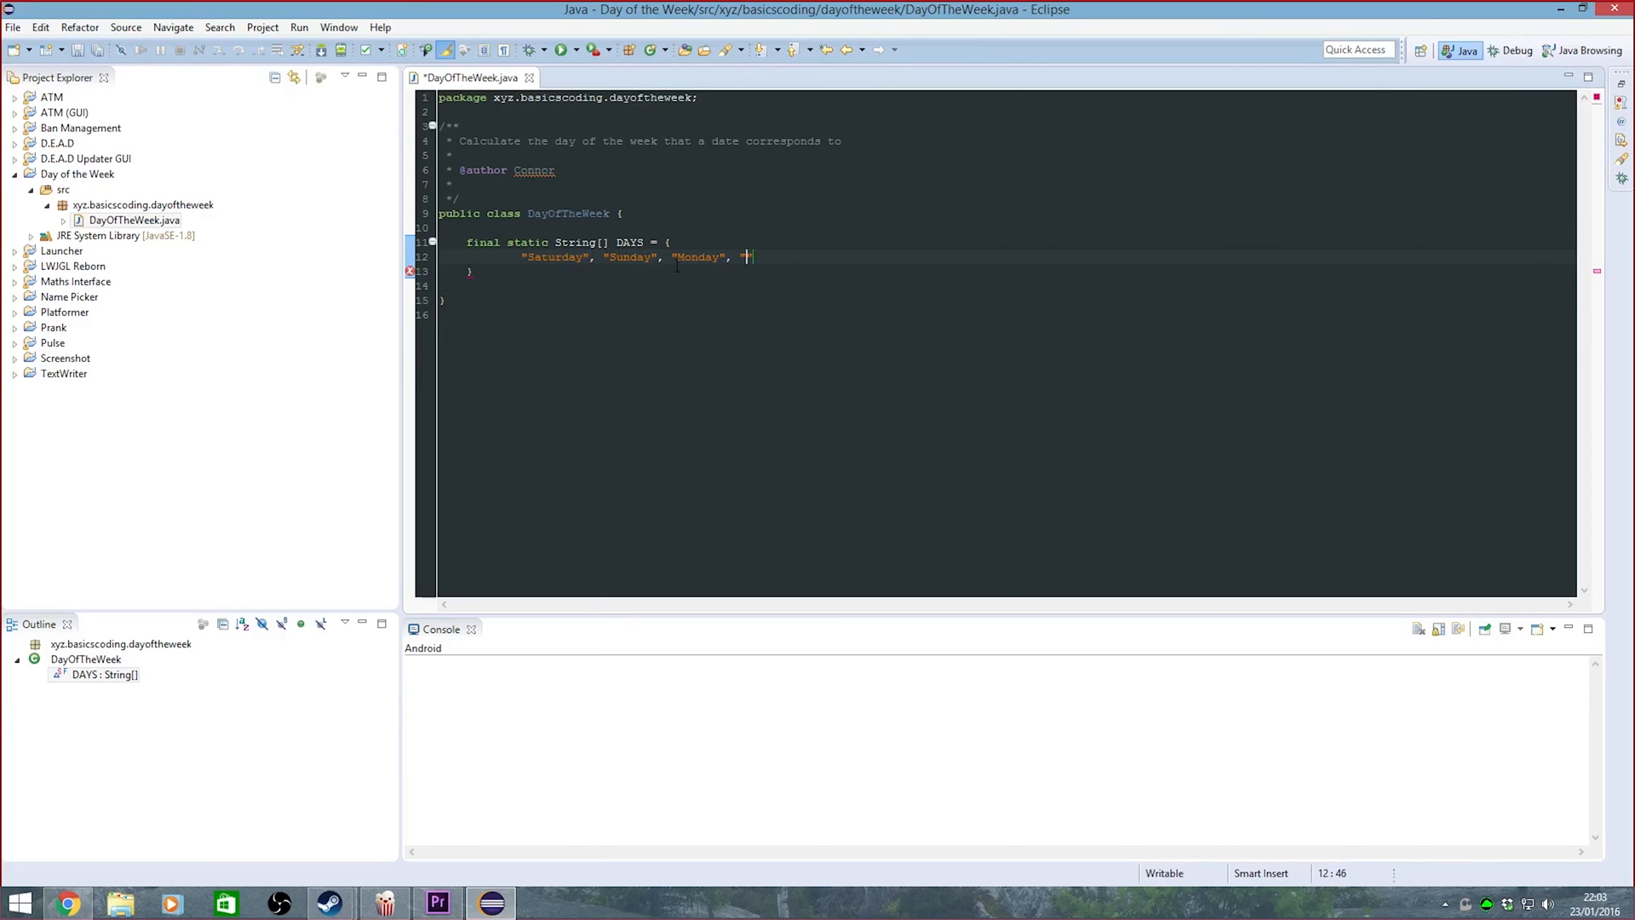
pyautogui.write('"Tuesday", "Wednesday", "')
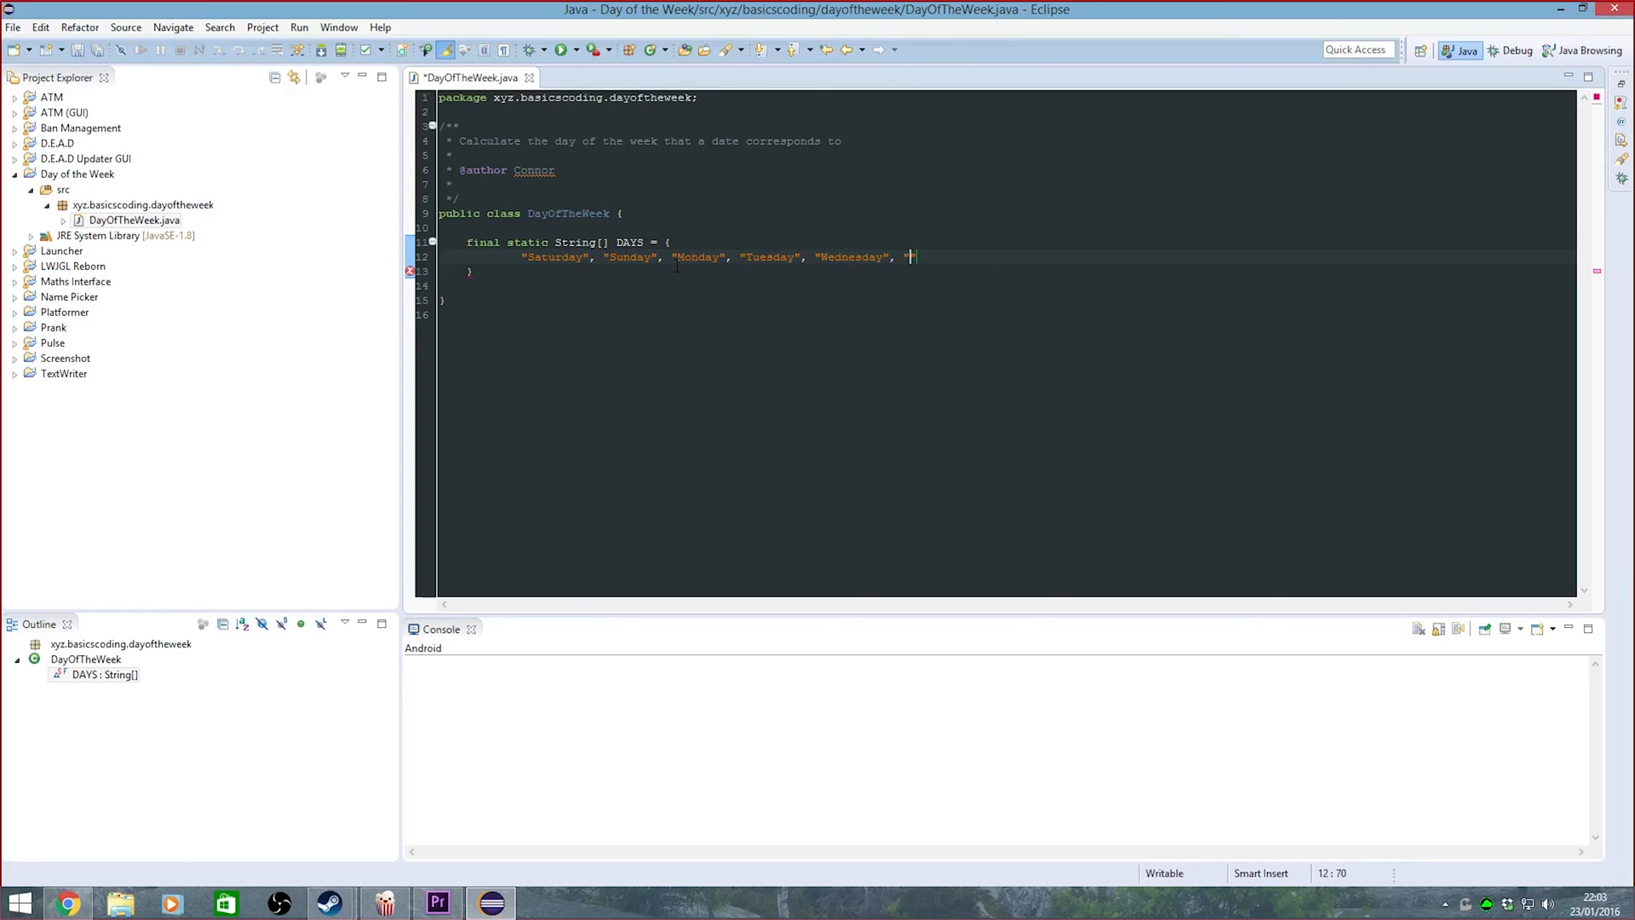
pyautogui.write('"')
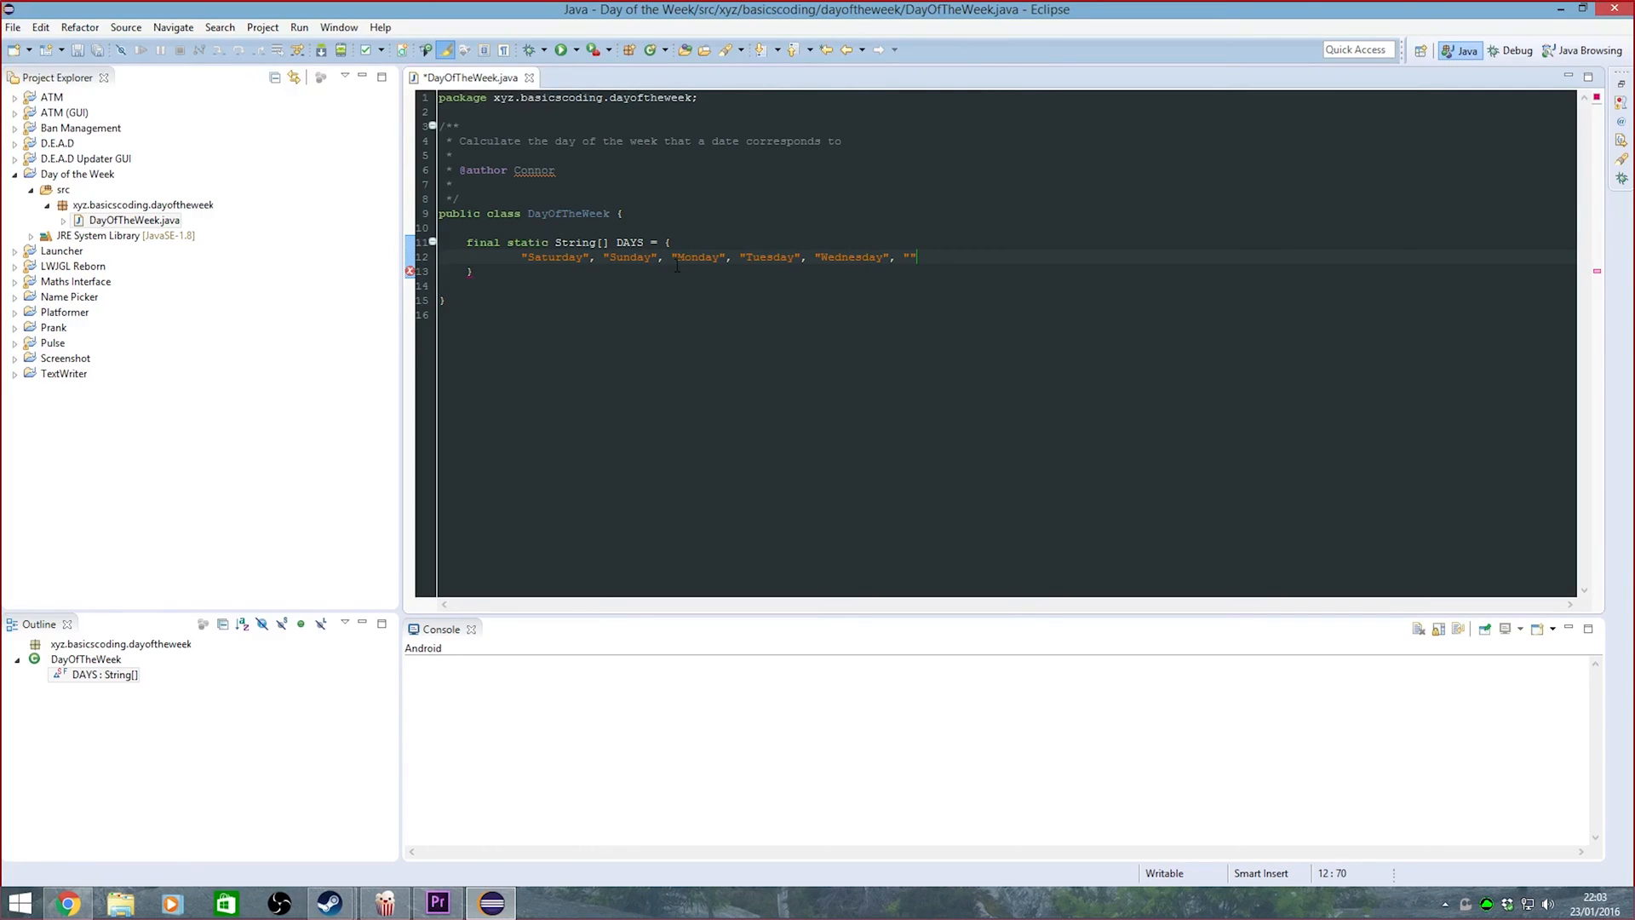
pyautogui.write('Thru')
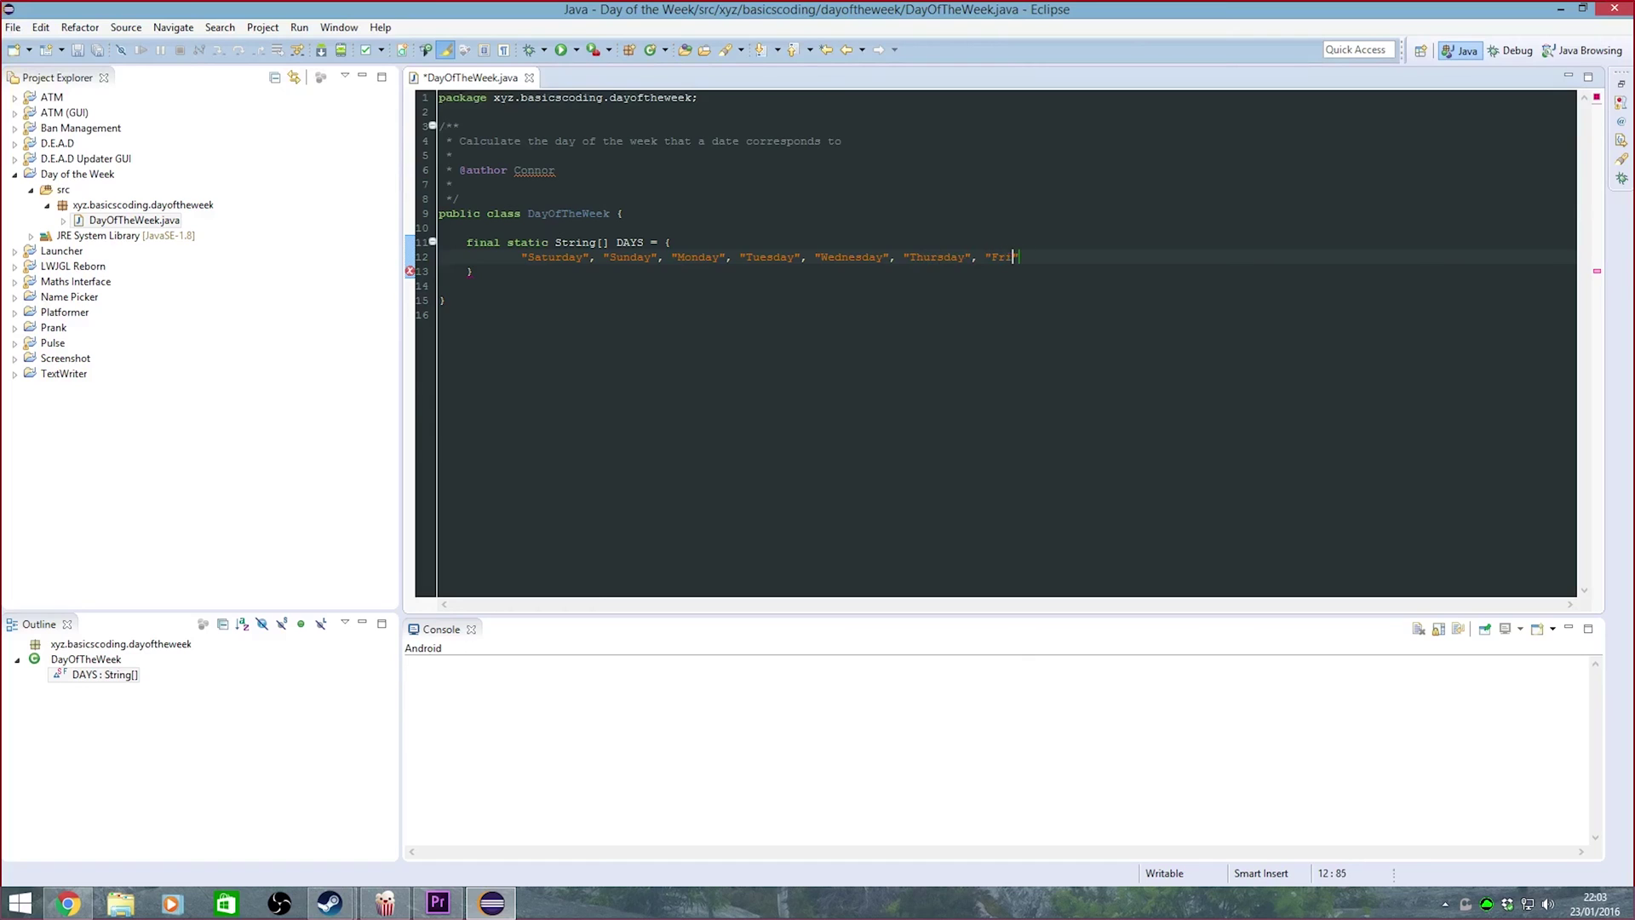
pyautogui.write('day"};')
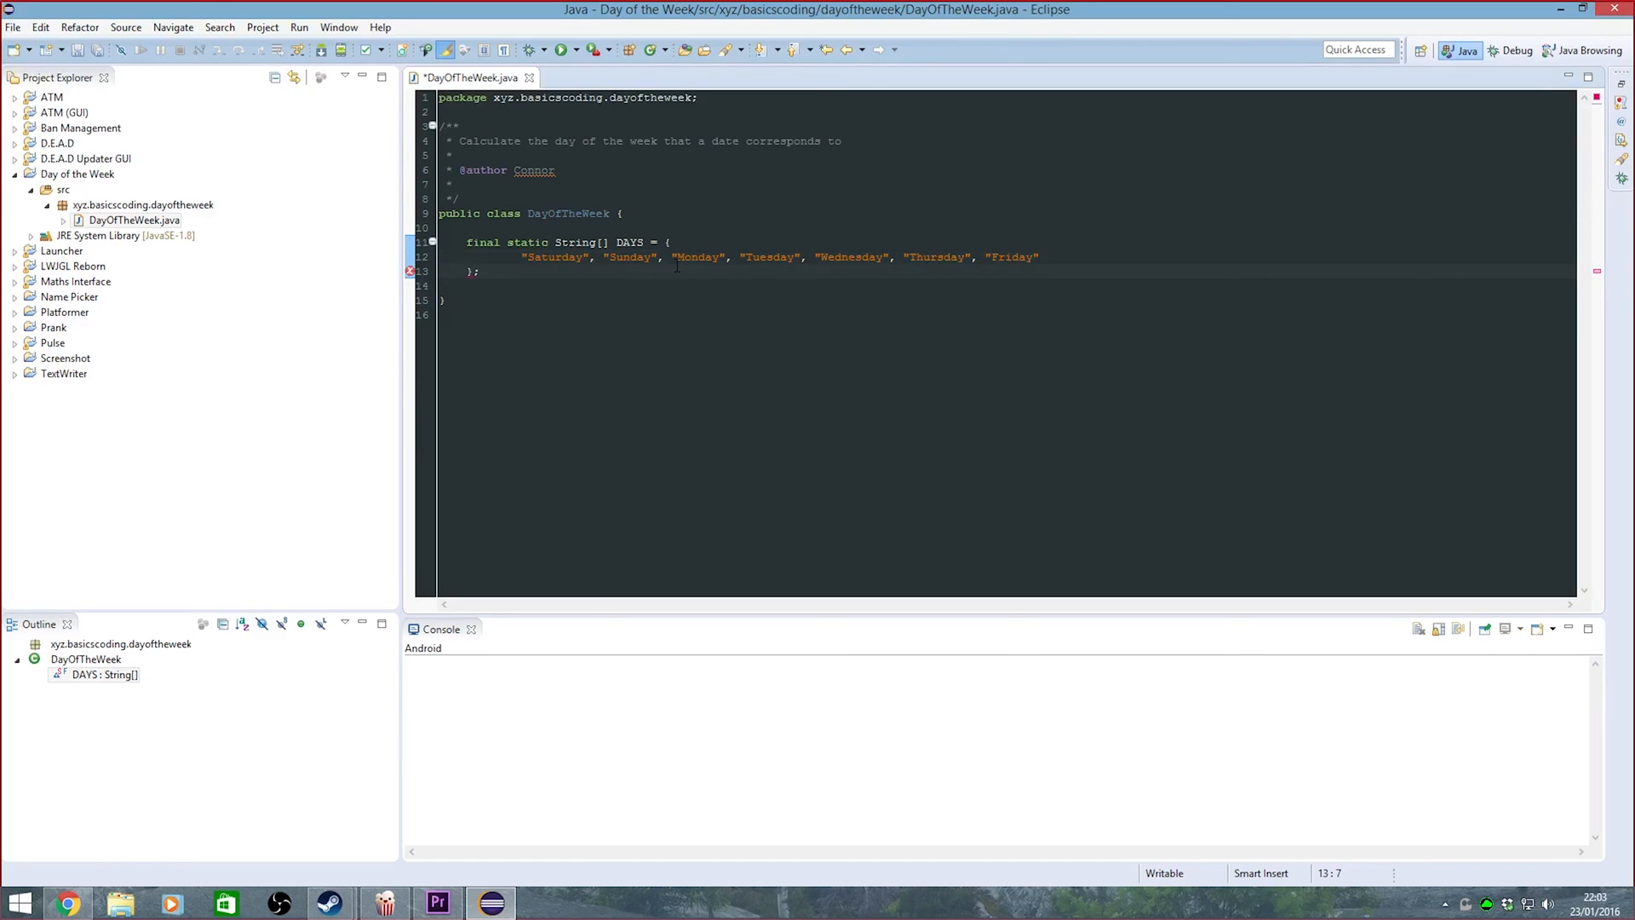
pyautogui.write('p')
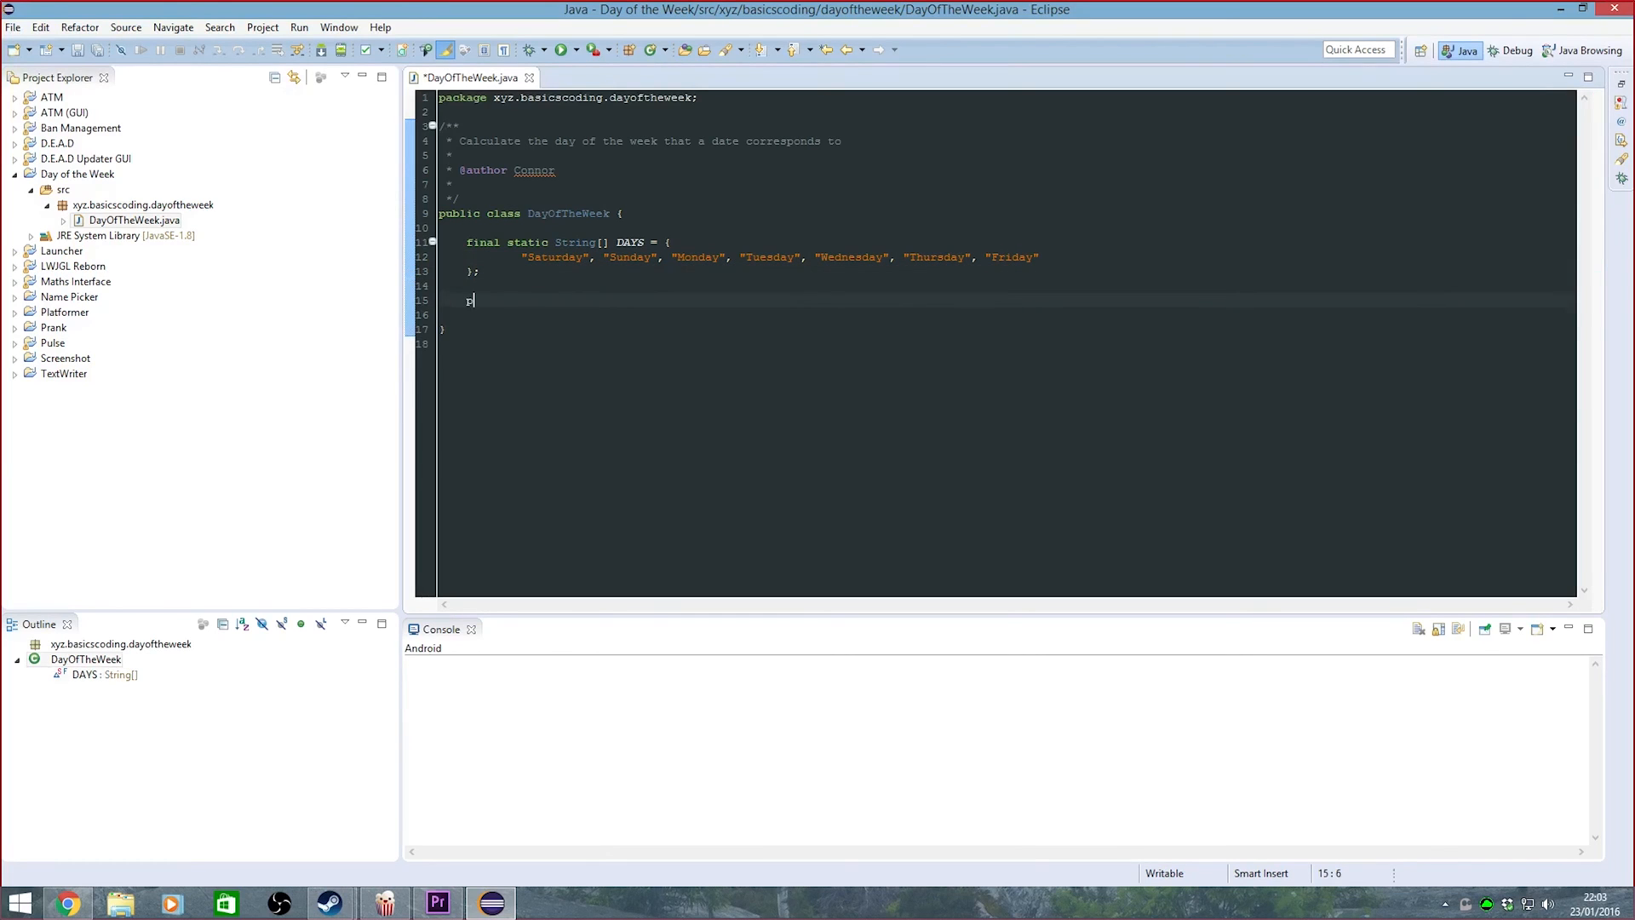
# Declare public static void main(String[] args) creating Scanner input = new Scanner(System.in)
pyautogui.write('ublic static fin')
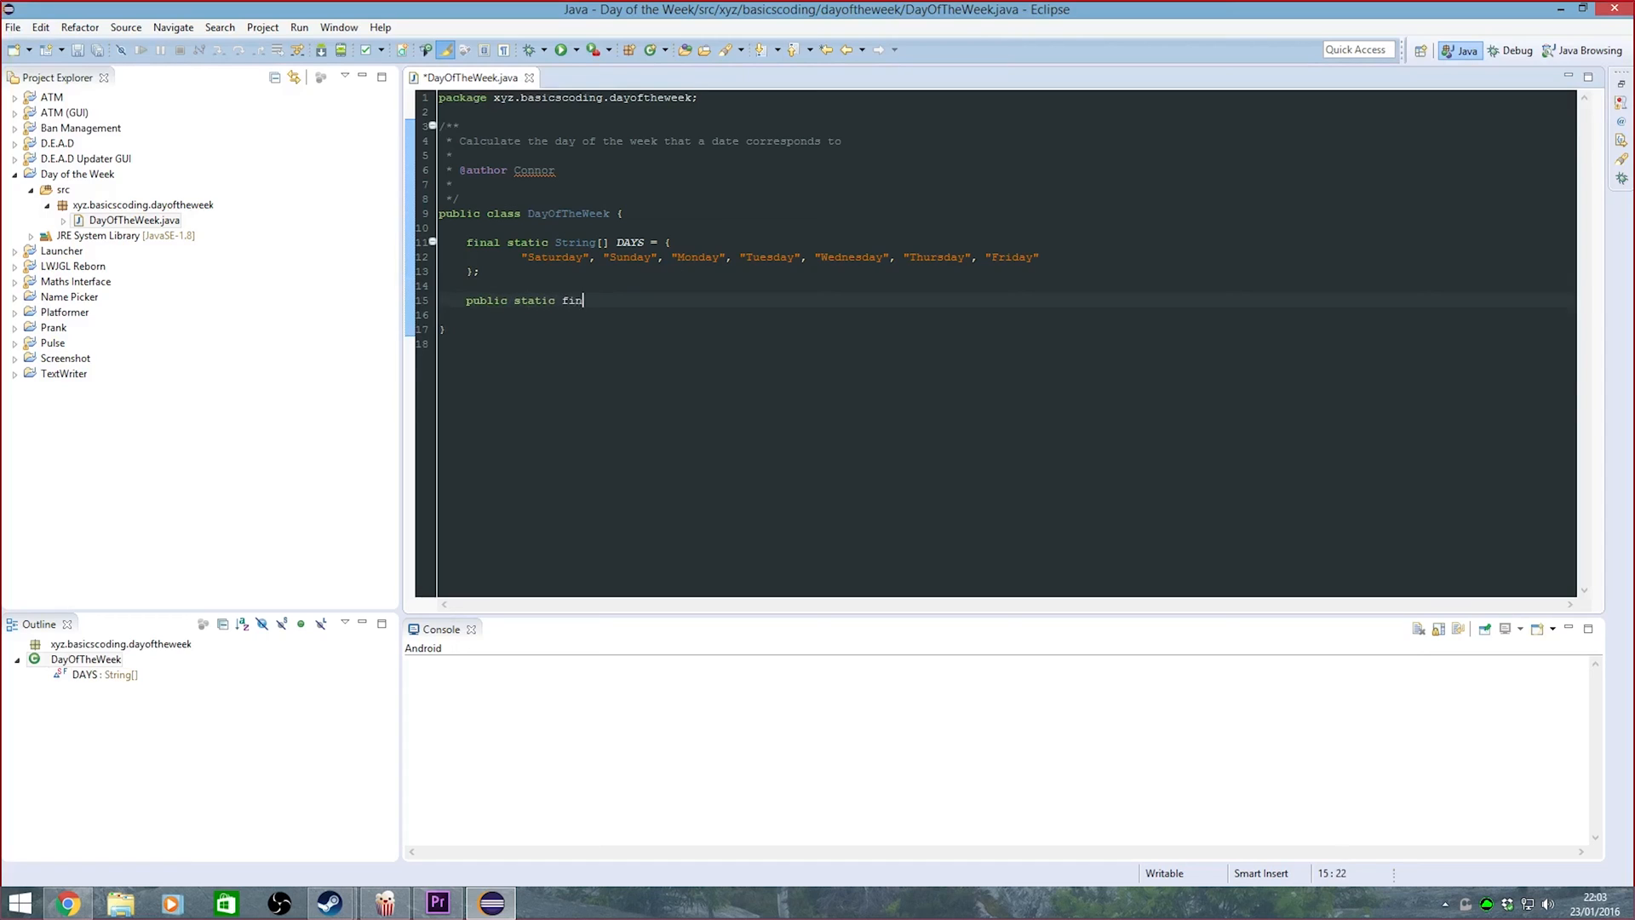
pyautogui.write('void main(Srr')
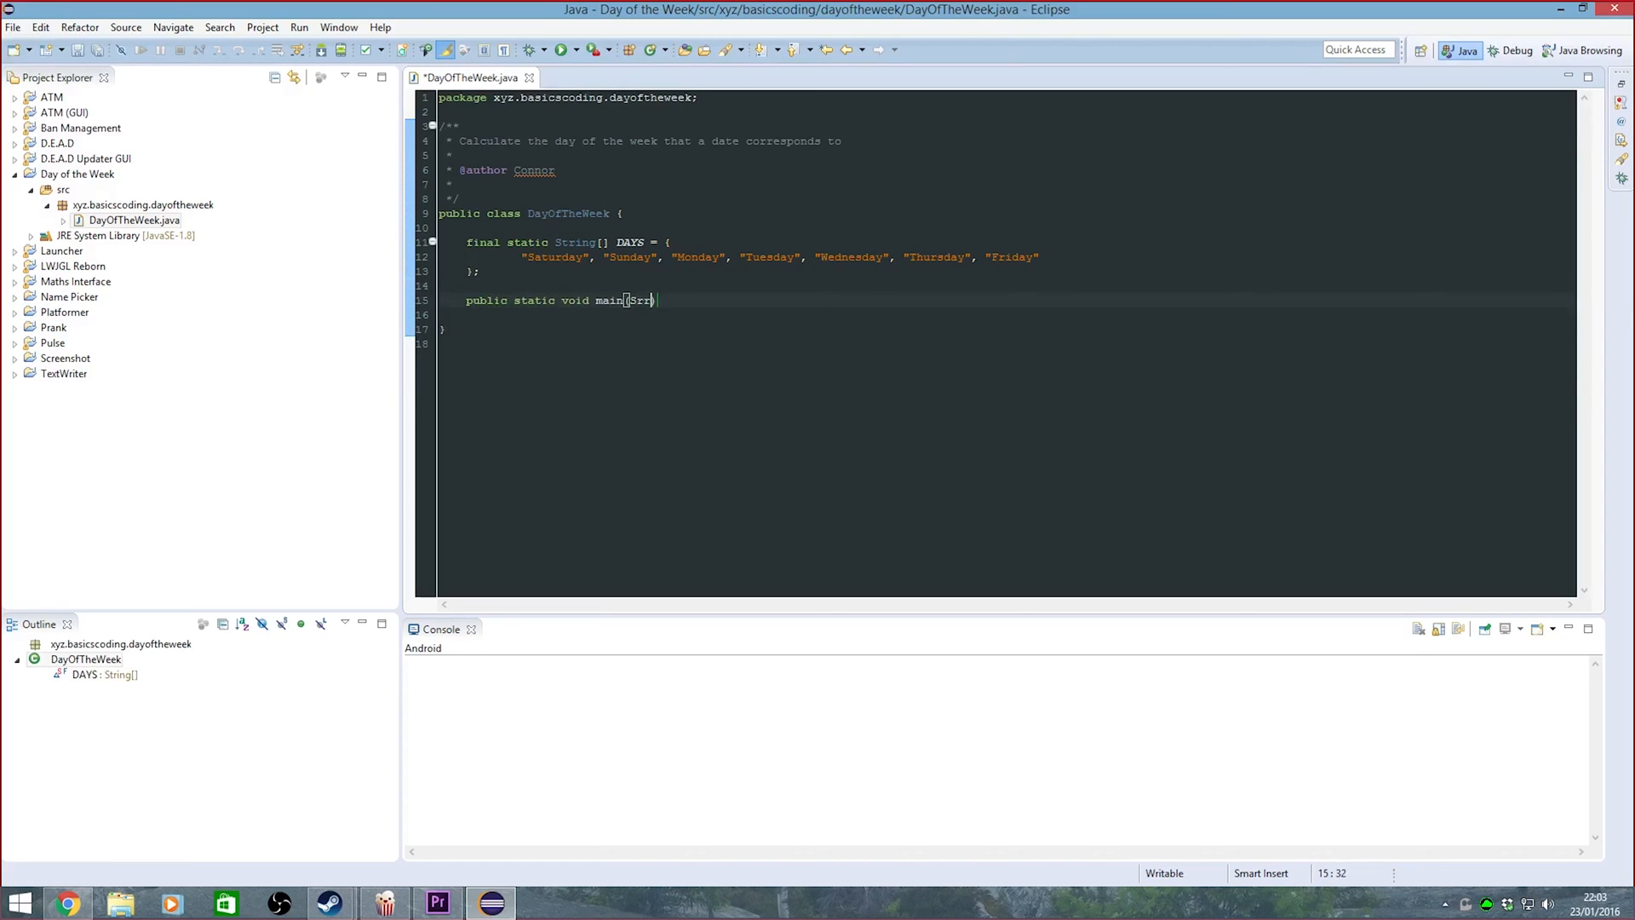
pyautogui.write('String[]')
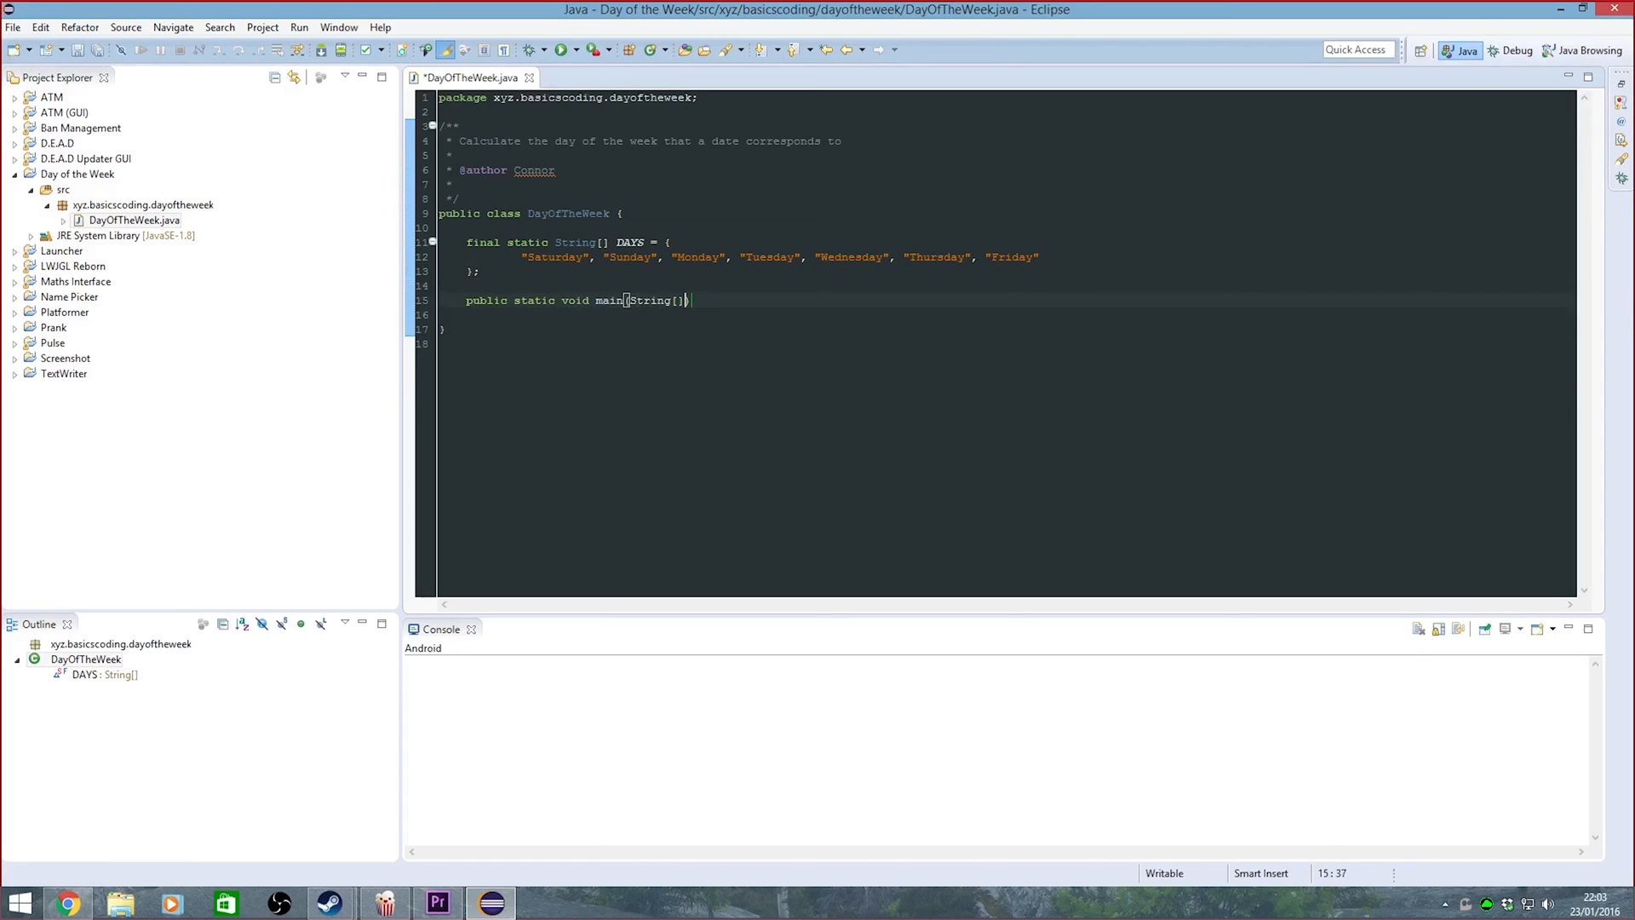
pyautogui.write('args) {')
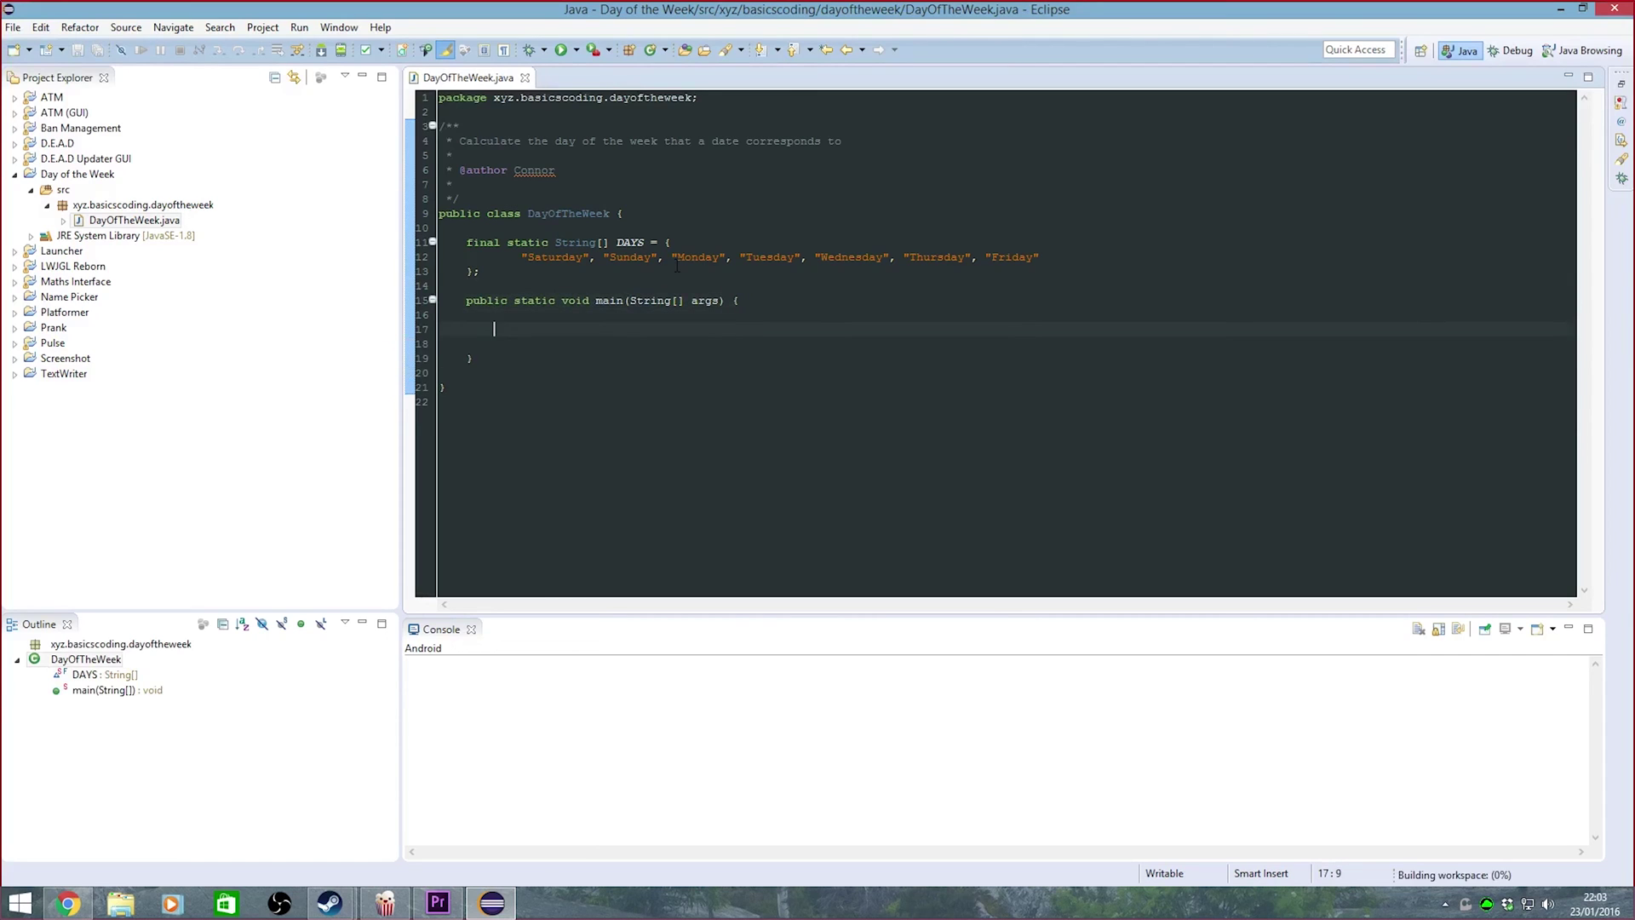
pyautogui.write('Scanner i')
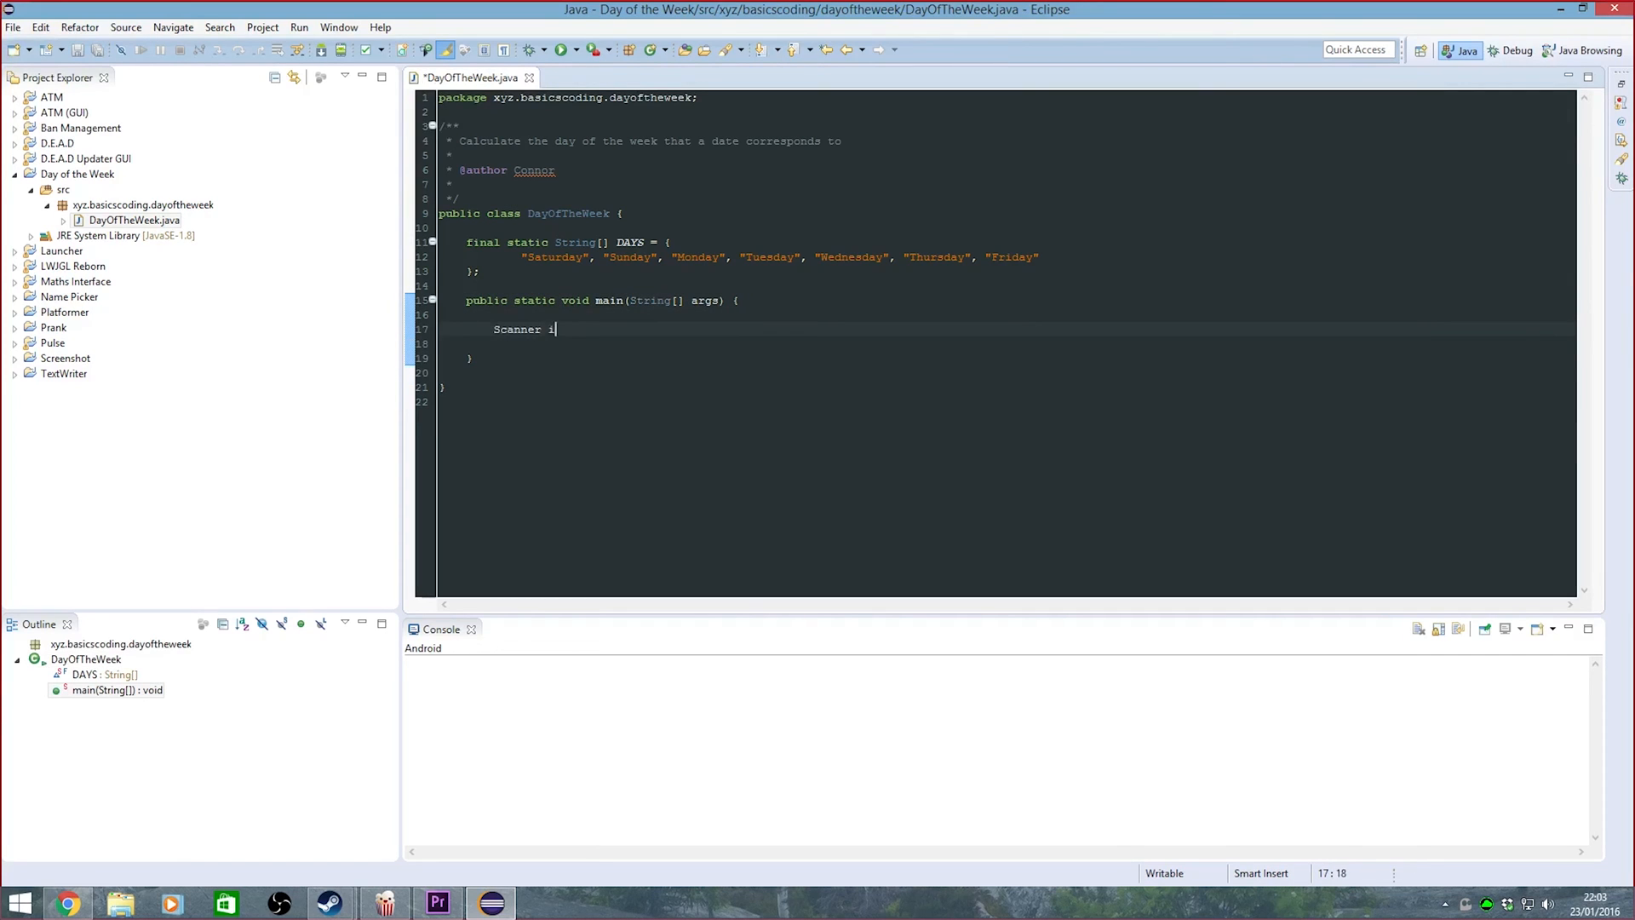
pyautogui.write('nput = new')
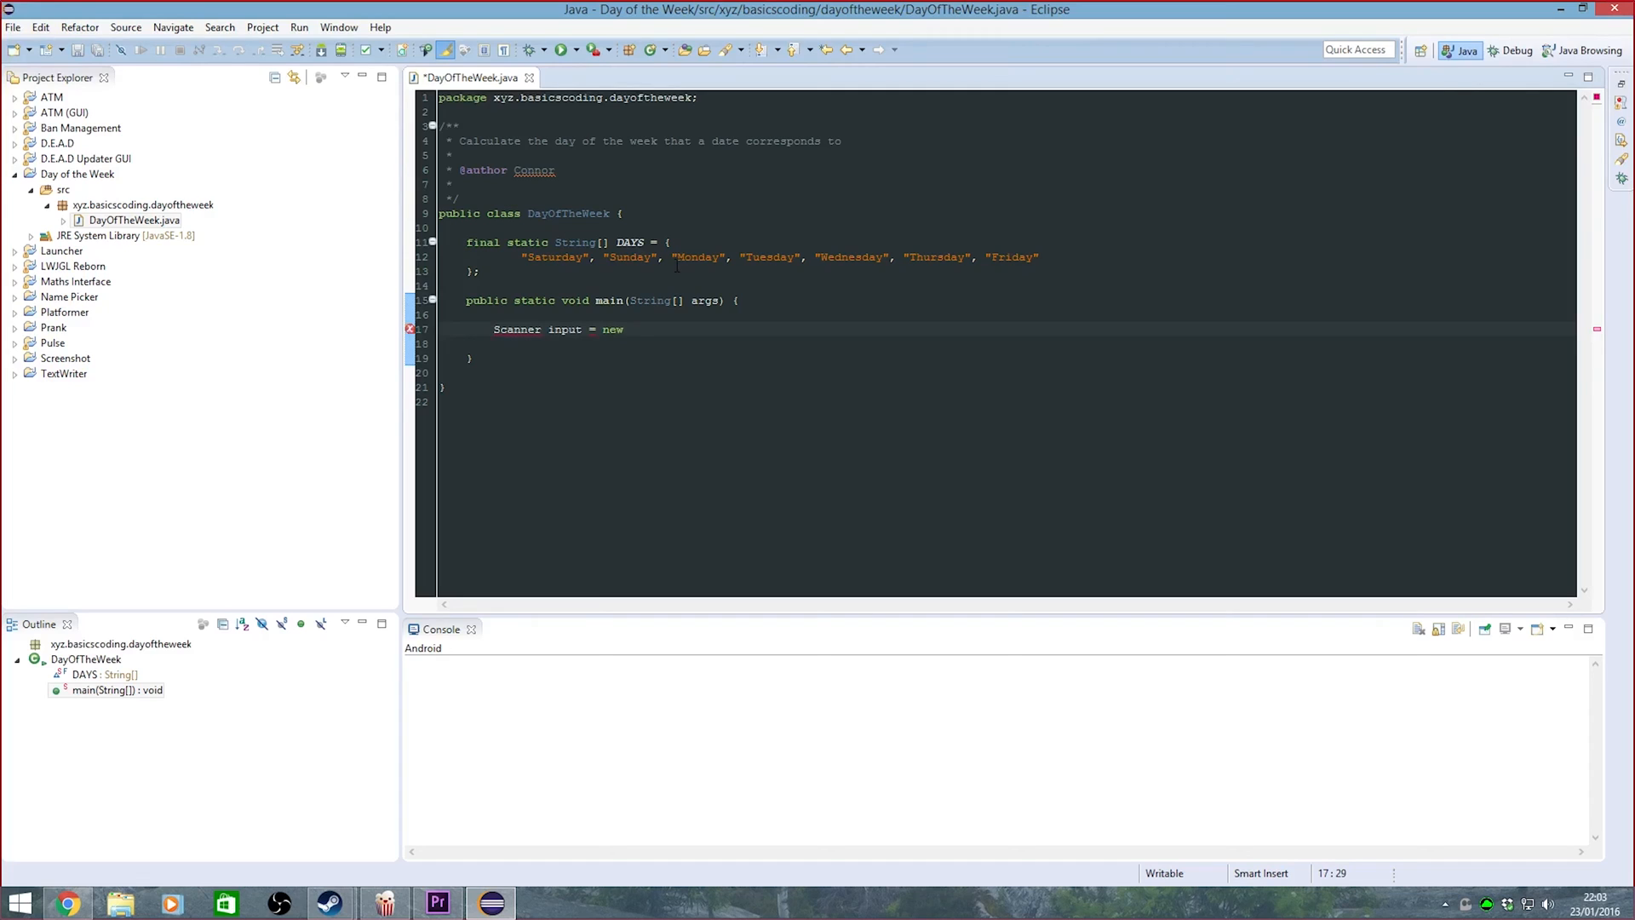
pyautogui.write('Scanner(System.')
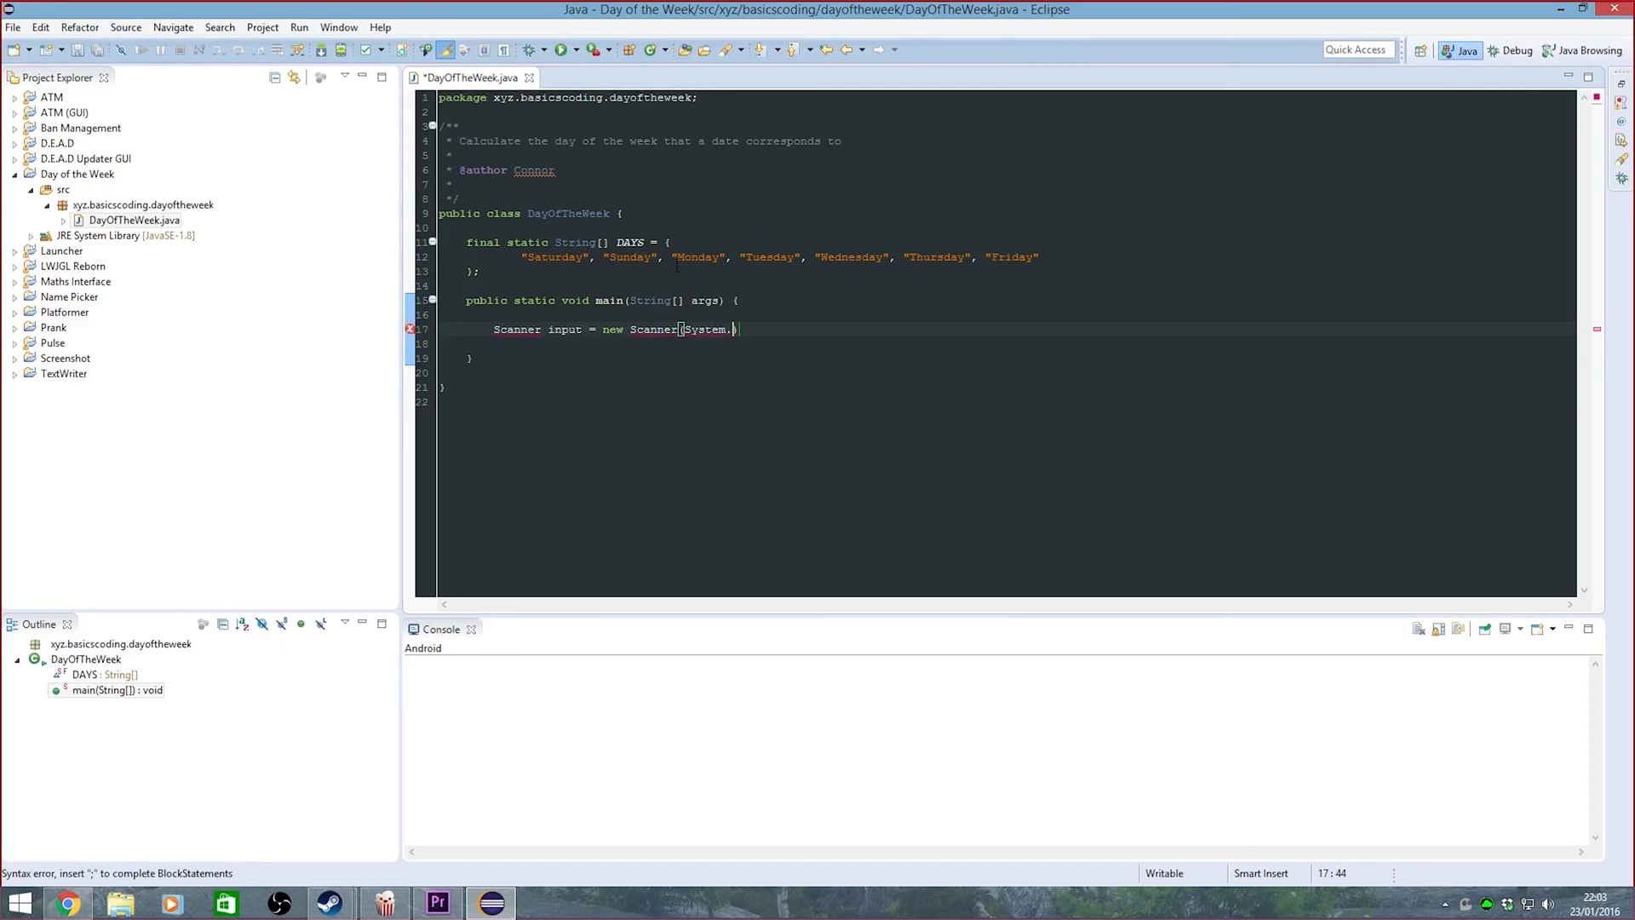
pyautogui.write('in);')
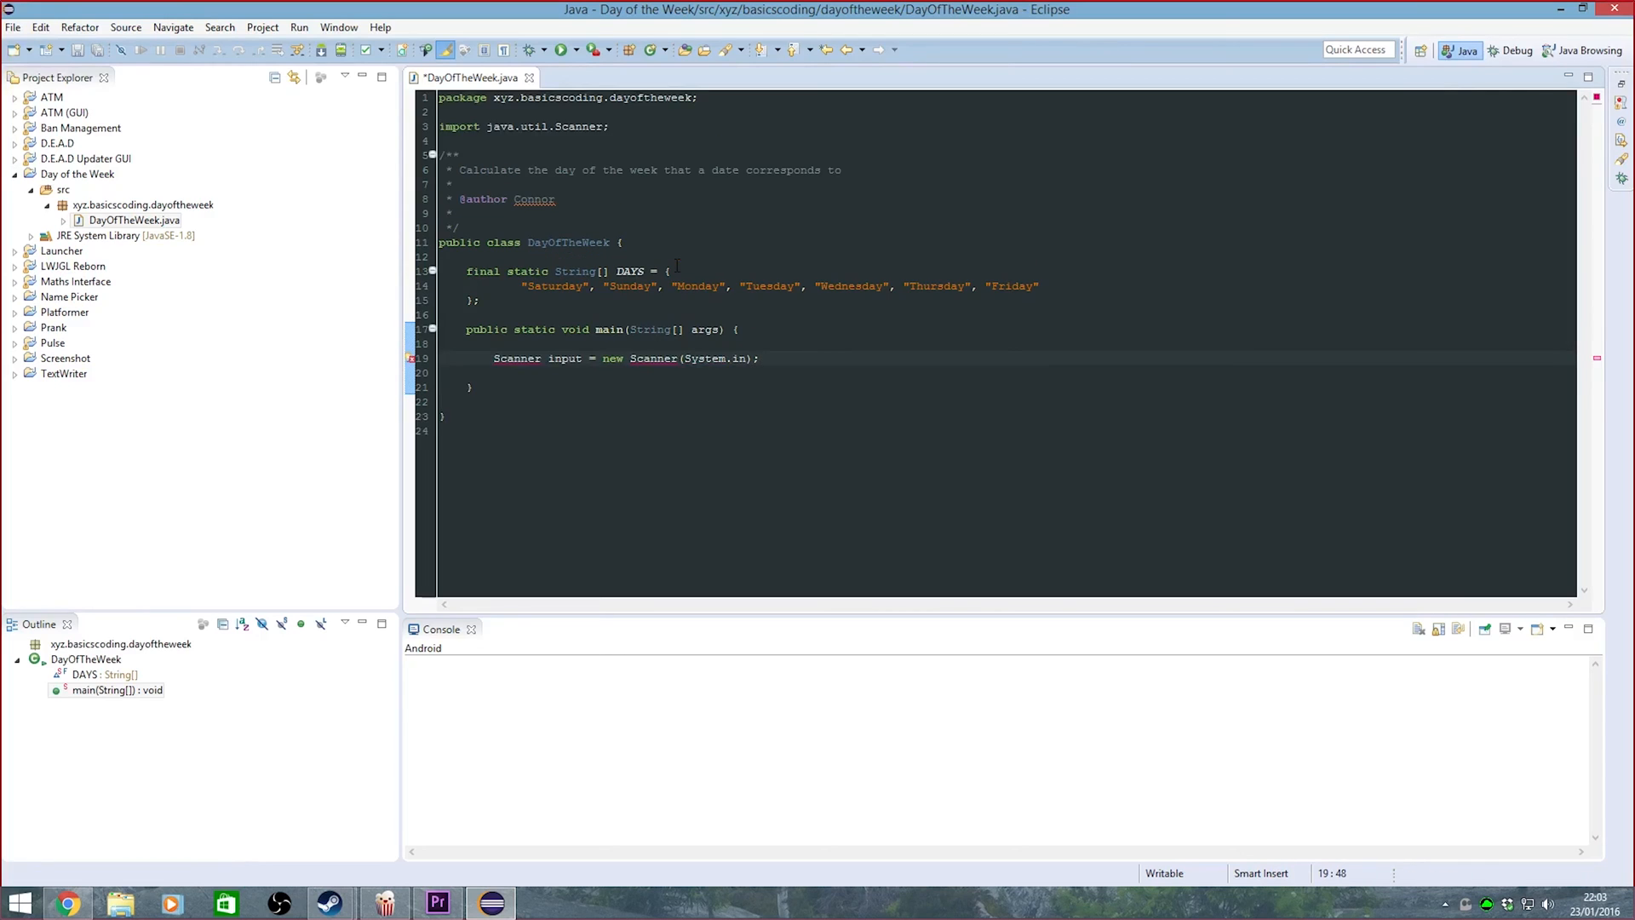
# Print the prompt "Enter the date in DD/MM/YYYY format:" and begin a String[] declaration
pyautogui.write('System.out.println();')
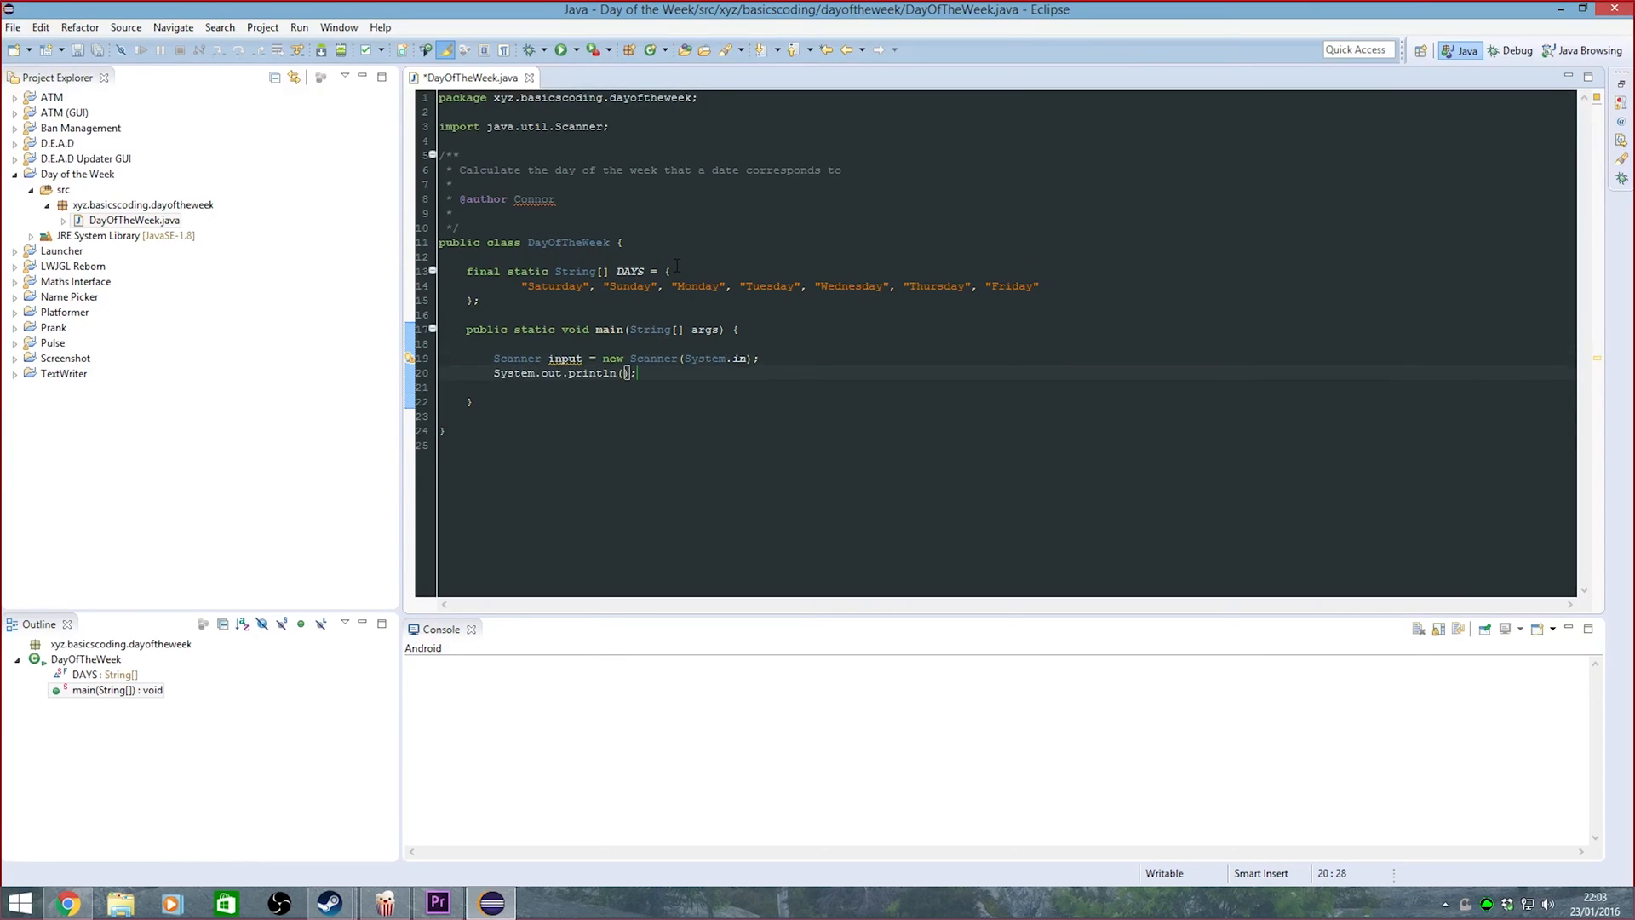
pyautogui.write('""')
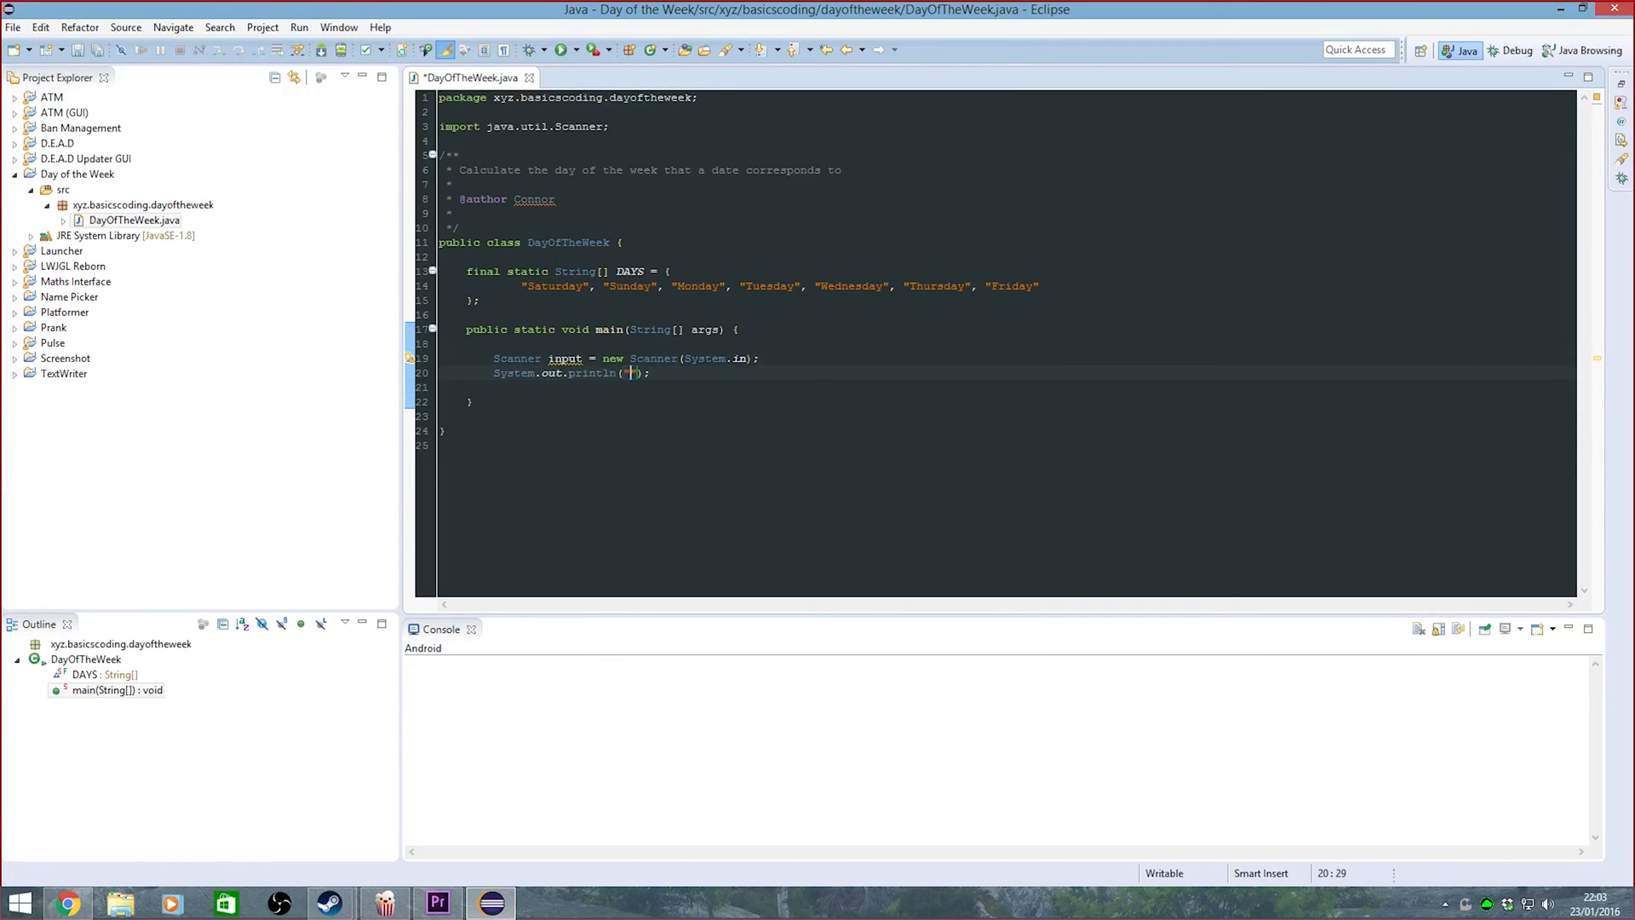
pyautogui.write('Enter the date')
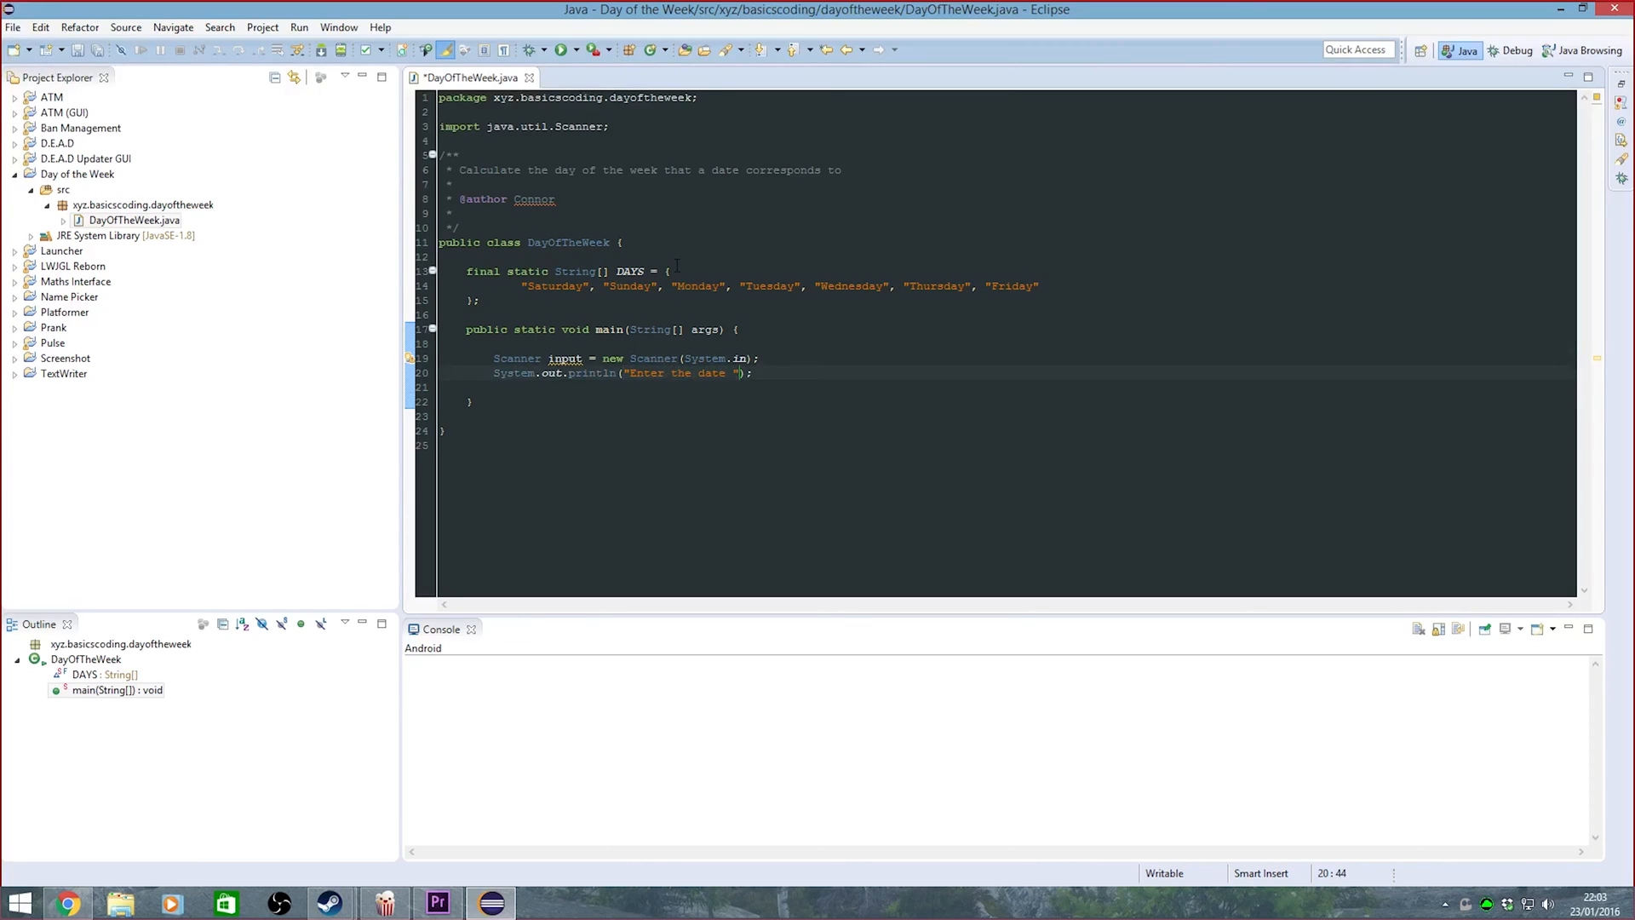
pyautogui.write('in DD/MM')
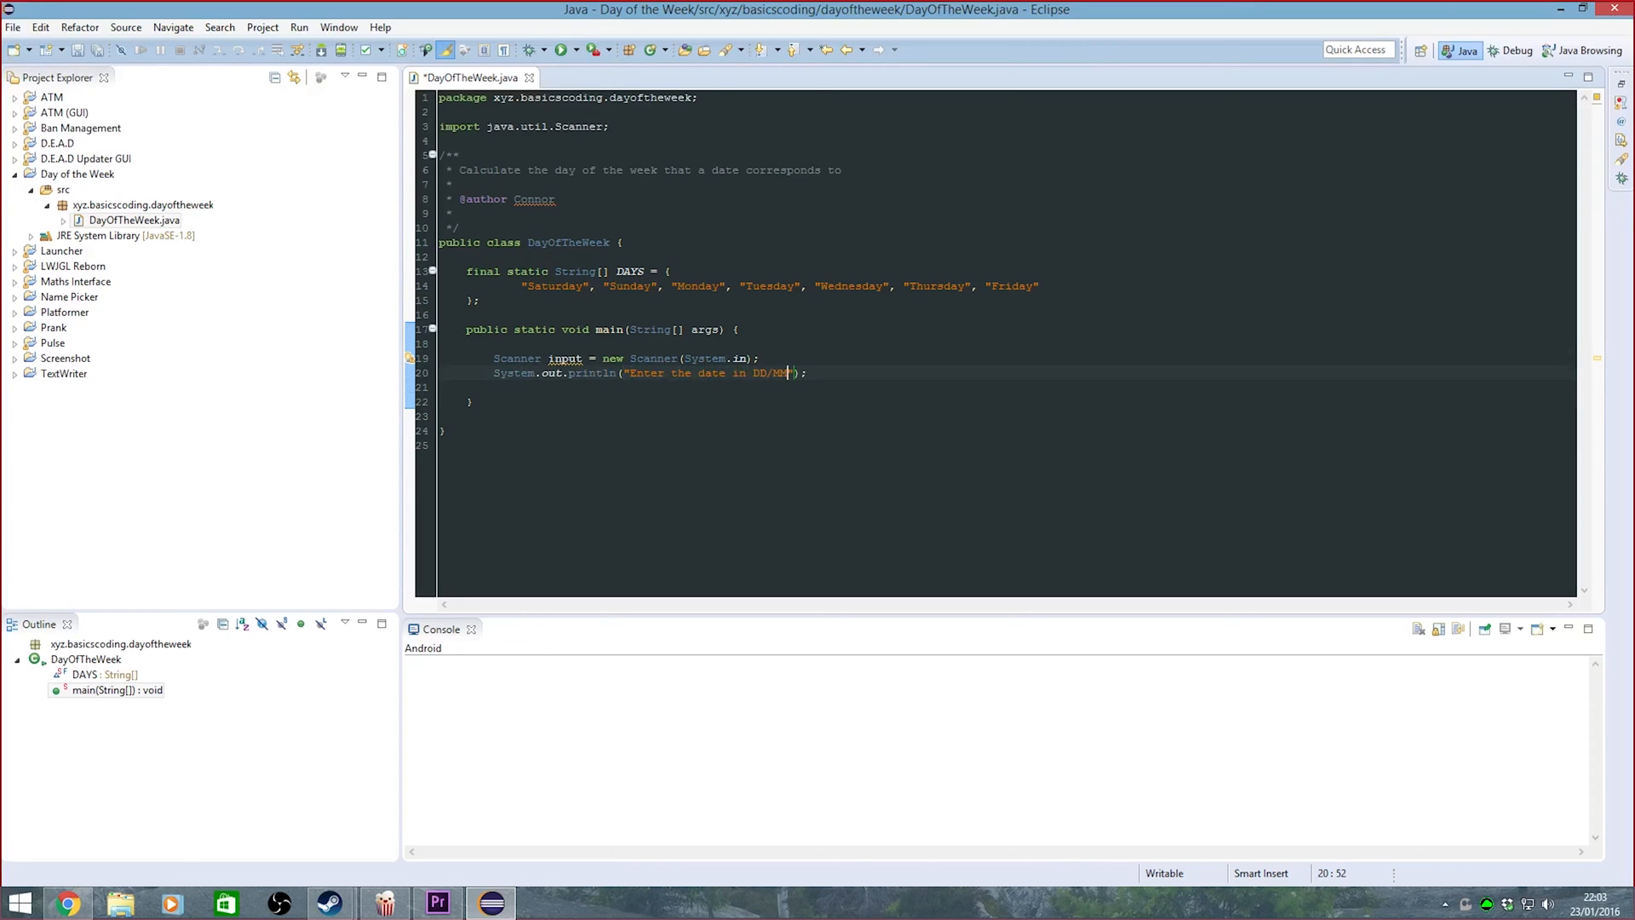
pyautogui.write('/YYYY format:')
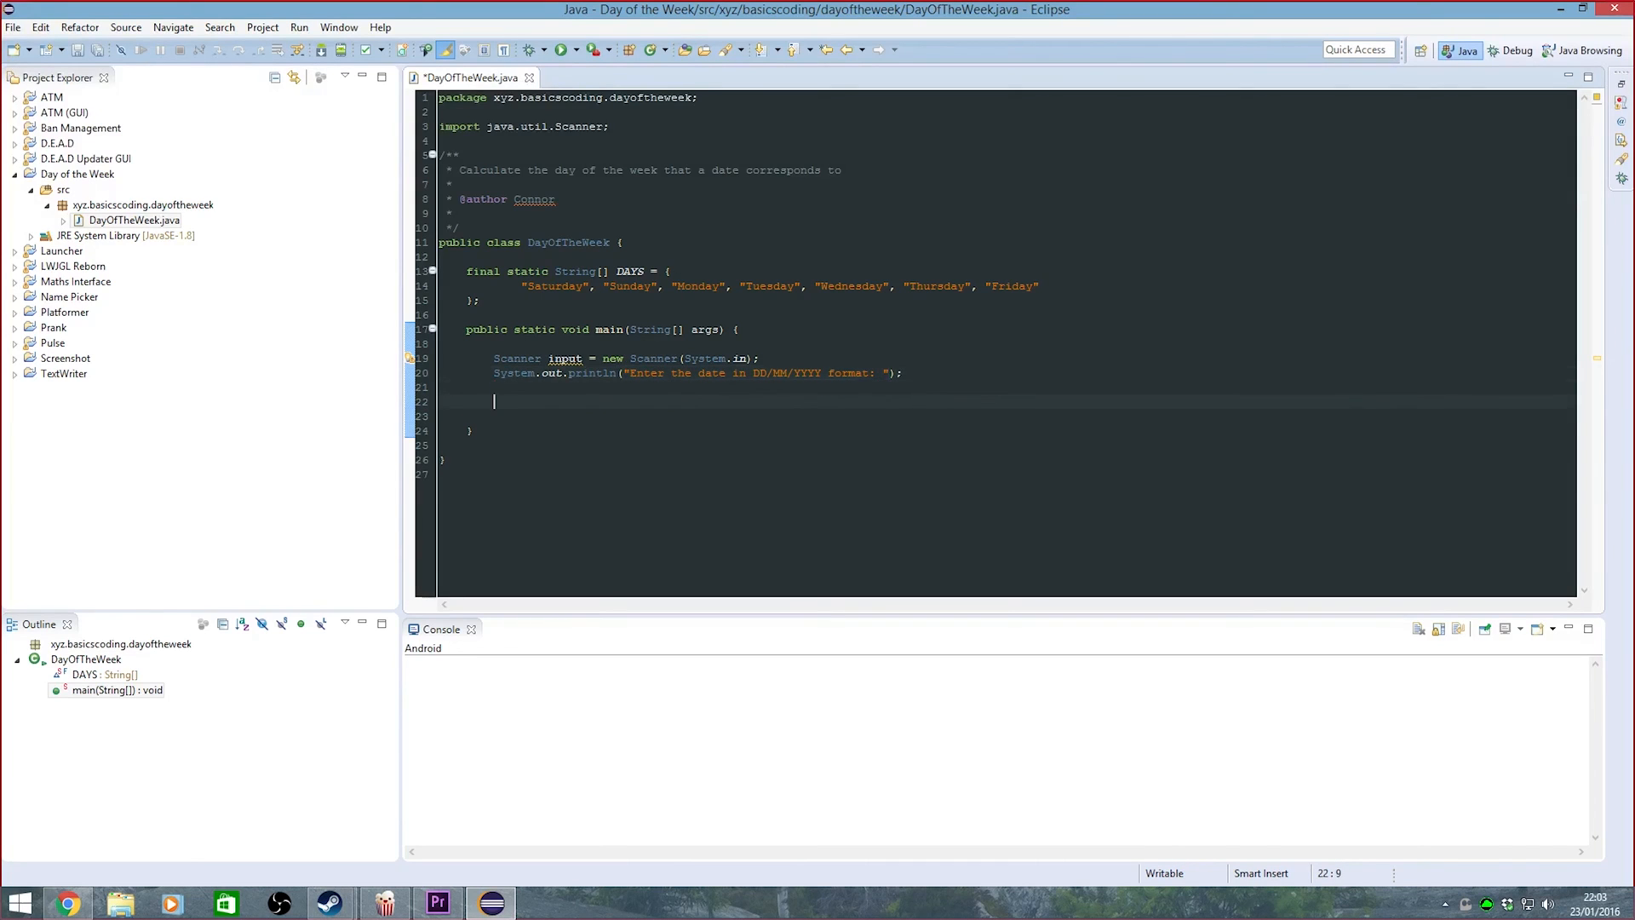
pyautogui.write('String[]')
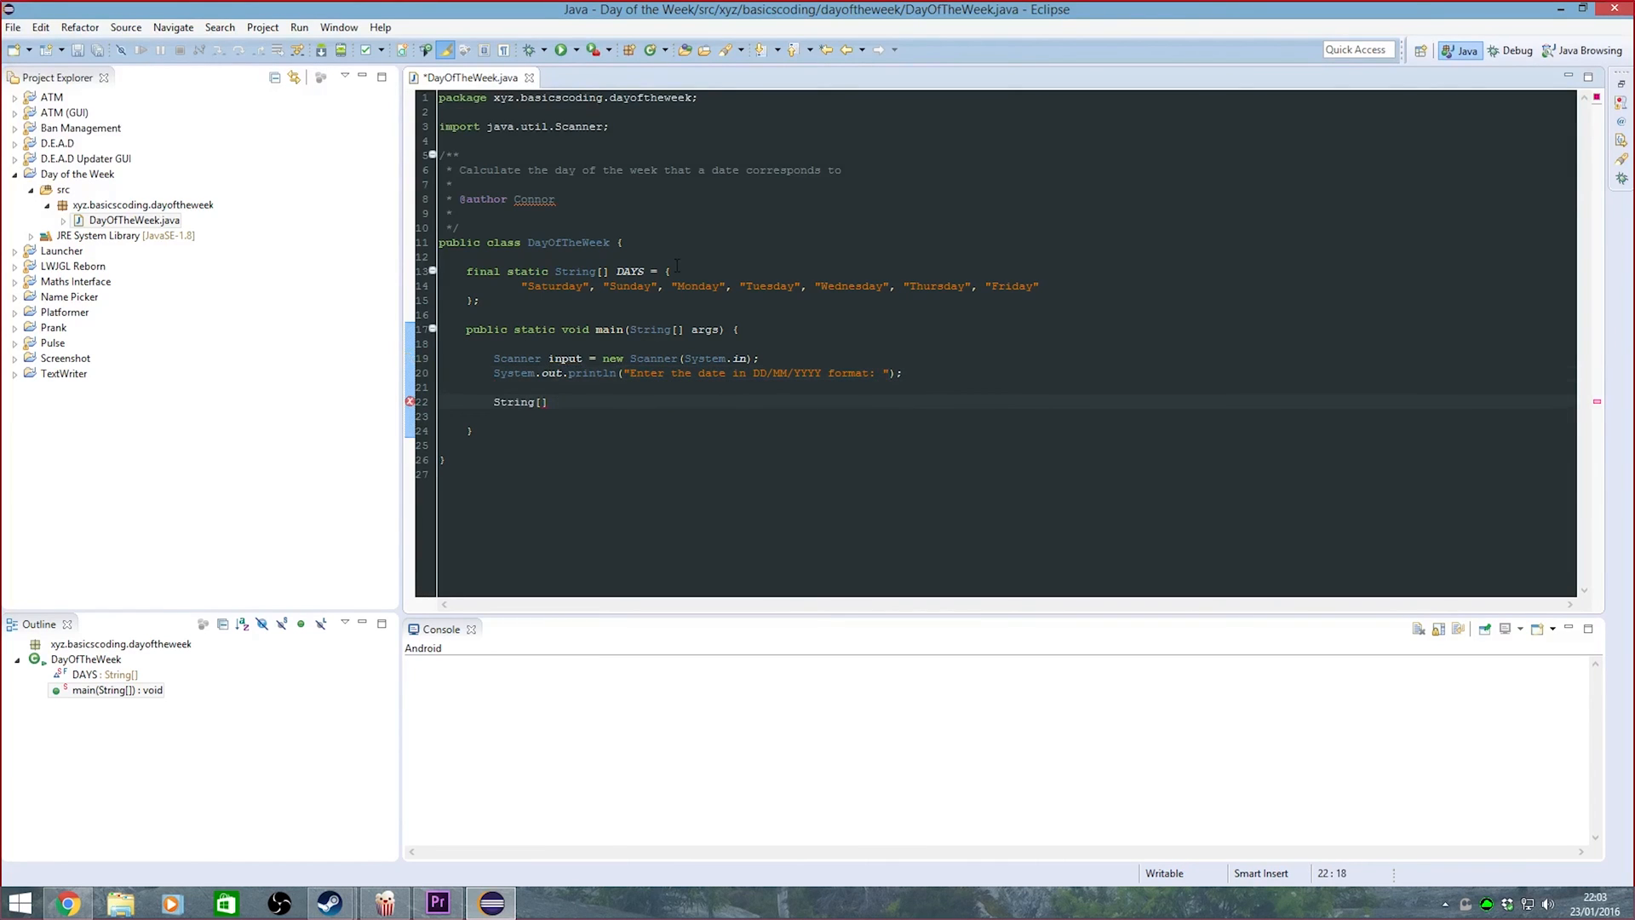
# Split the entered line on "/" into dates and parse the day into int d
pyautogui.write('dates = input.nextLine().split')
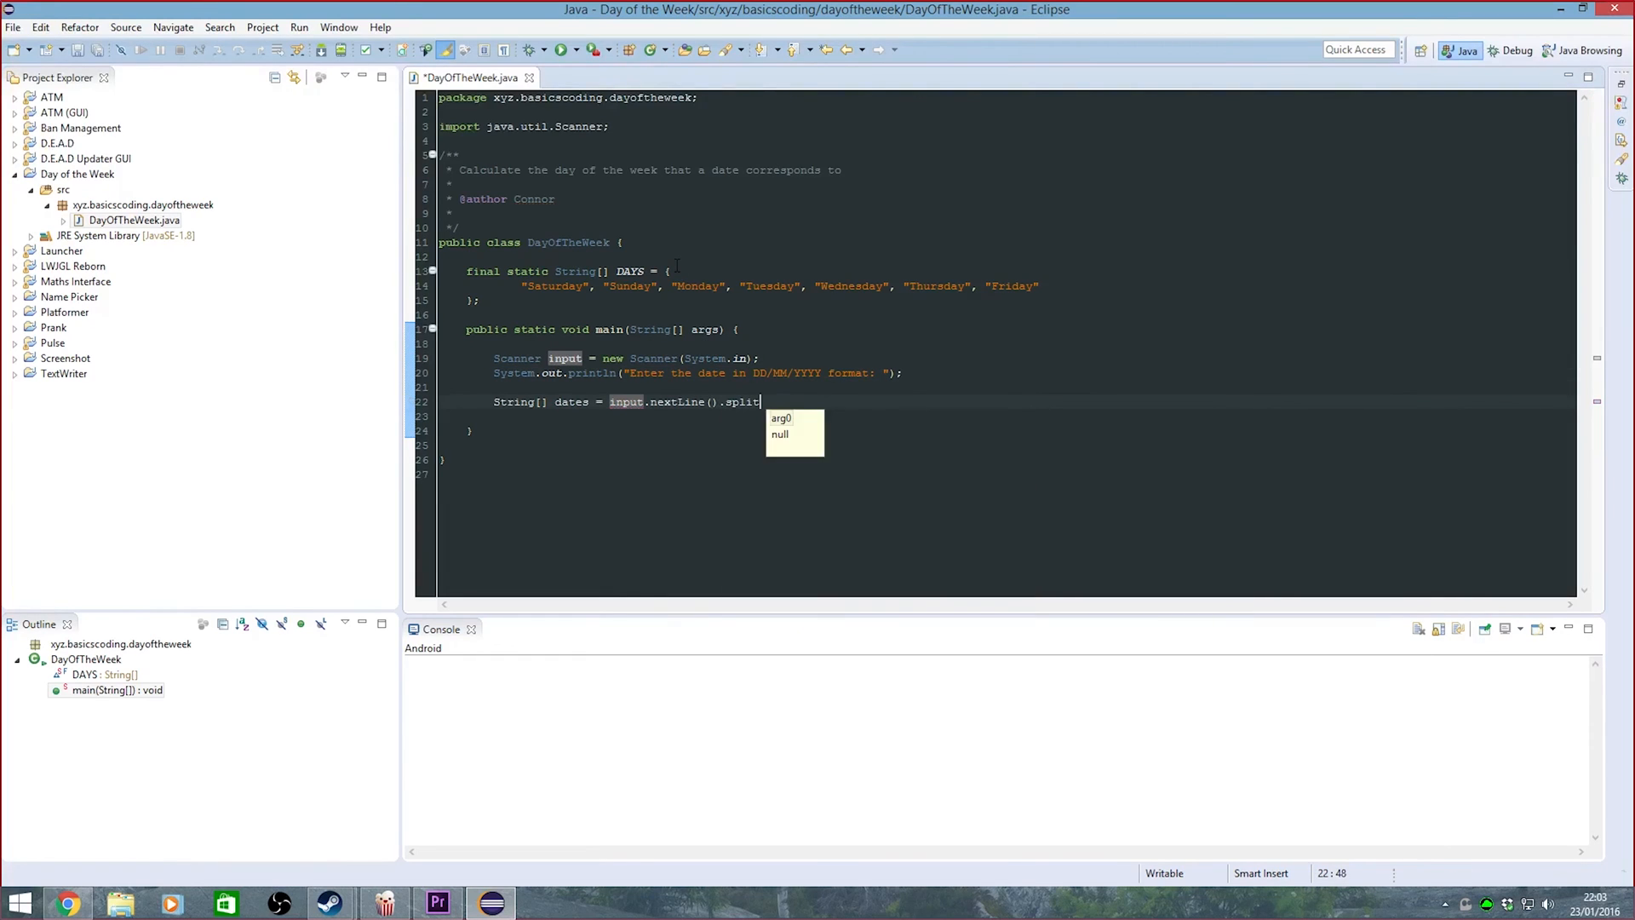
pyautogui.write('("")')
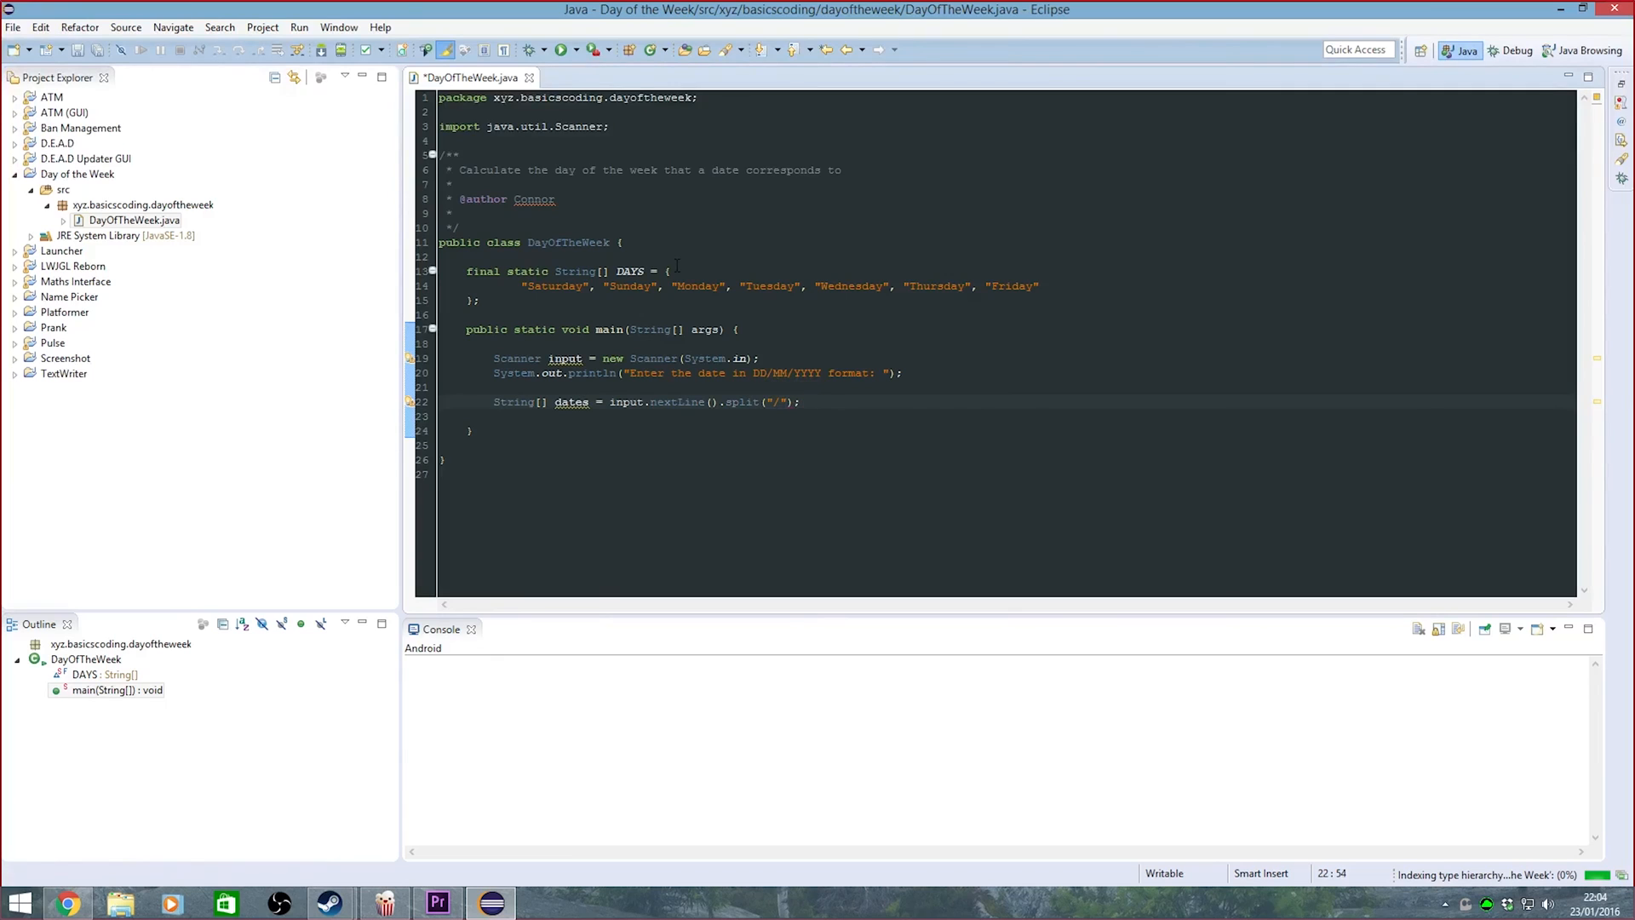
pyautogui.write('int d =')
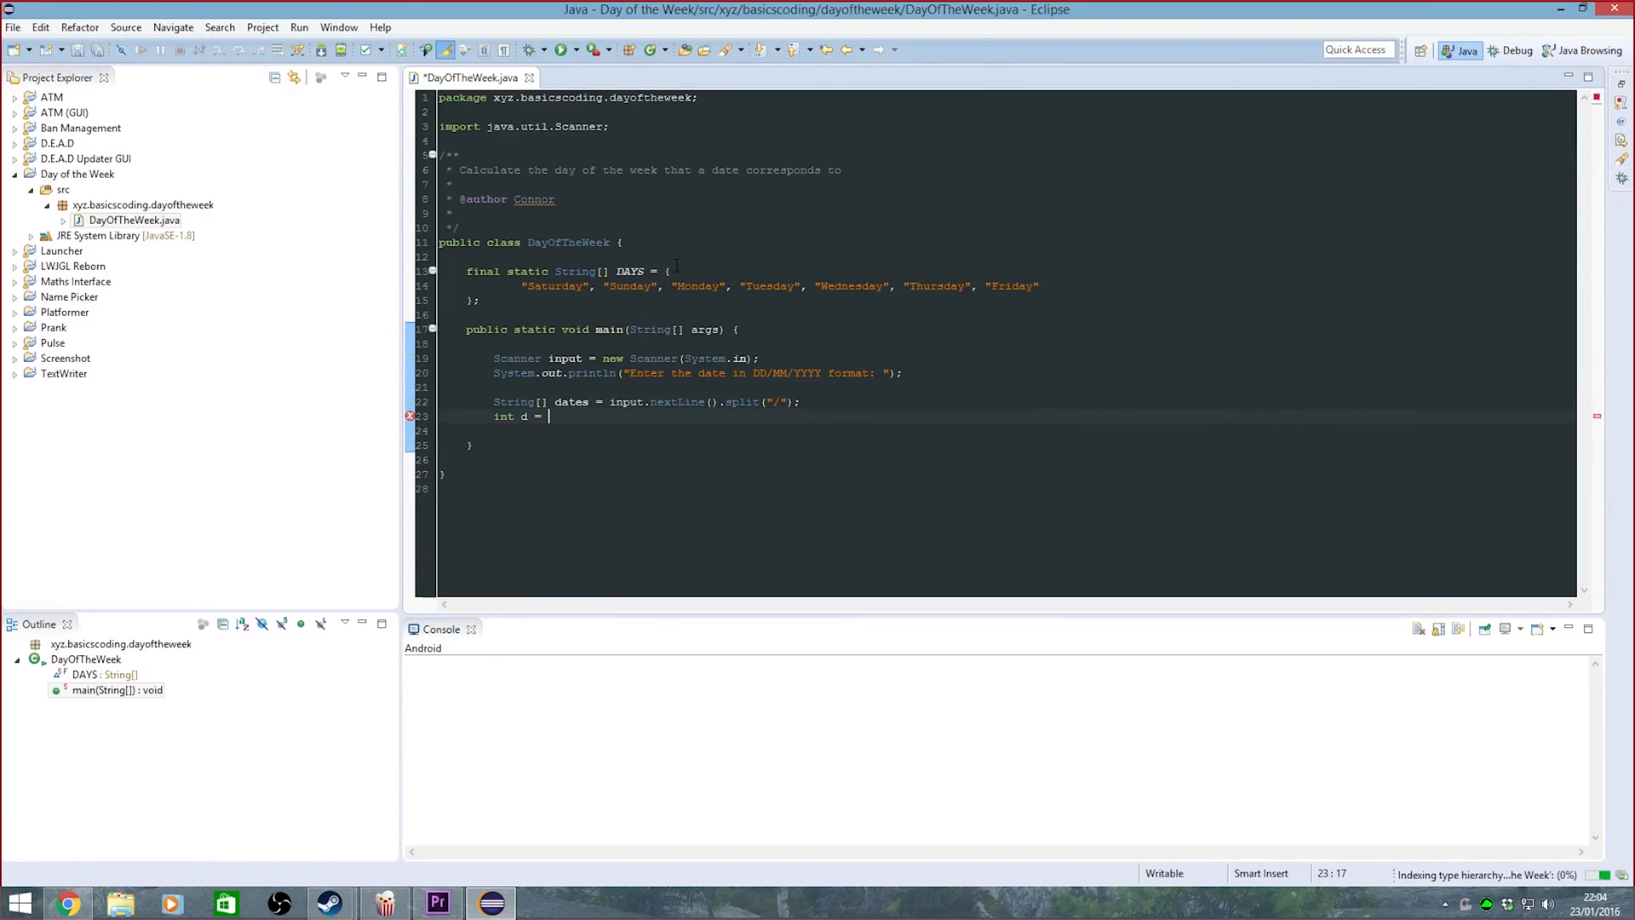
pyautogui.write('Integer.parseInt(s')
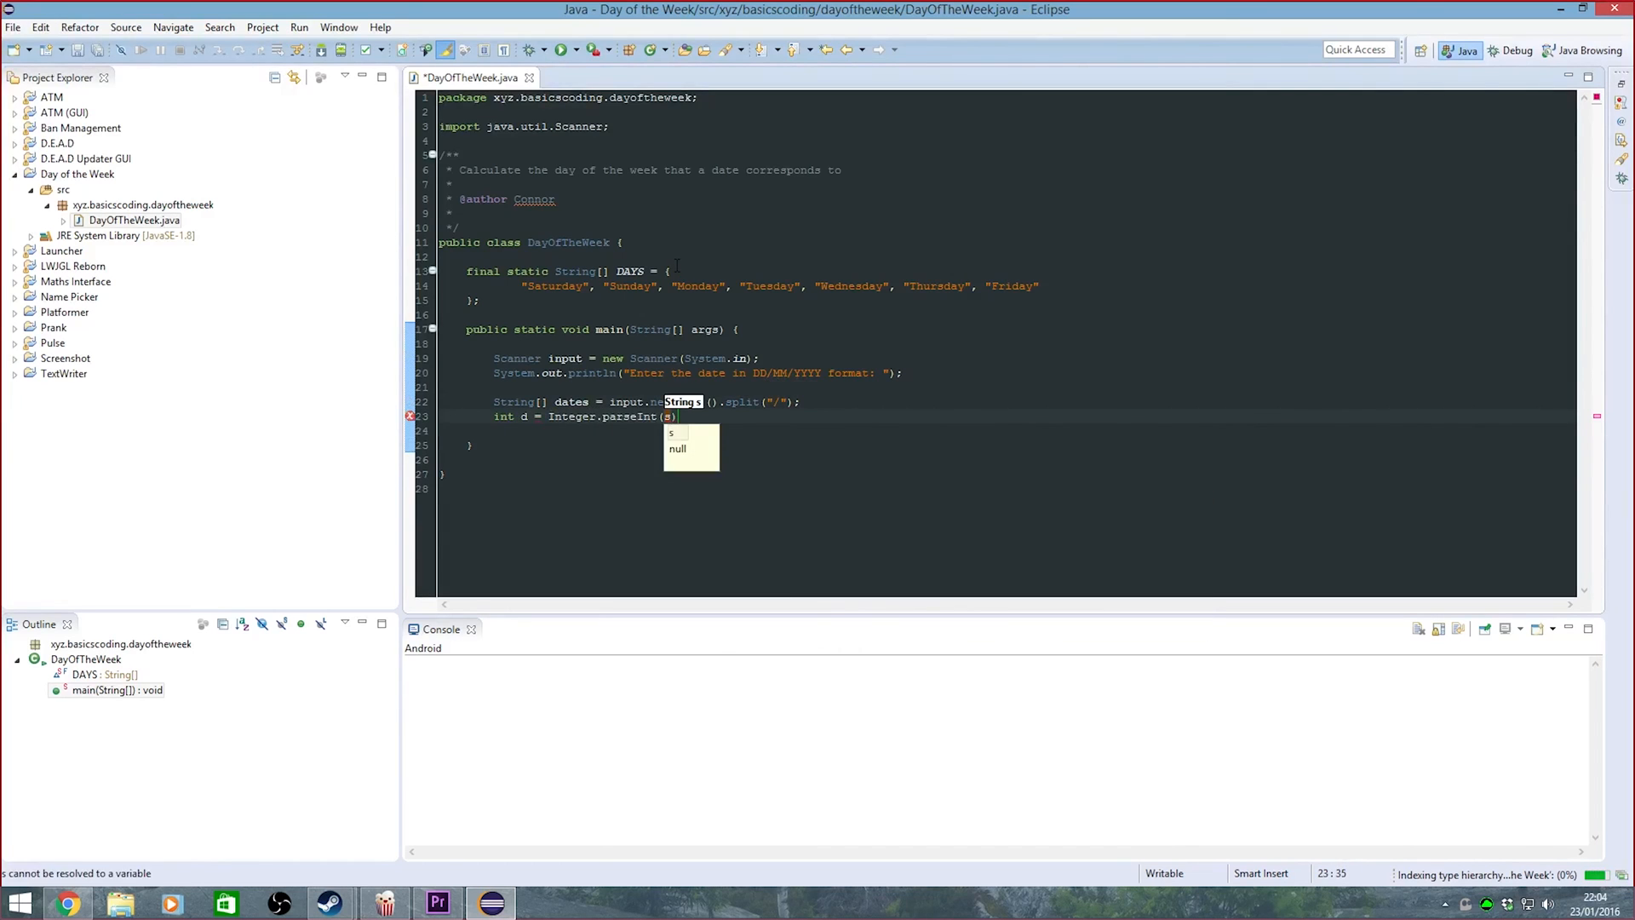
pyautogui.write('dates[0')
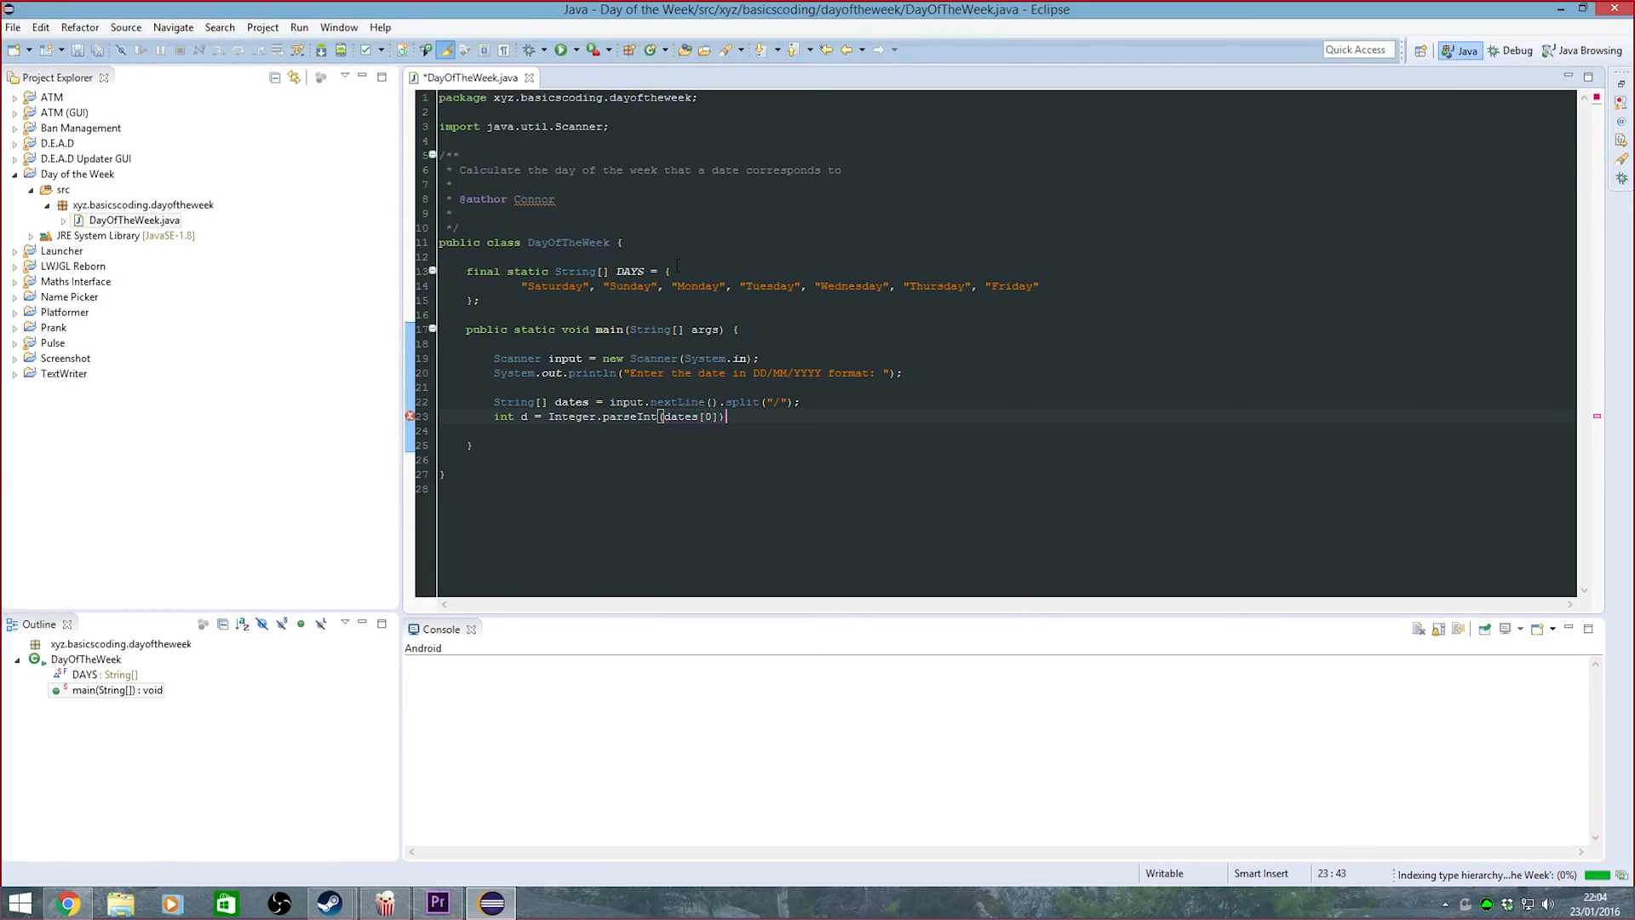
# Parse the month and year into ints m and y with Integer.parseInt
pyautogui.write('int m = Integer.parseInt(dates[1]);')
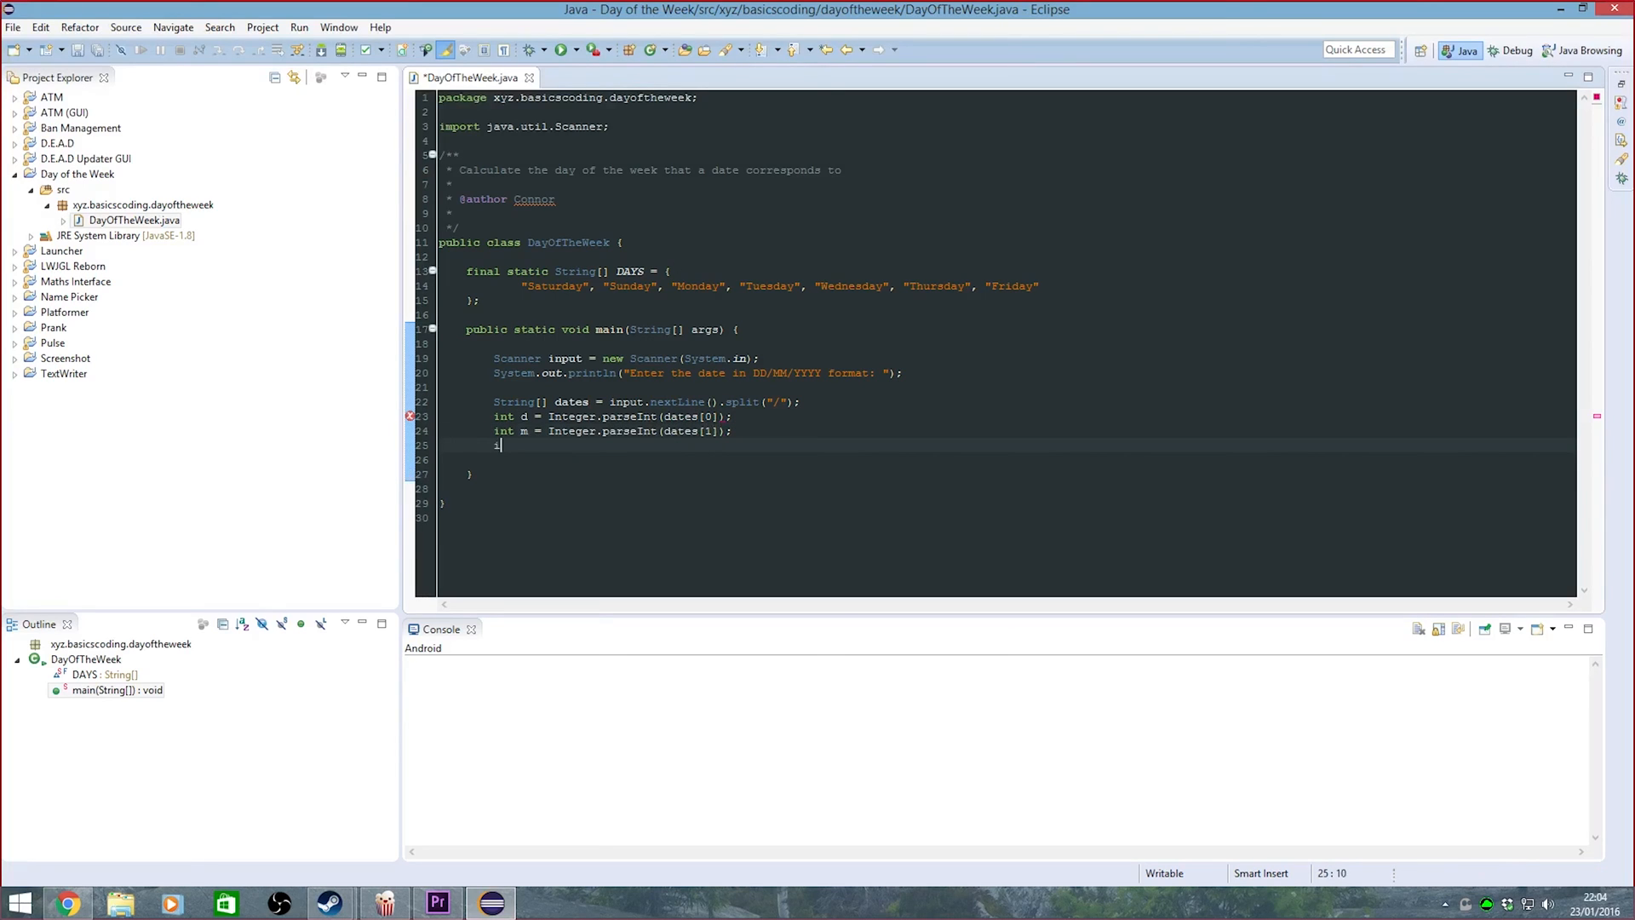
pyautogui.write('nt y = INtefe')
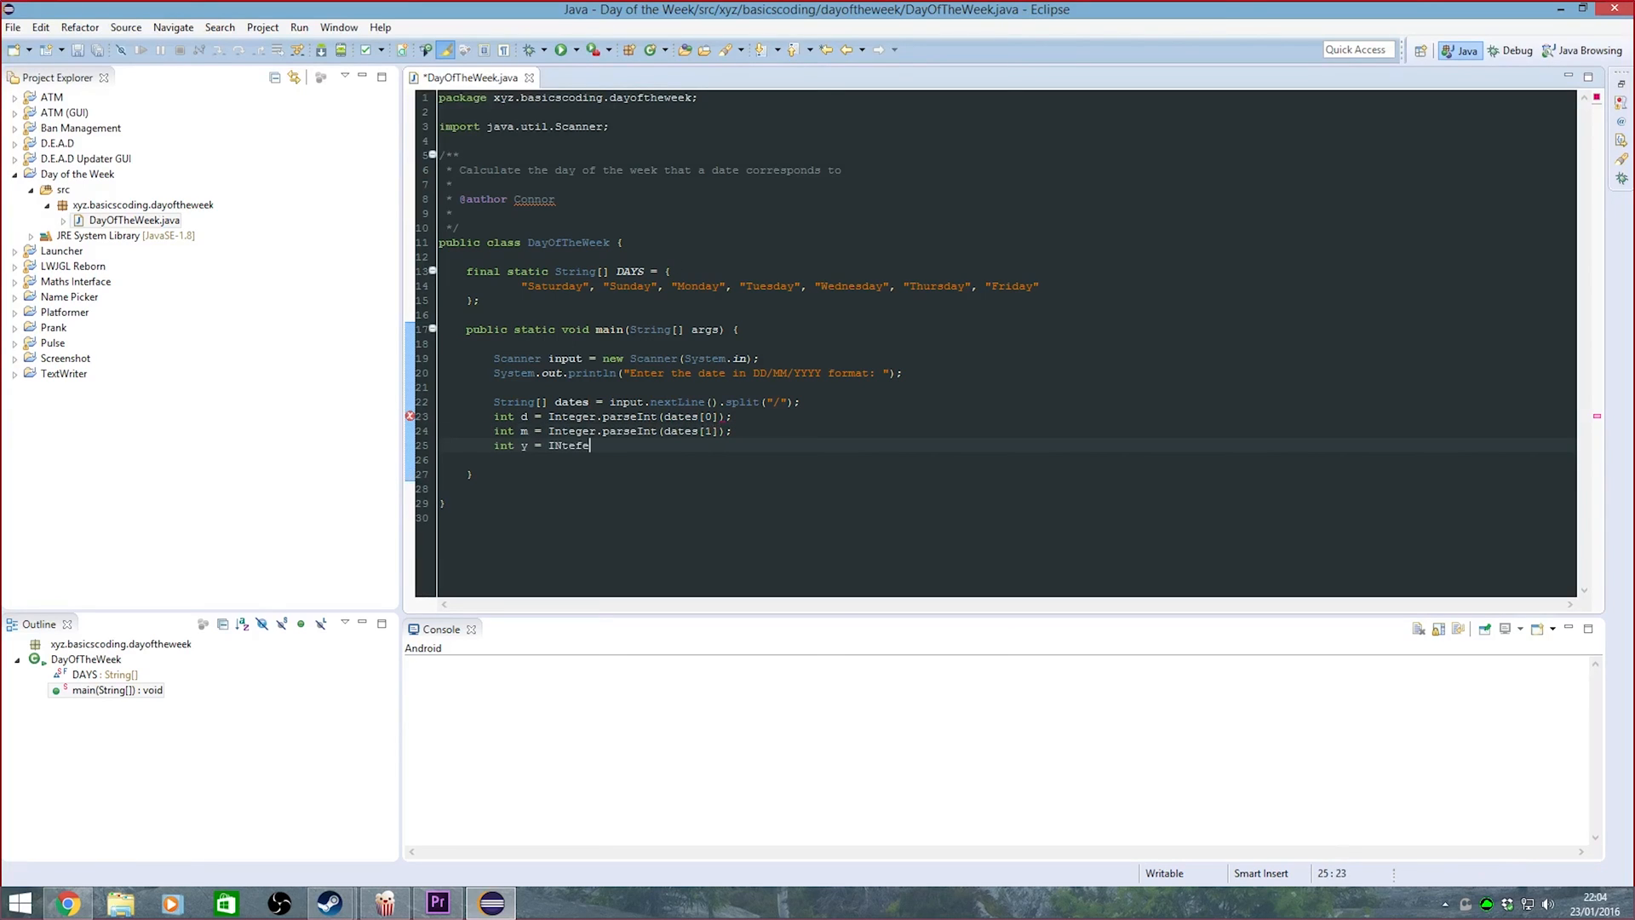
pyautogui.press('BackSpace')
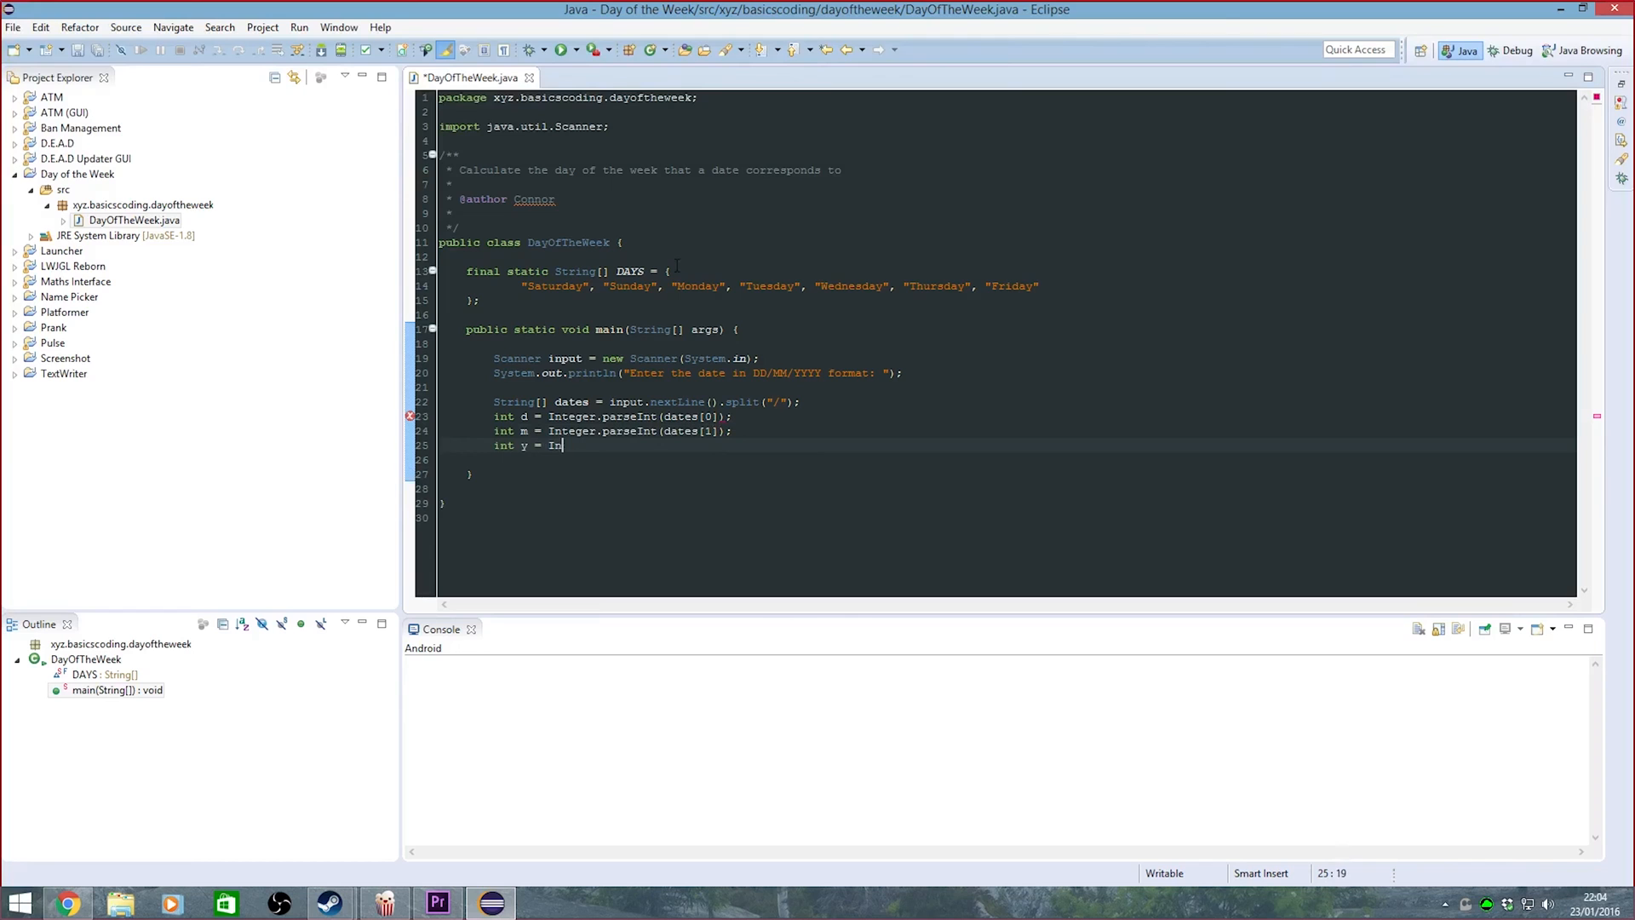
pyautogui.write('Integer.parseInt(dates[2]);')
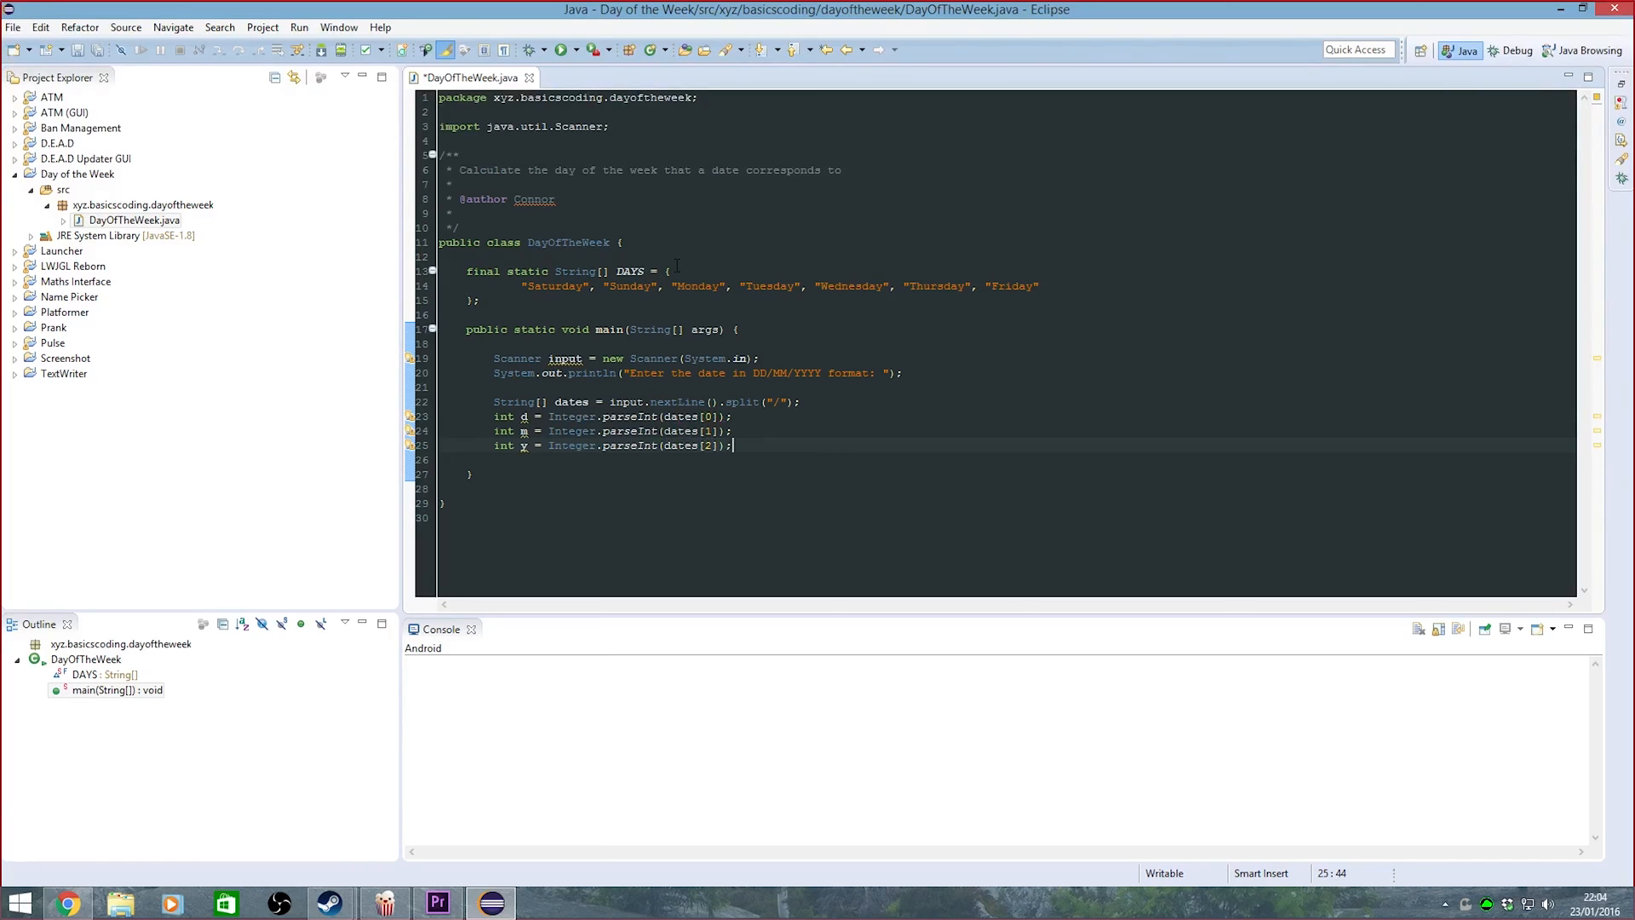
pyautogui.press('Enter')
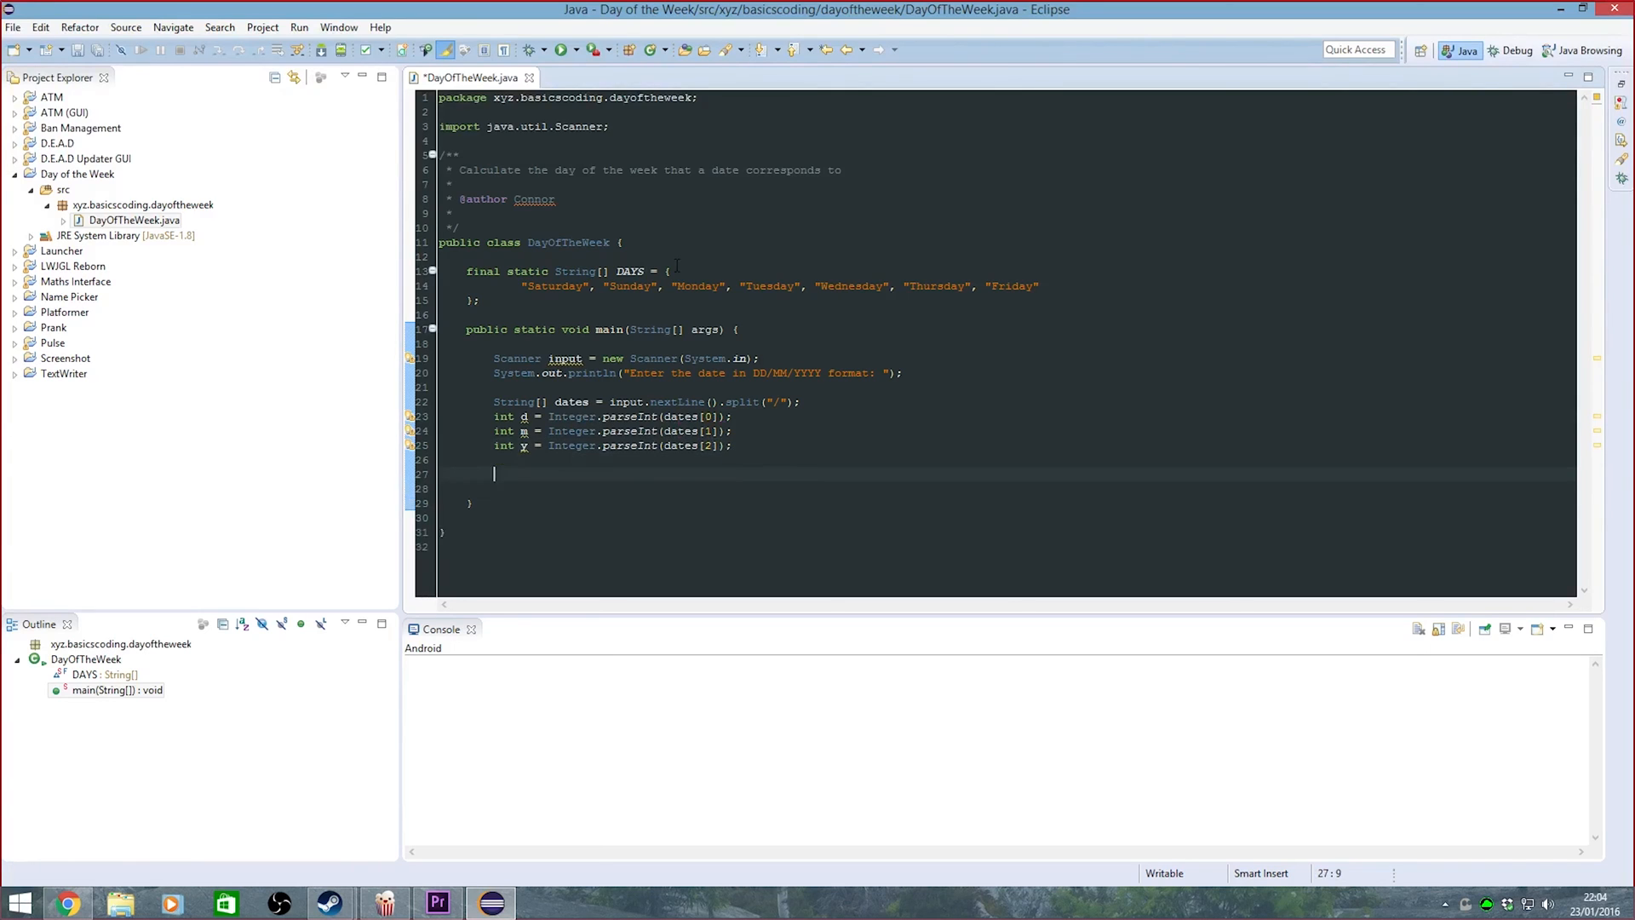
# Add if (m < 3) { m += 12; y -= 1; } below the parsing lines
pyautogui.write('if')
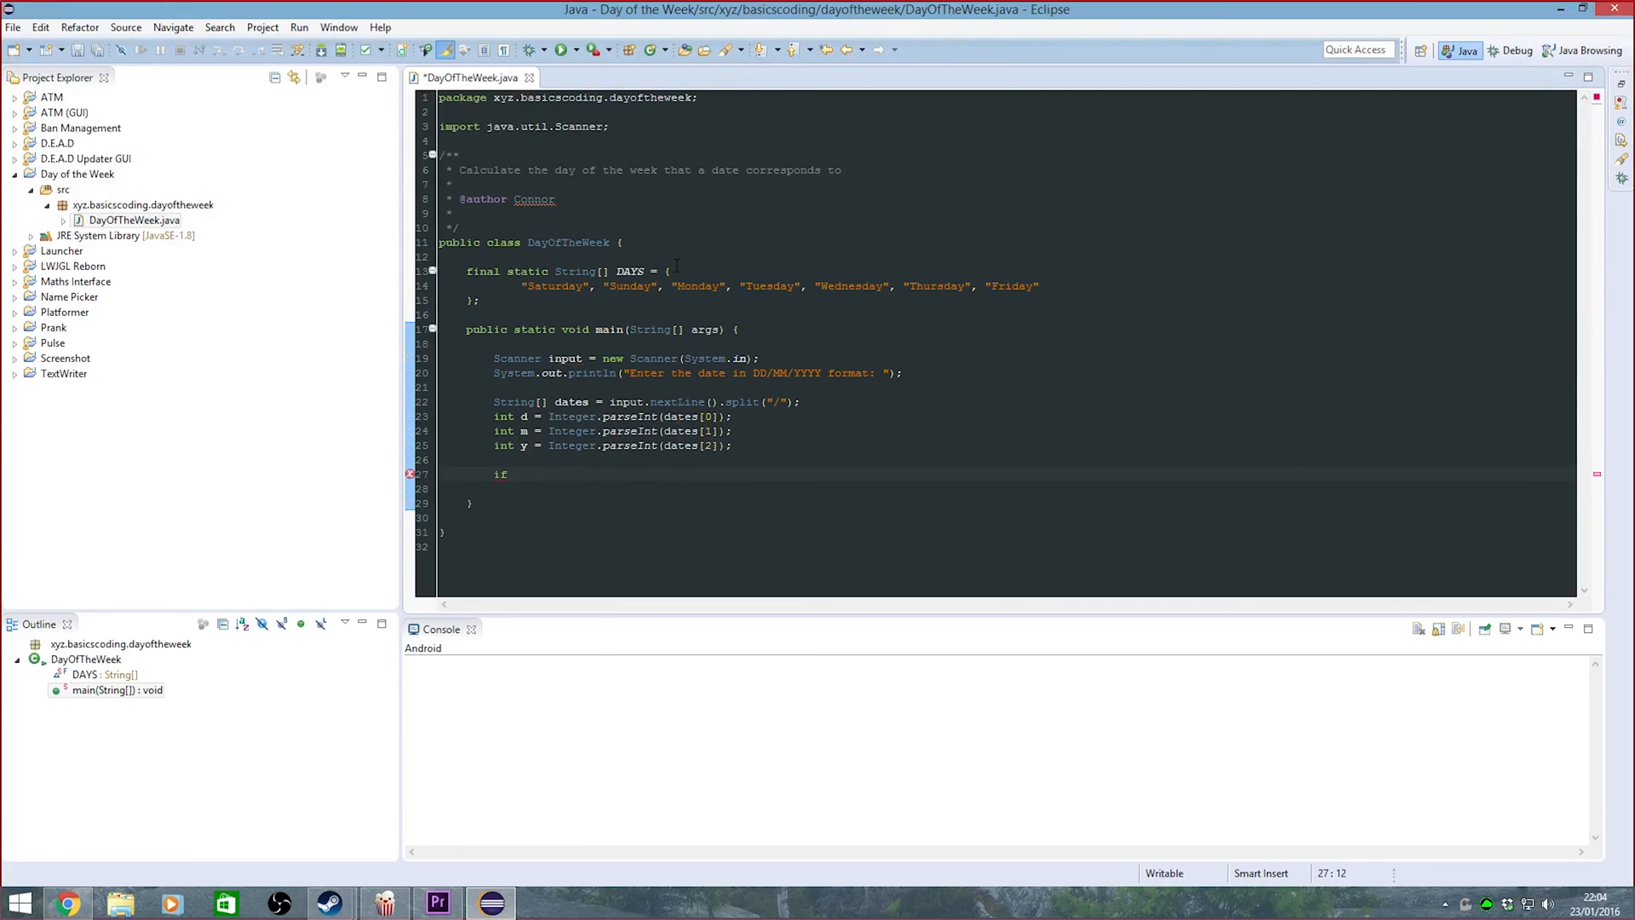
pyautogui.write('(')
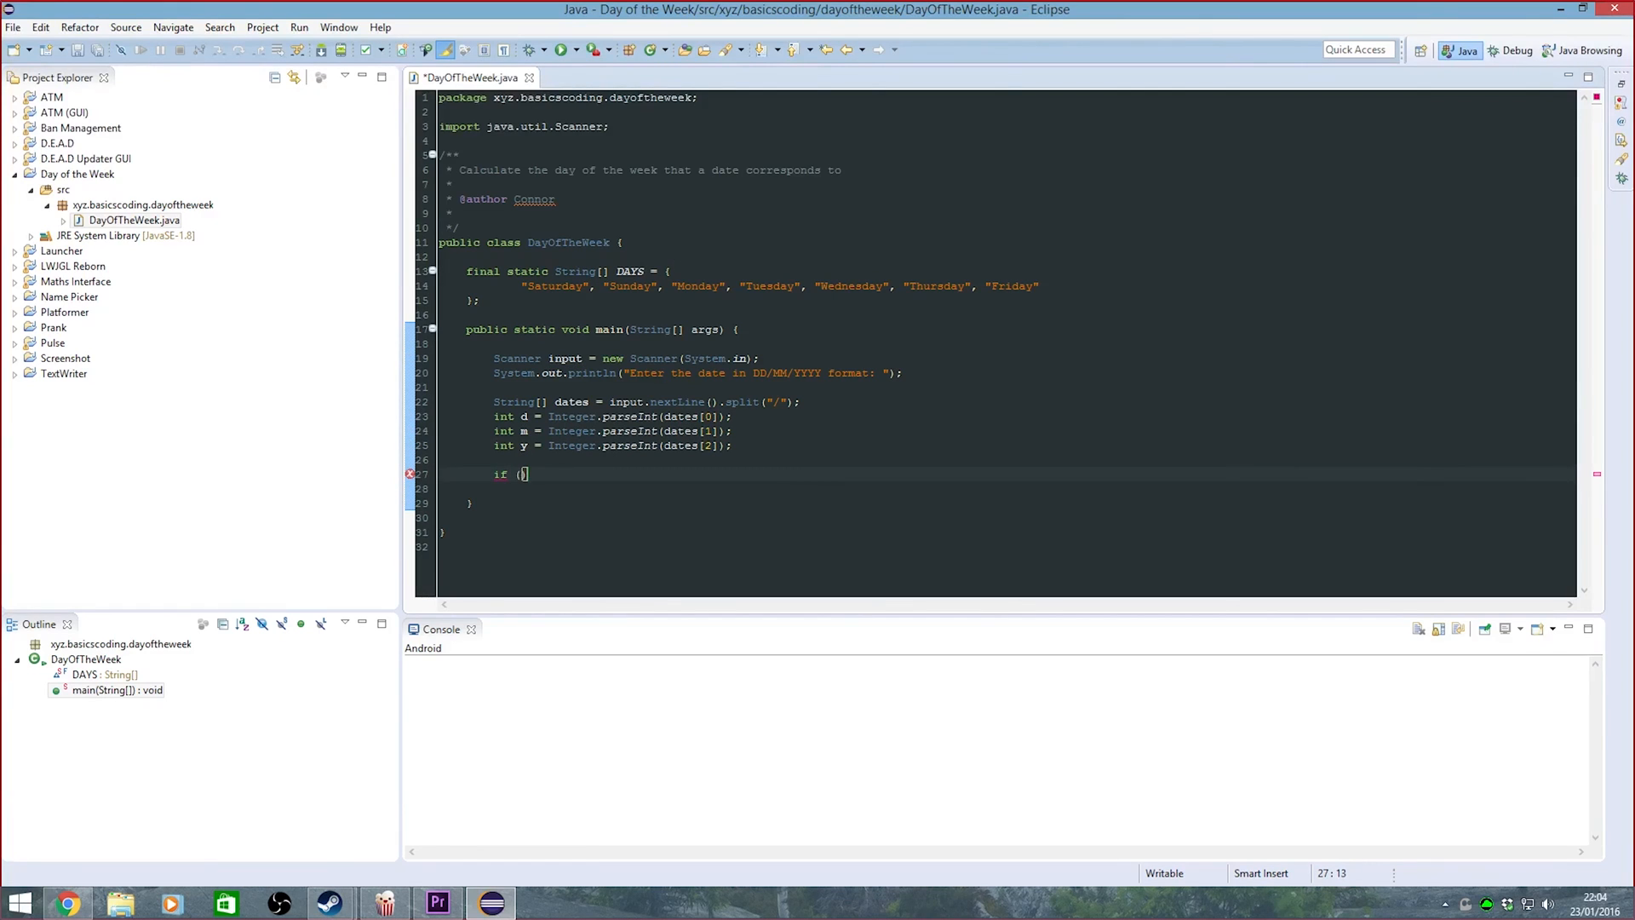
pyautogui.write('m < 3')
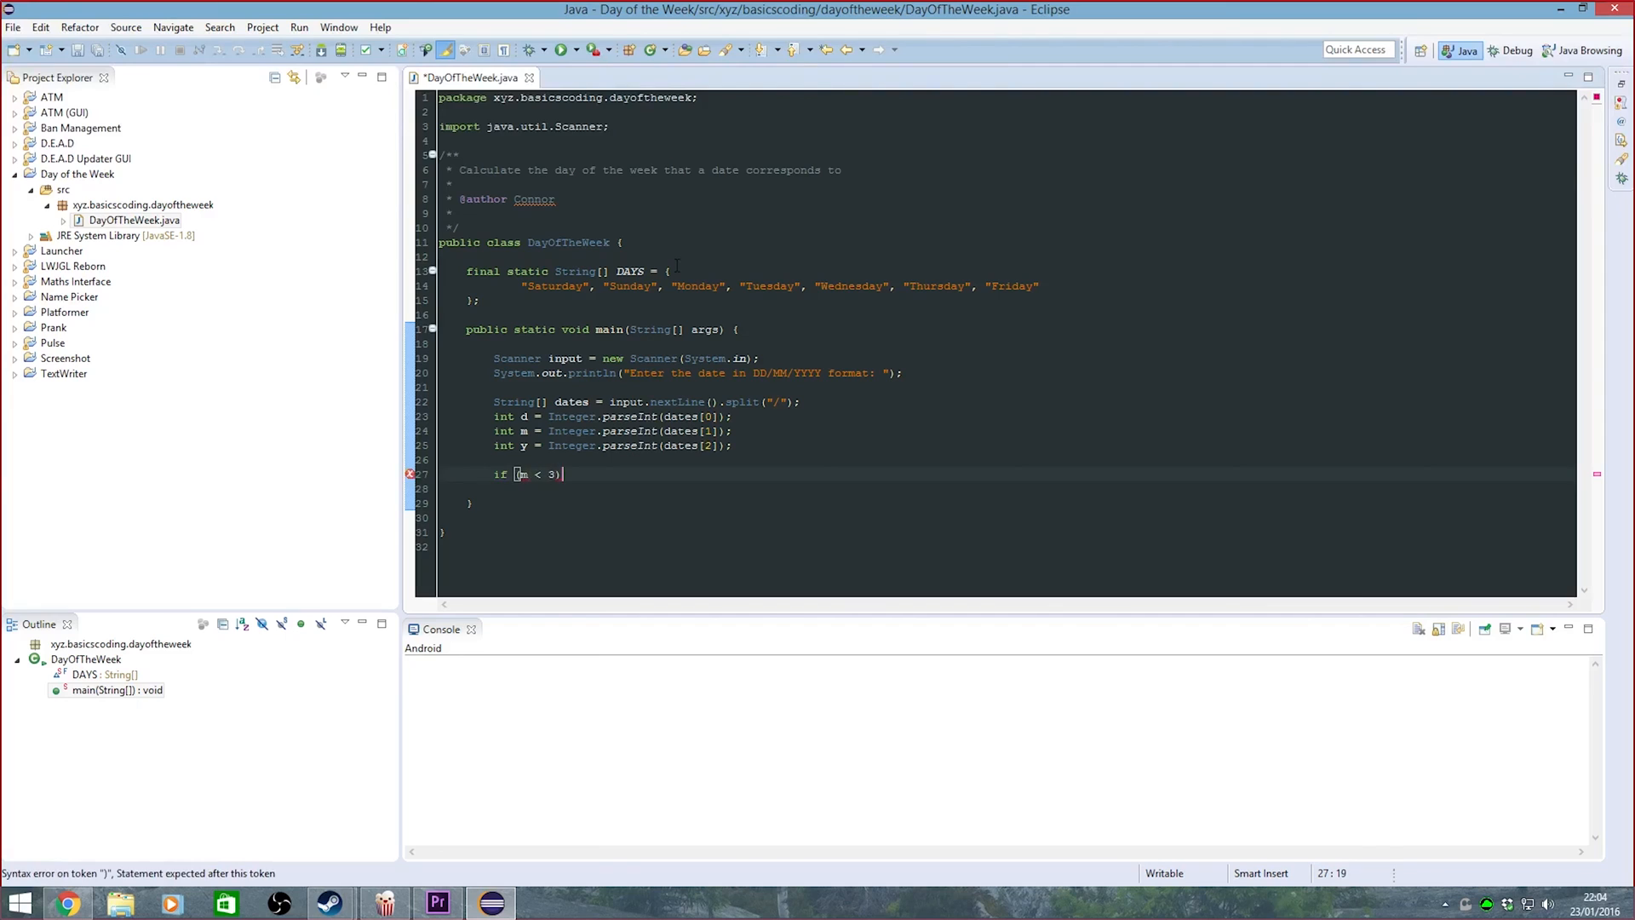
pyautogui.write('{')
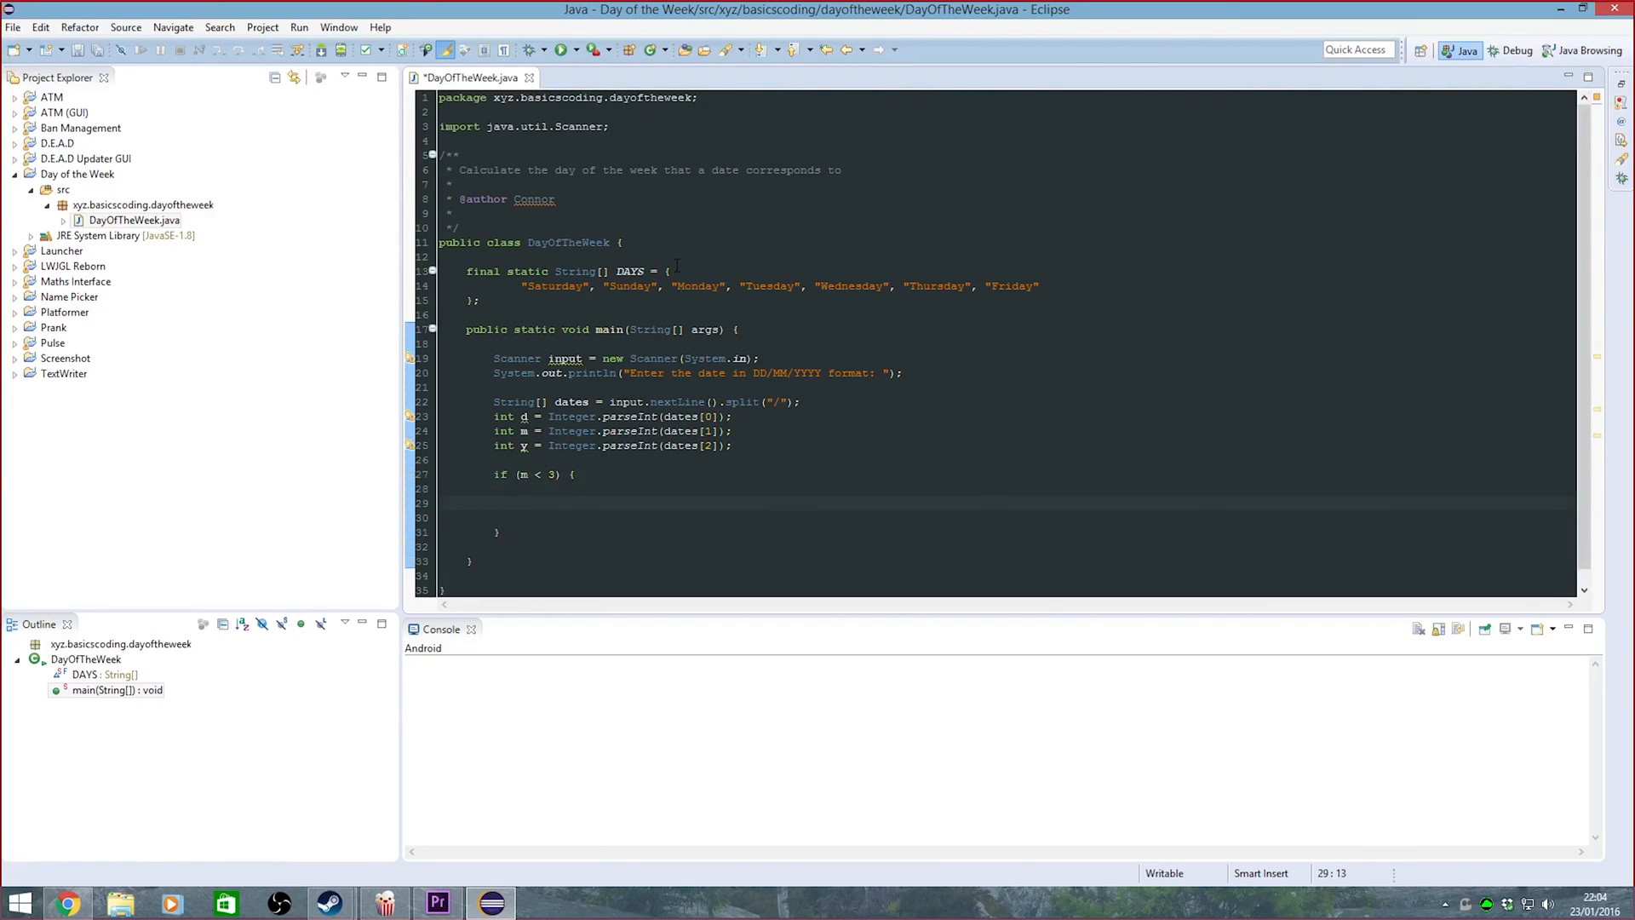
pyautogui.write(', +')
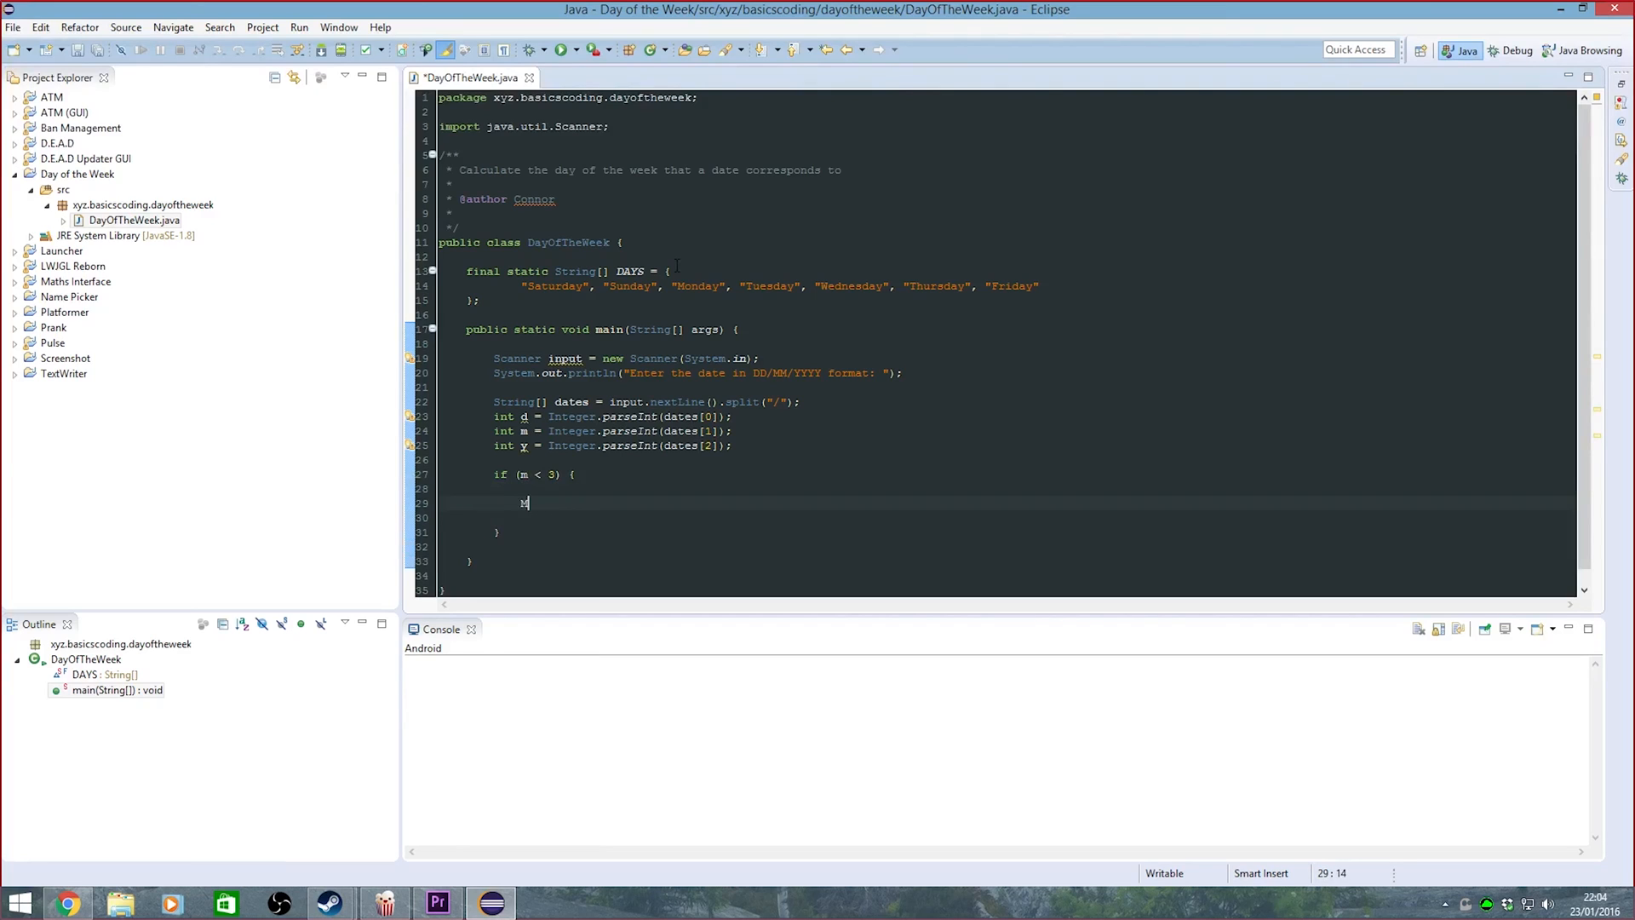
pyautogui.write('+= 12;')
pyautogui.write('y')
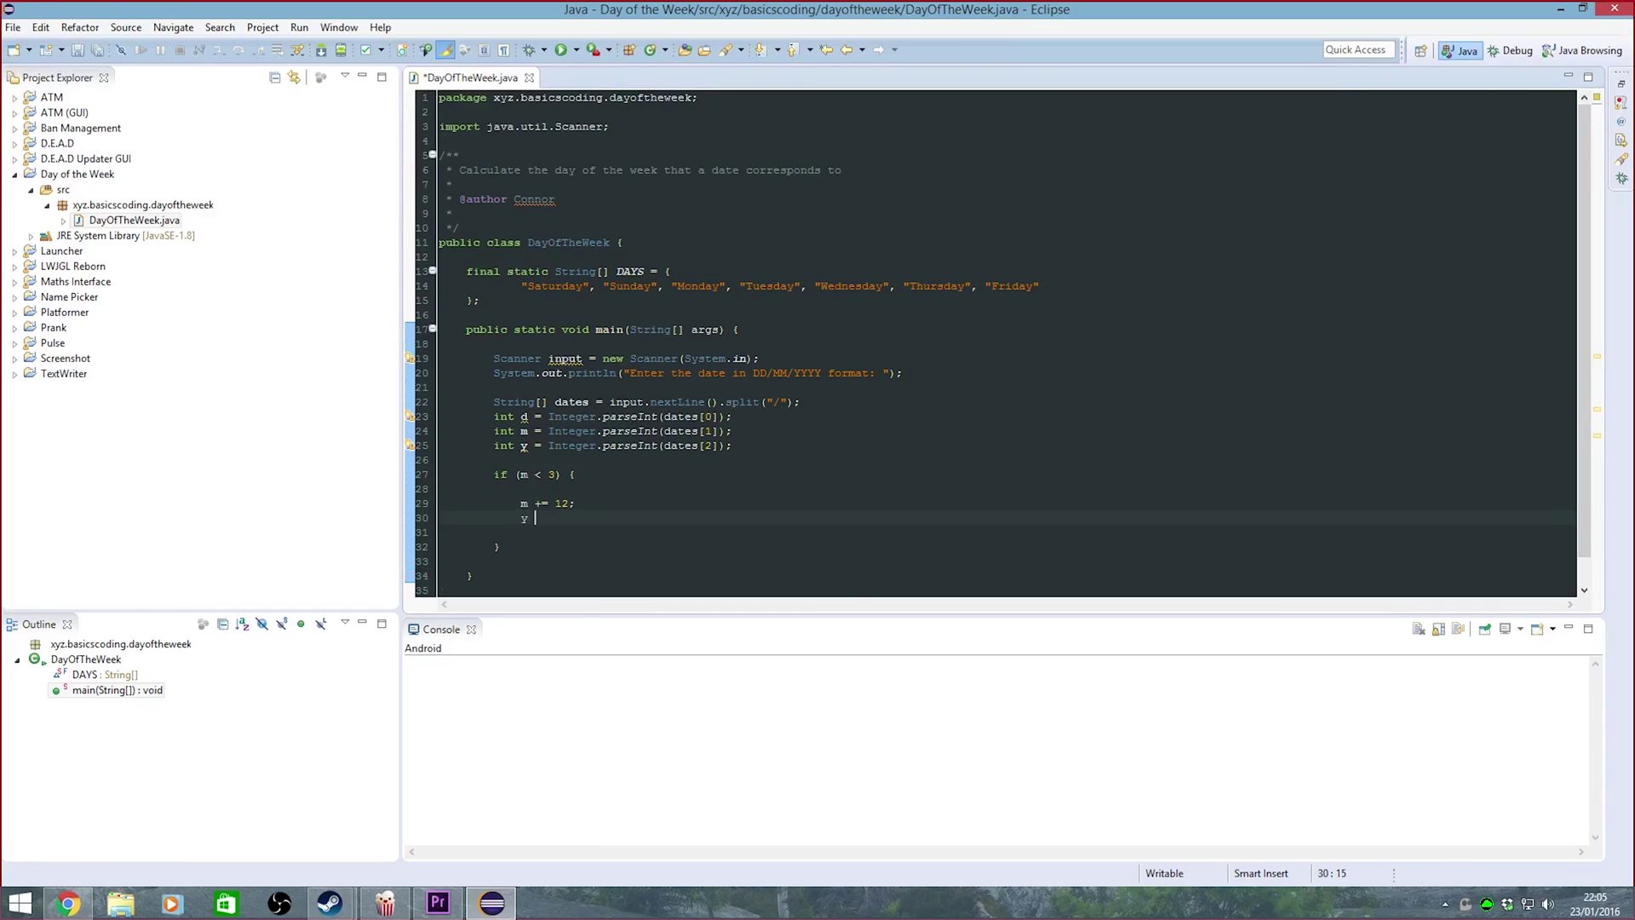
pyautogui.write('-= 1;')
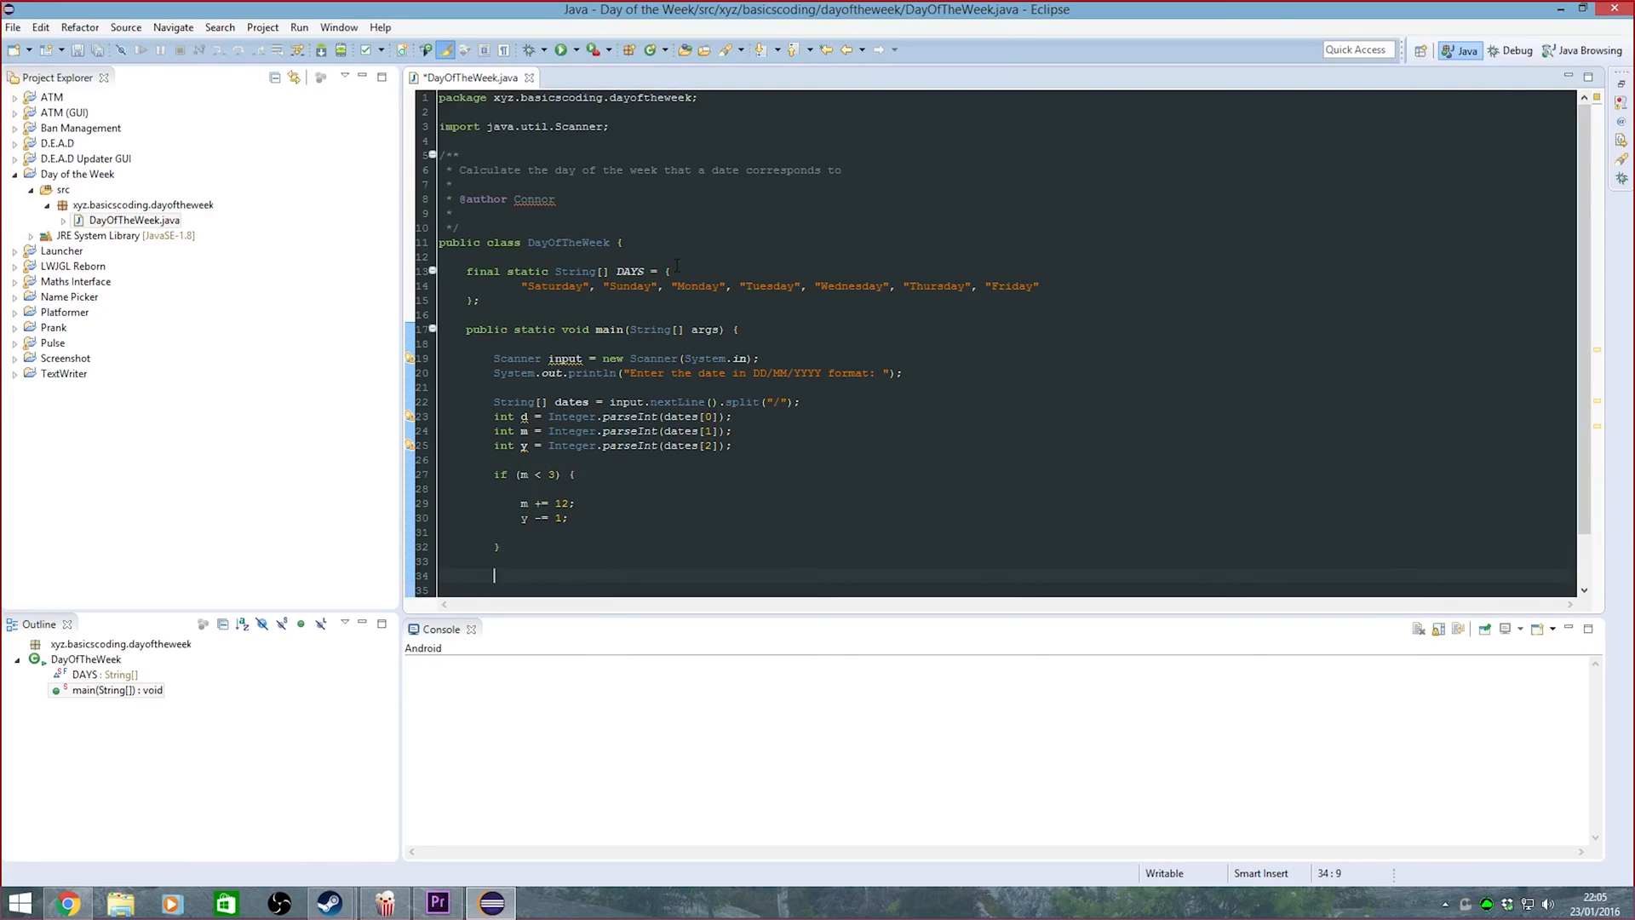
# Declare int k = y % 100; and int j = y / 100; after the if block
pyautogui.write('int k = y')
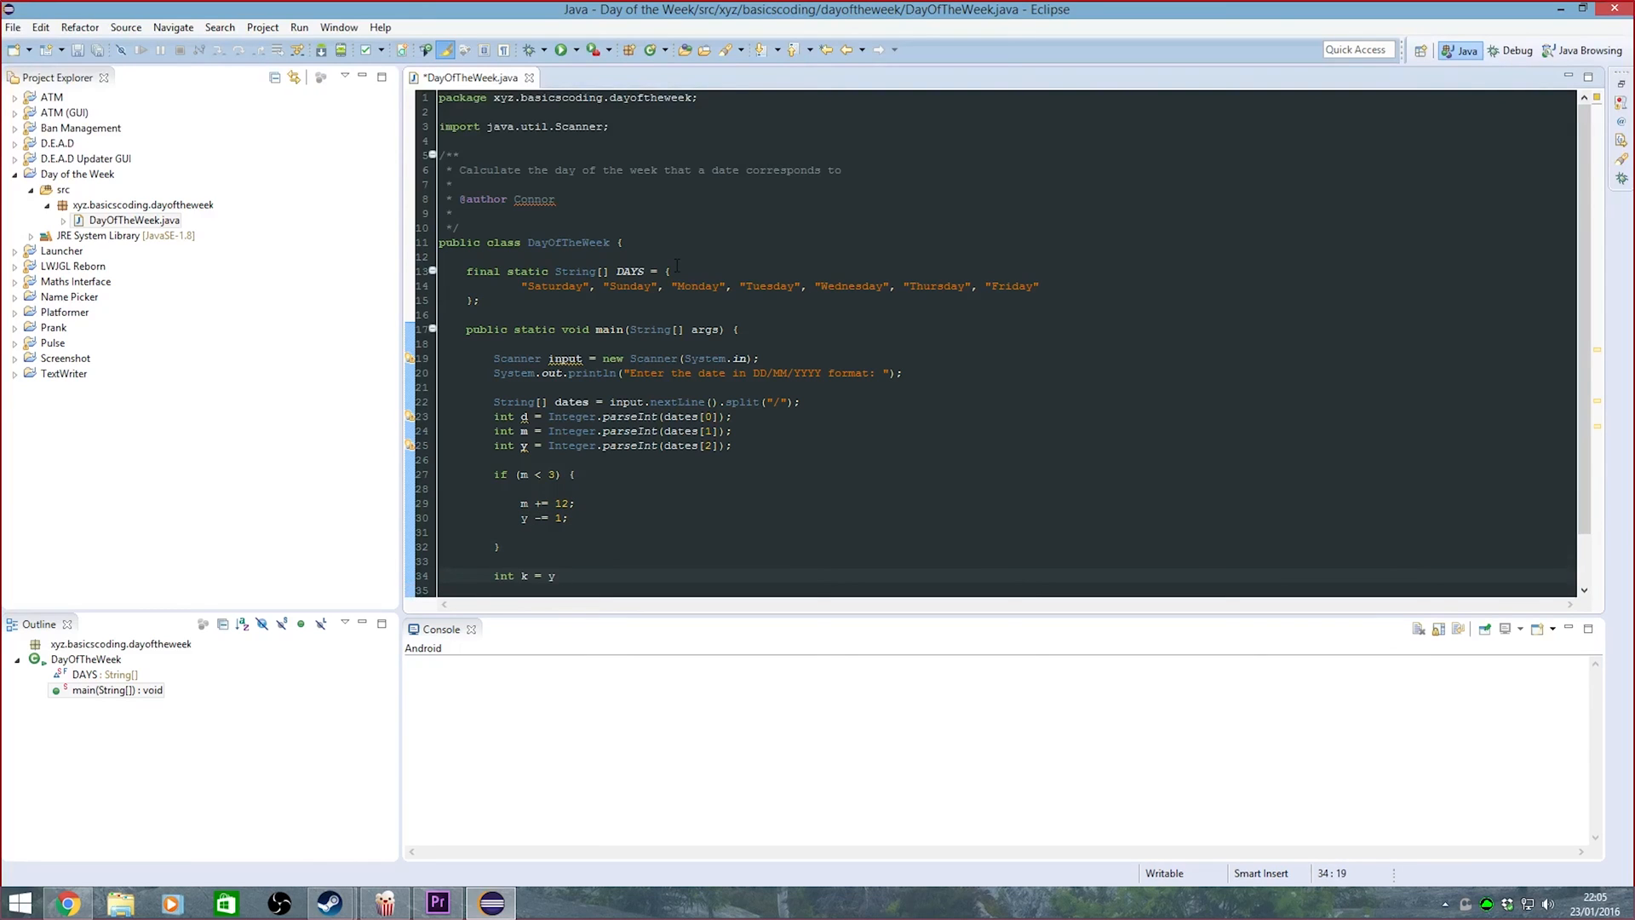
pyautogui.write('% 100;')
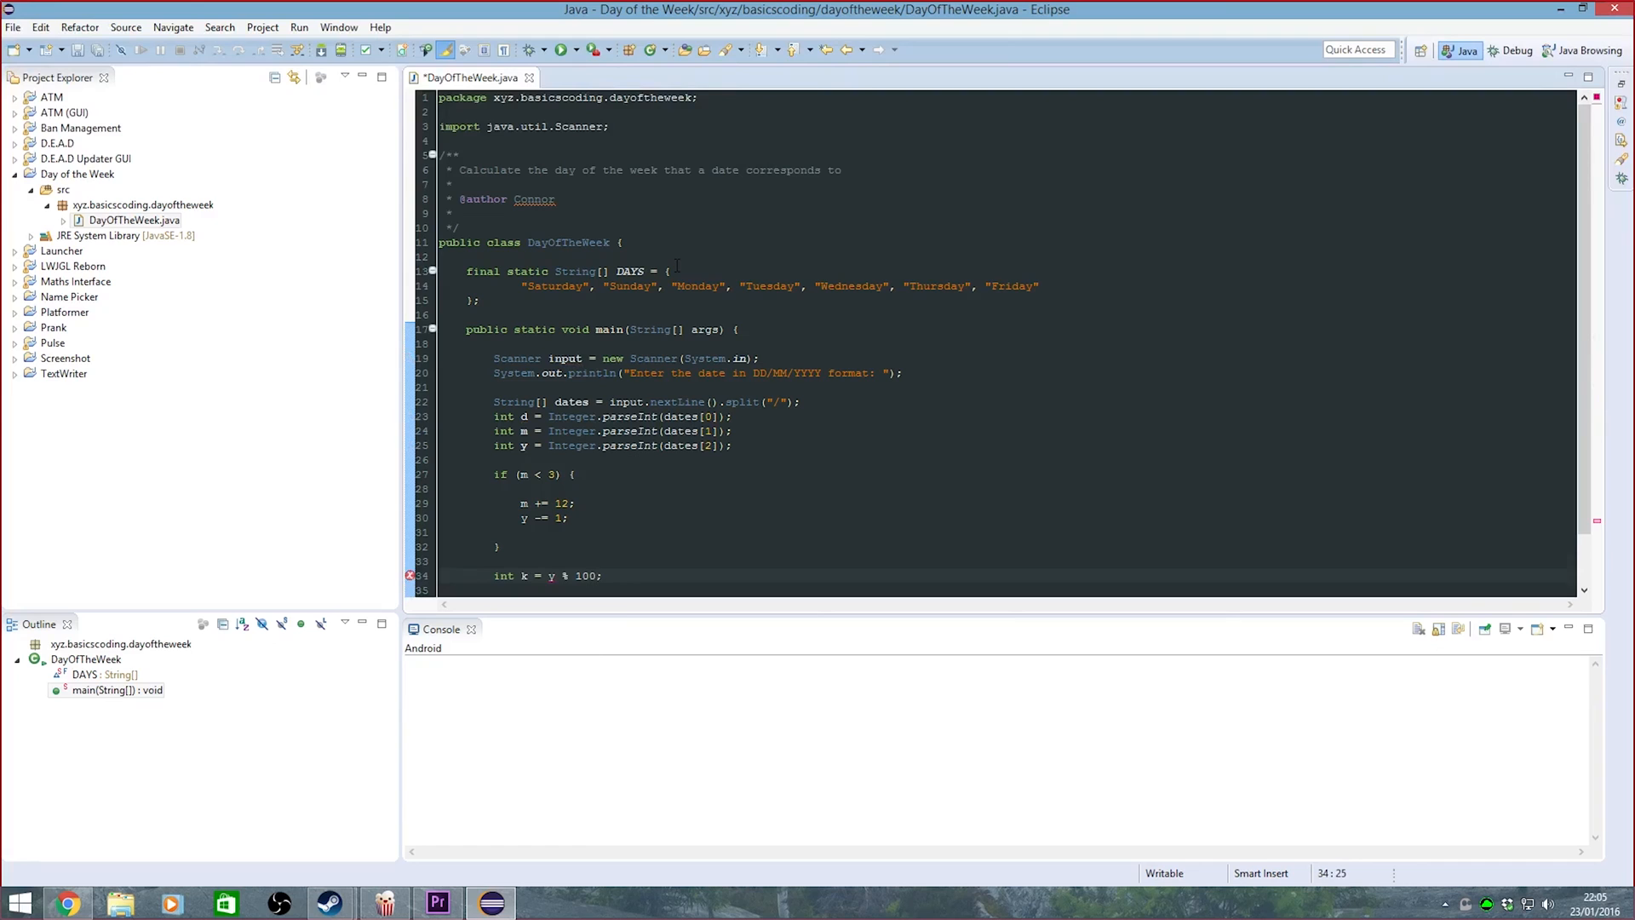
pyautogui.write('int j =')
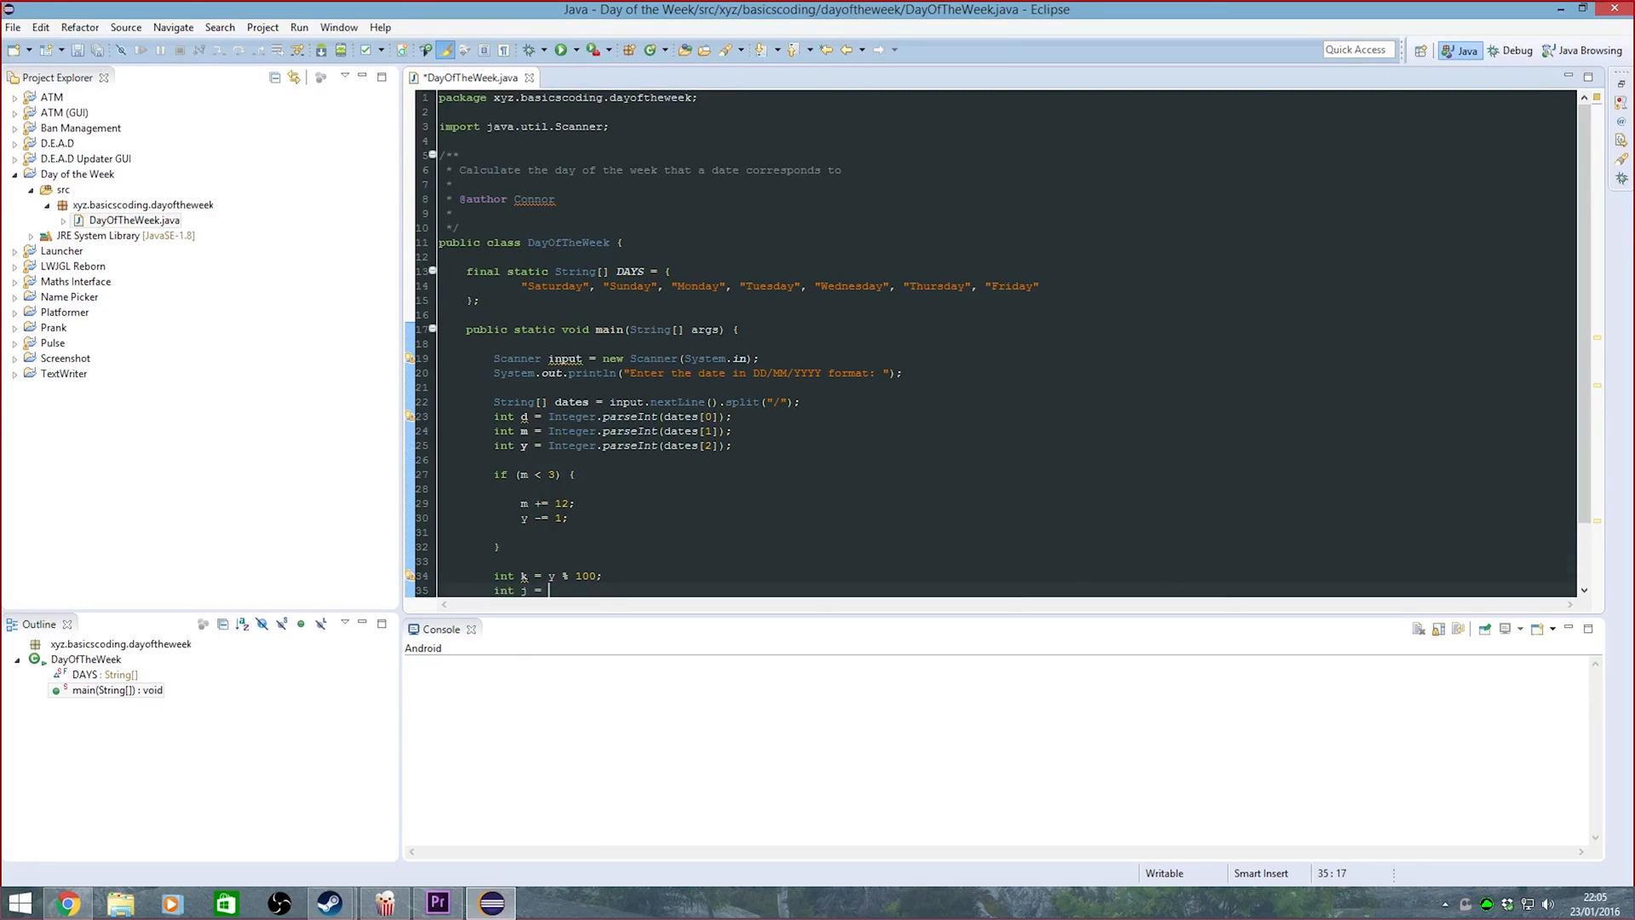
pyautogui.write('y / 100;')
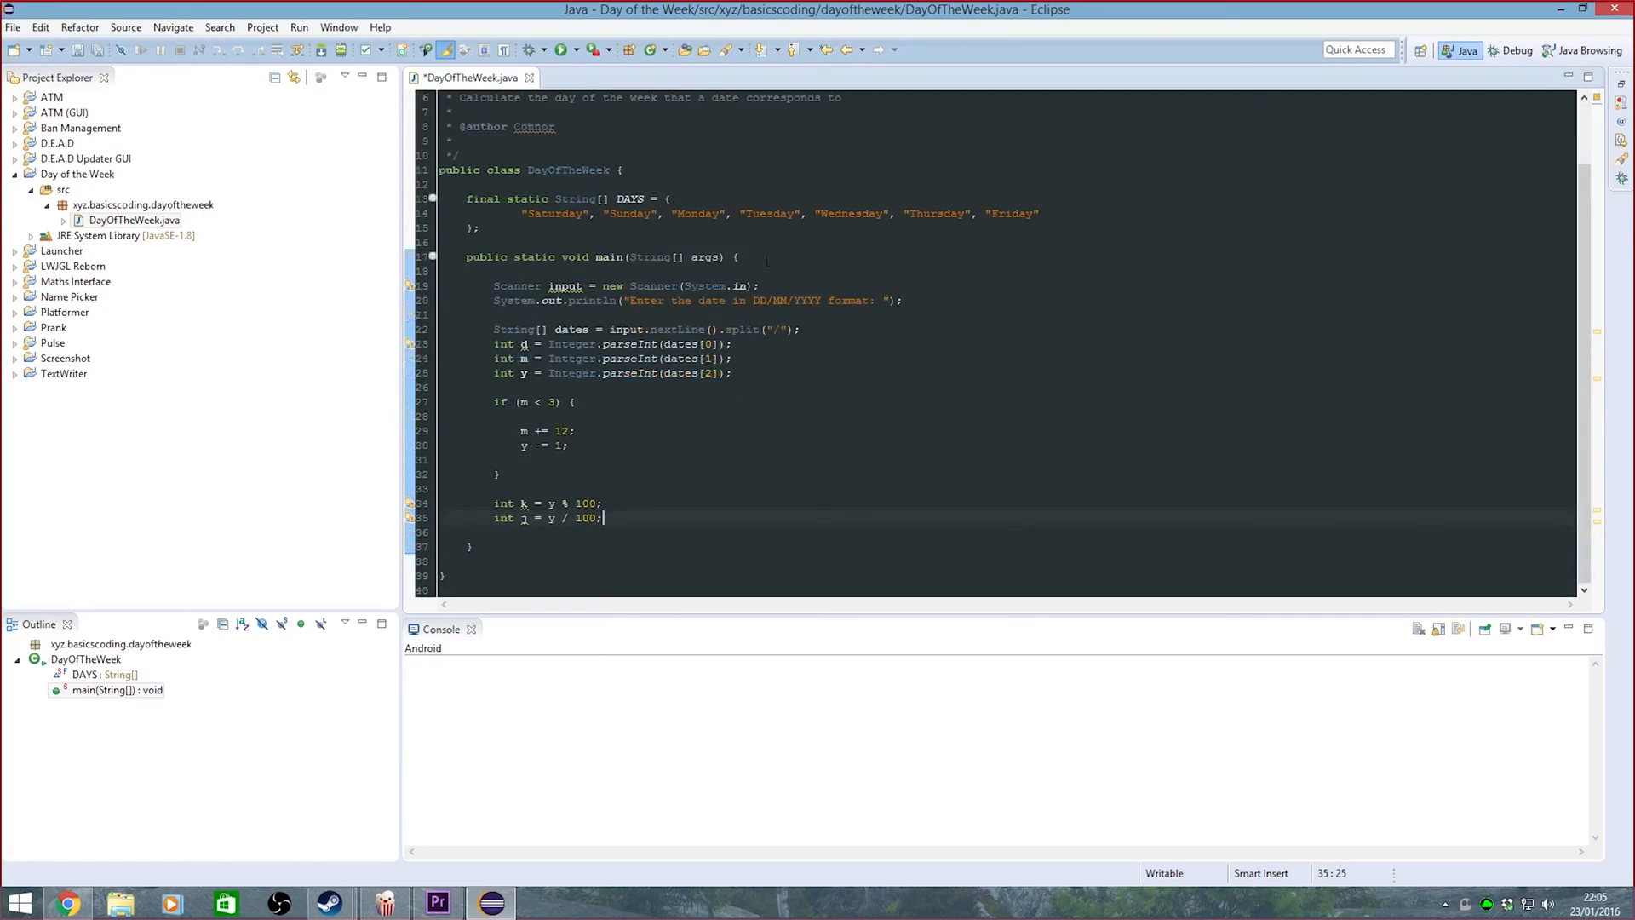
# Compute int day with Zeller's formula from d, m, k and j, modulo 7
pyautogui.write('int day = ((q + ((m')
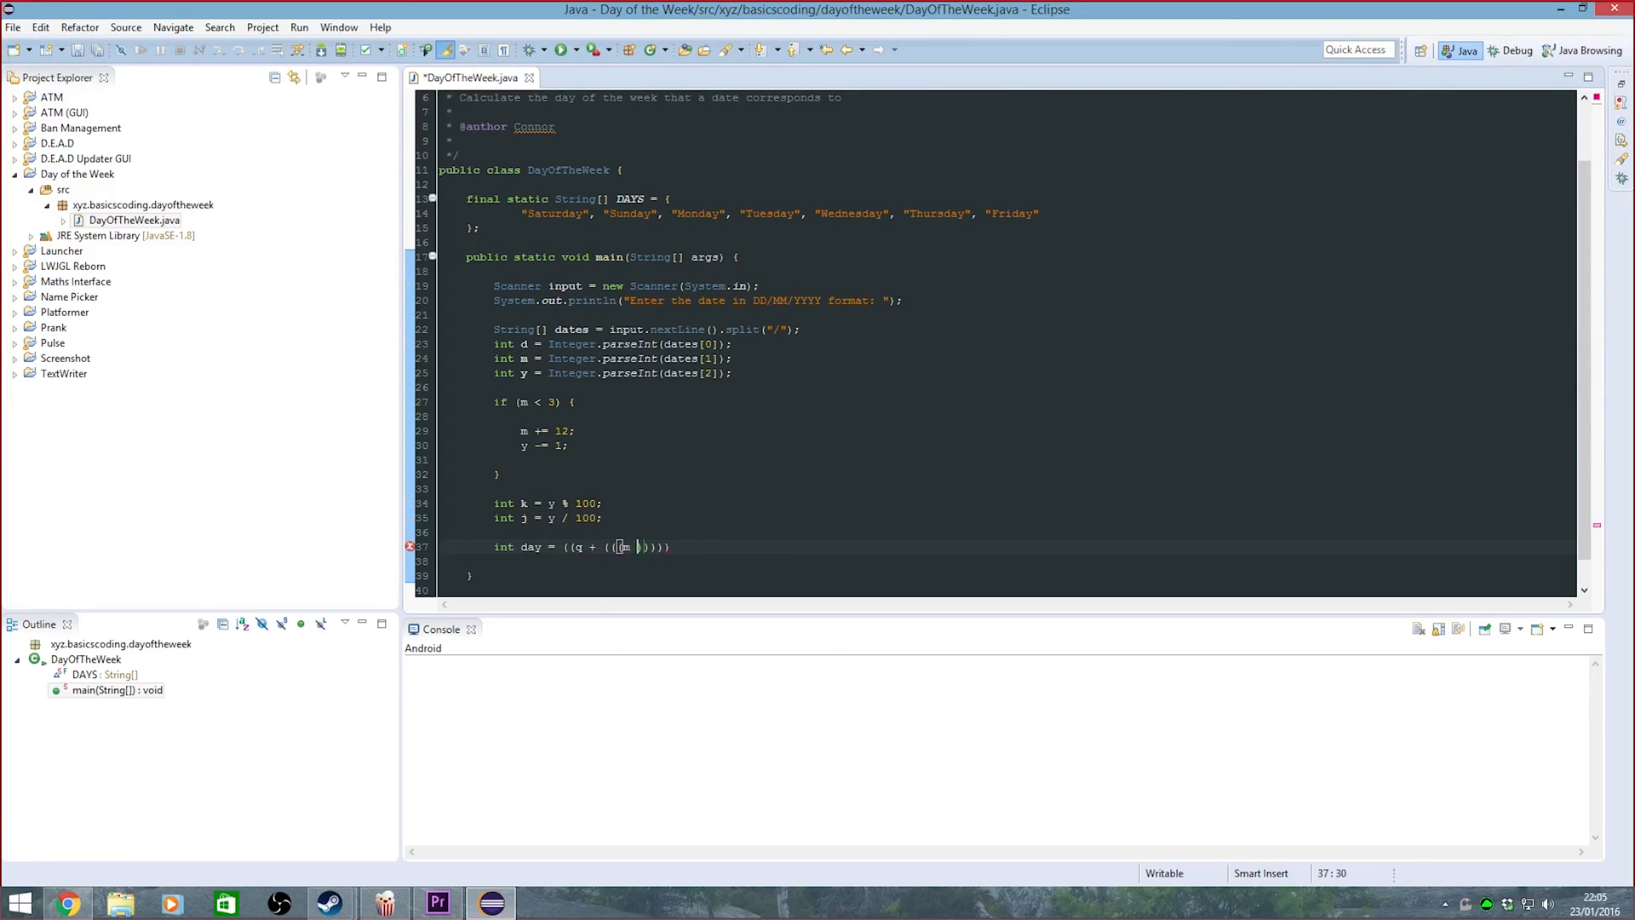
pyautogui.write('(m + 1) * 26')
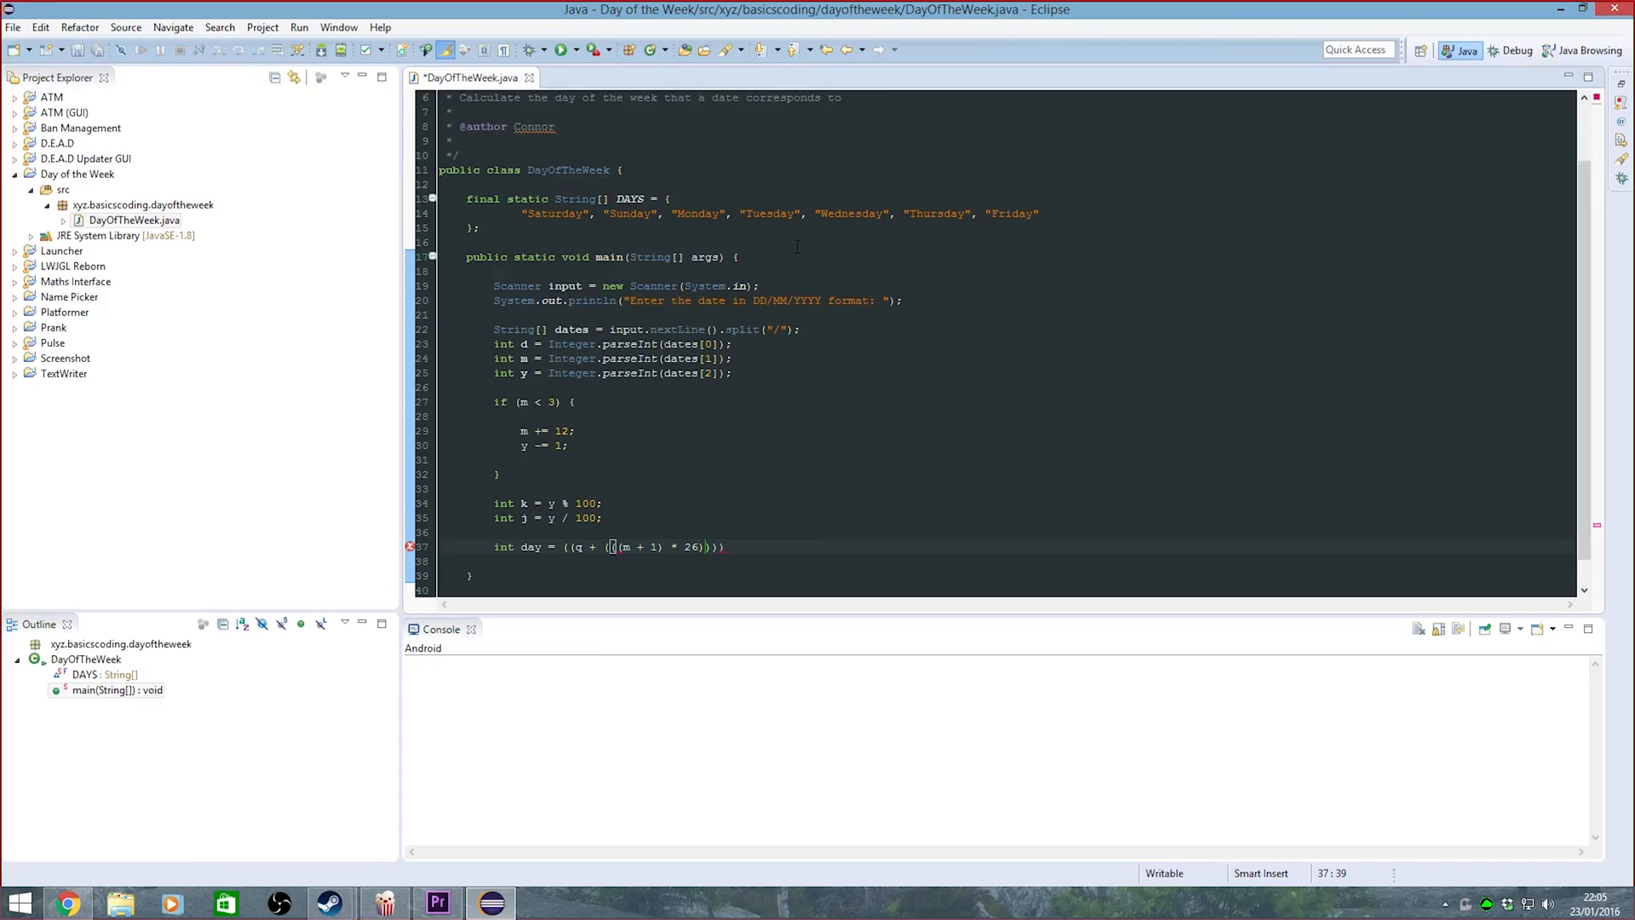
pyautogui.write('/ 10')
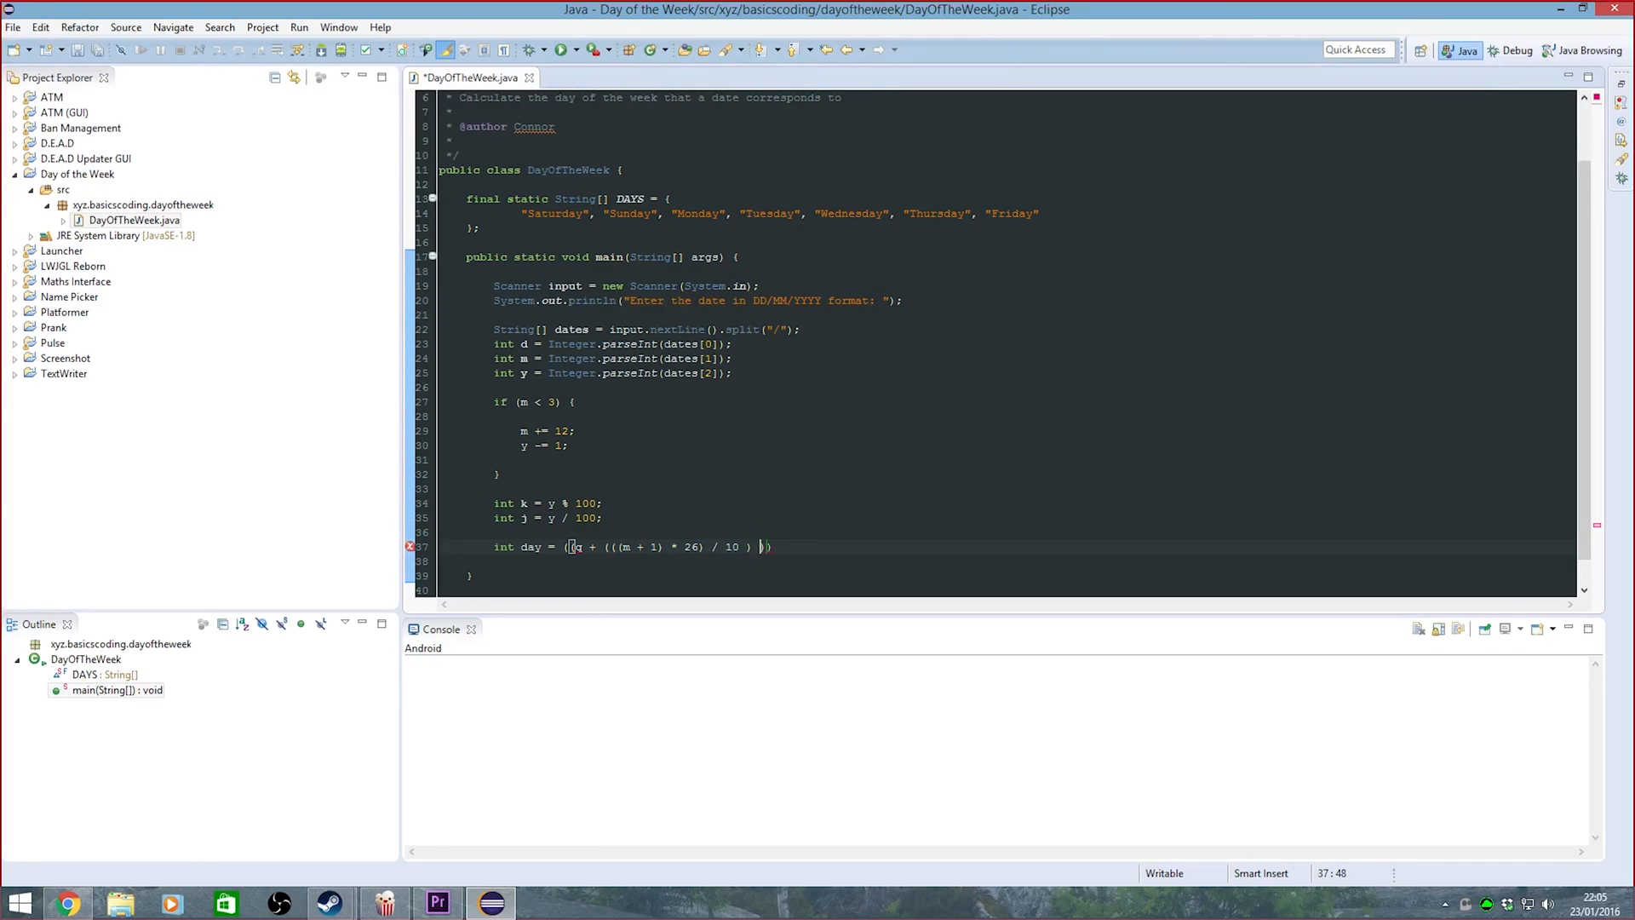
pyautogui.write('+ k + (k / 4) + (j / 4')
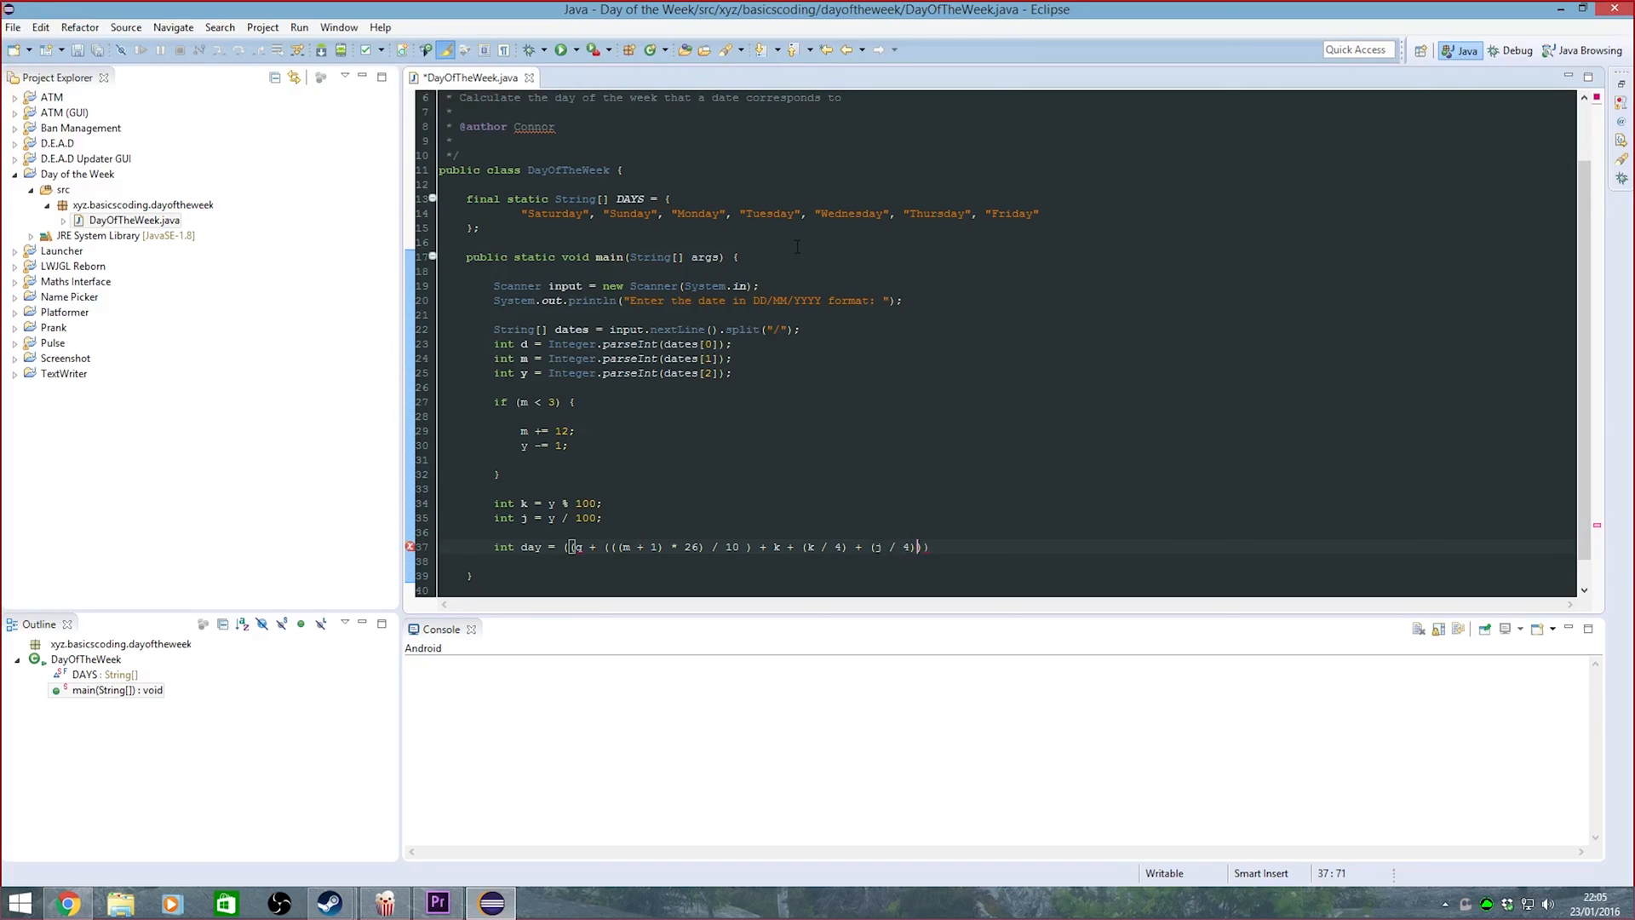
pyautogui.write('))')
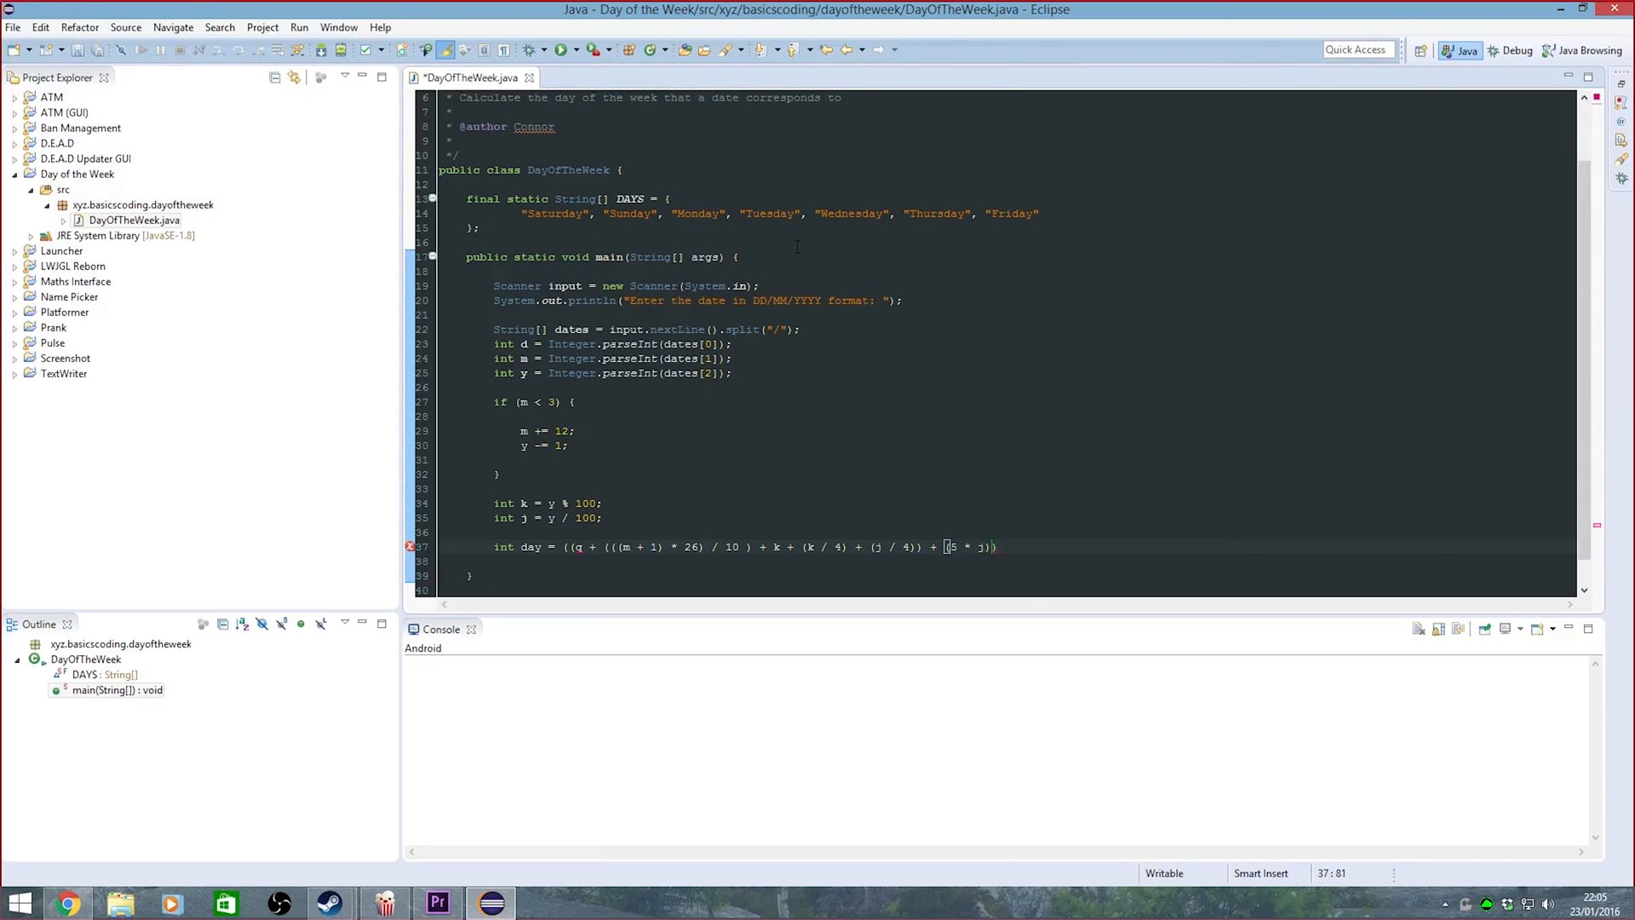
pyautogui.write('&')
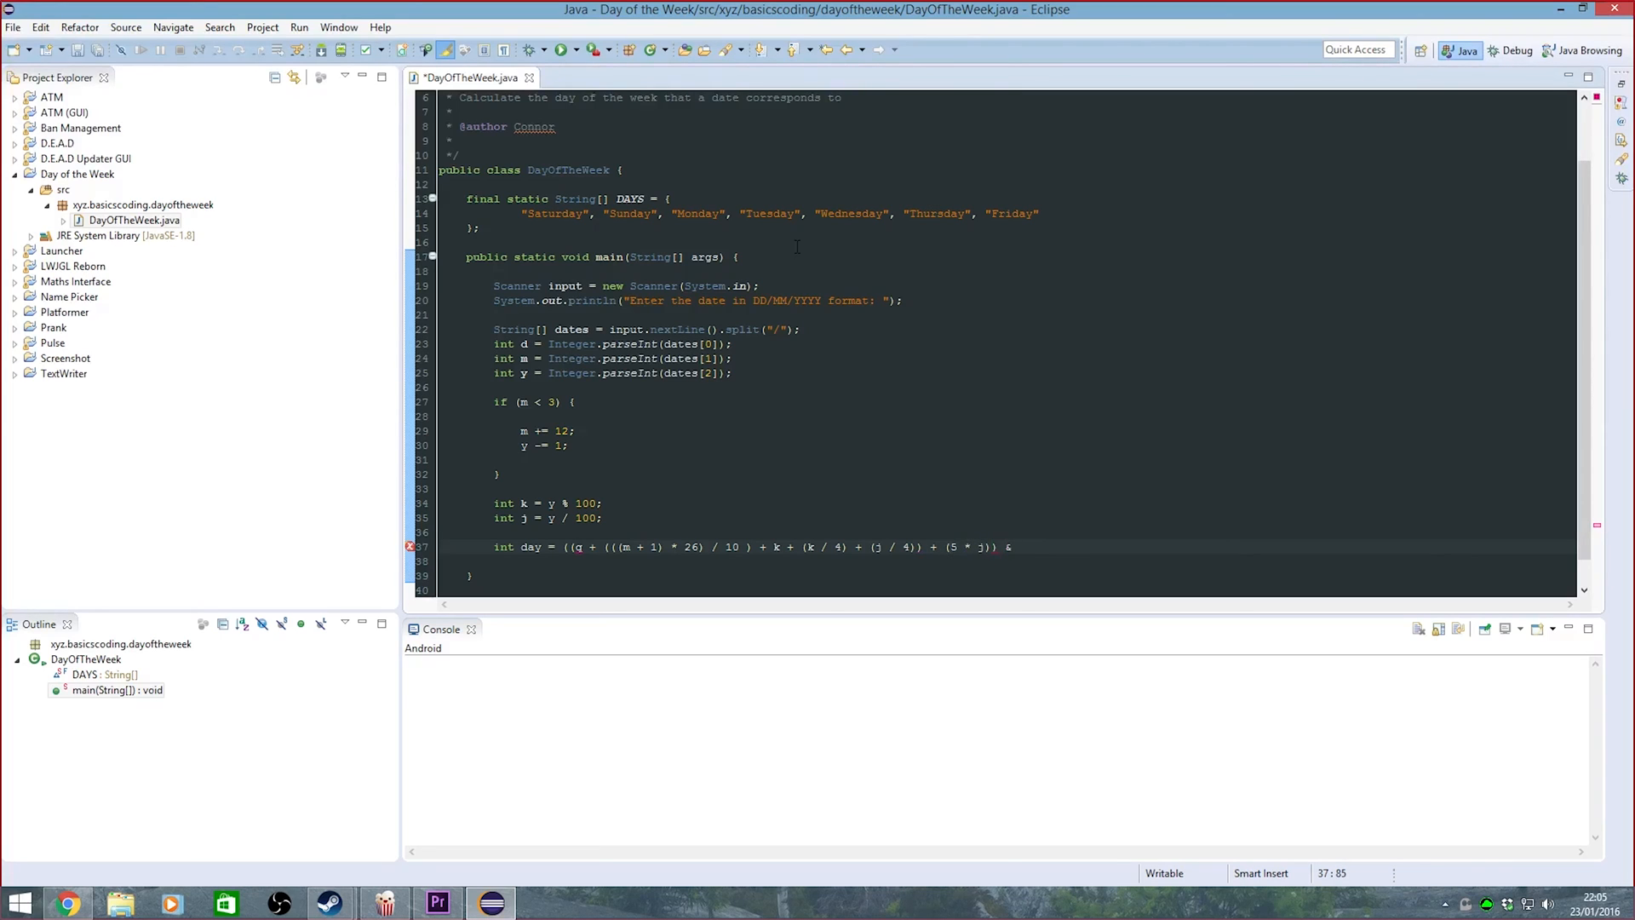
pyautogui.press('BackSpace')
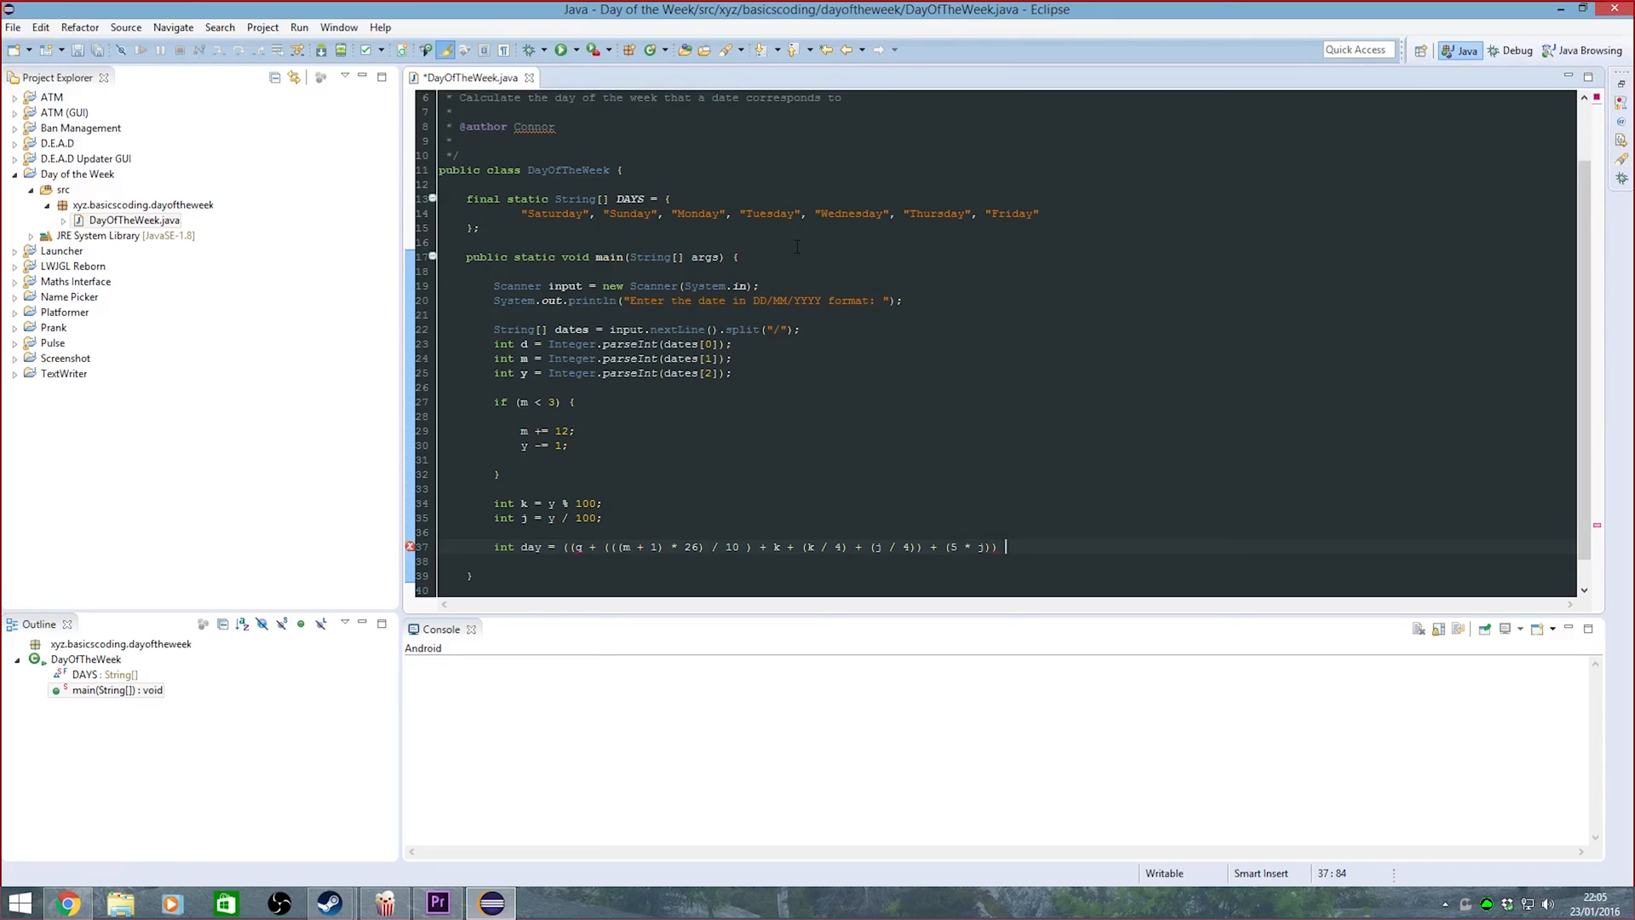
pyautogui.write('% 7;')
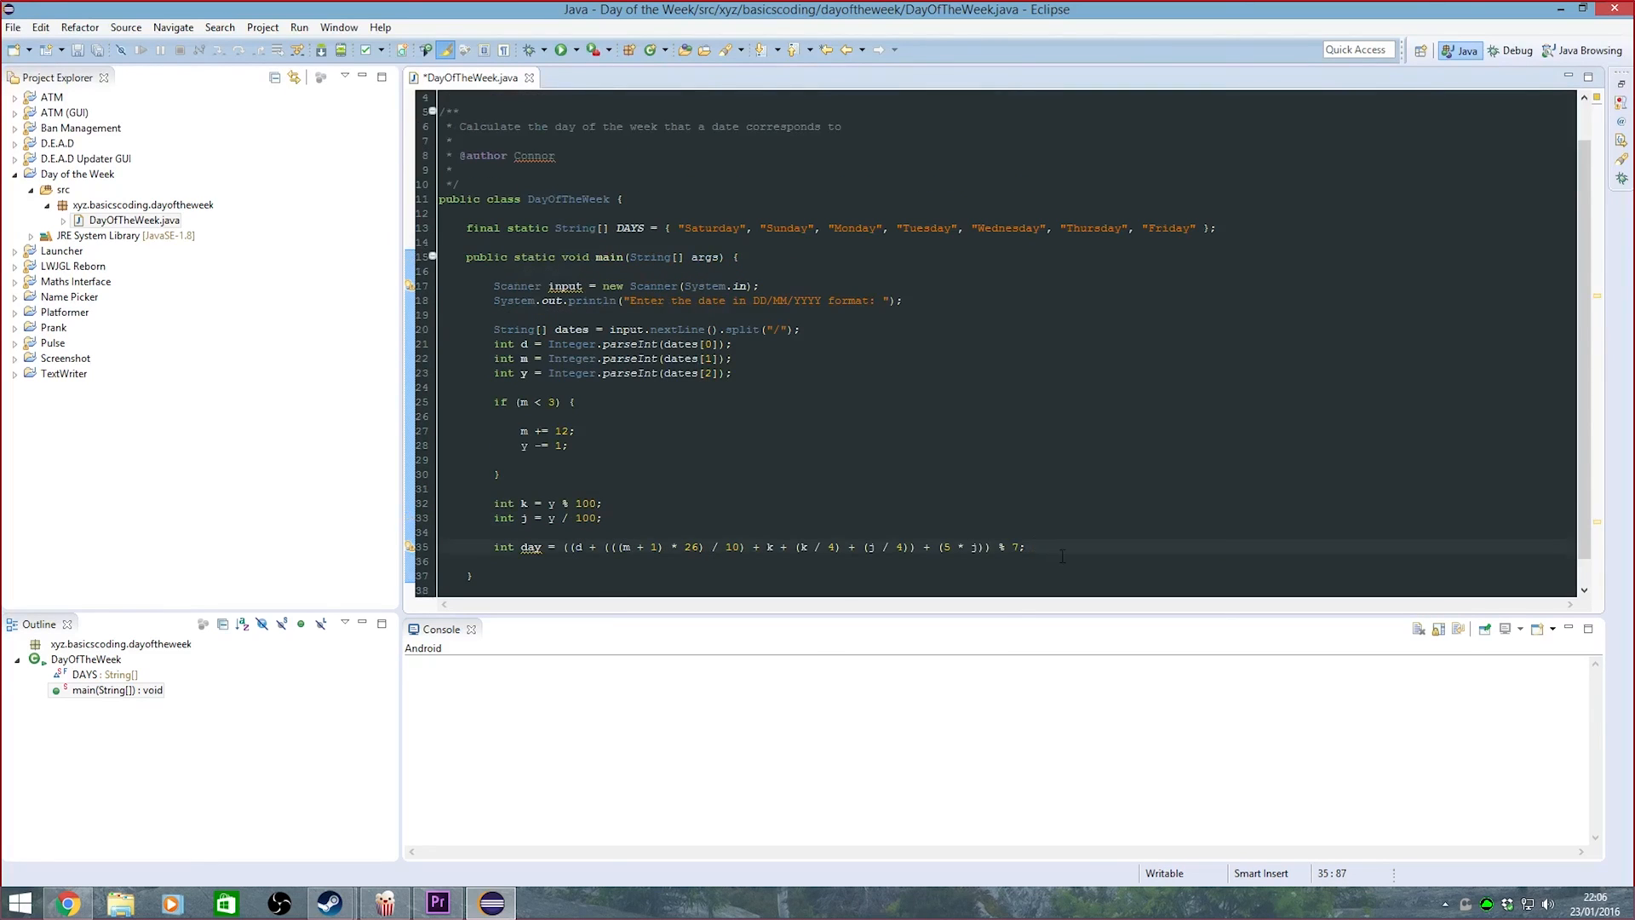
# Add System.out.println("That date was a " + DAYS[day]); after the calculation
pyautogui.write('sysout')
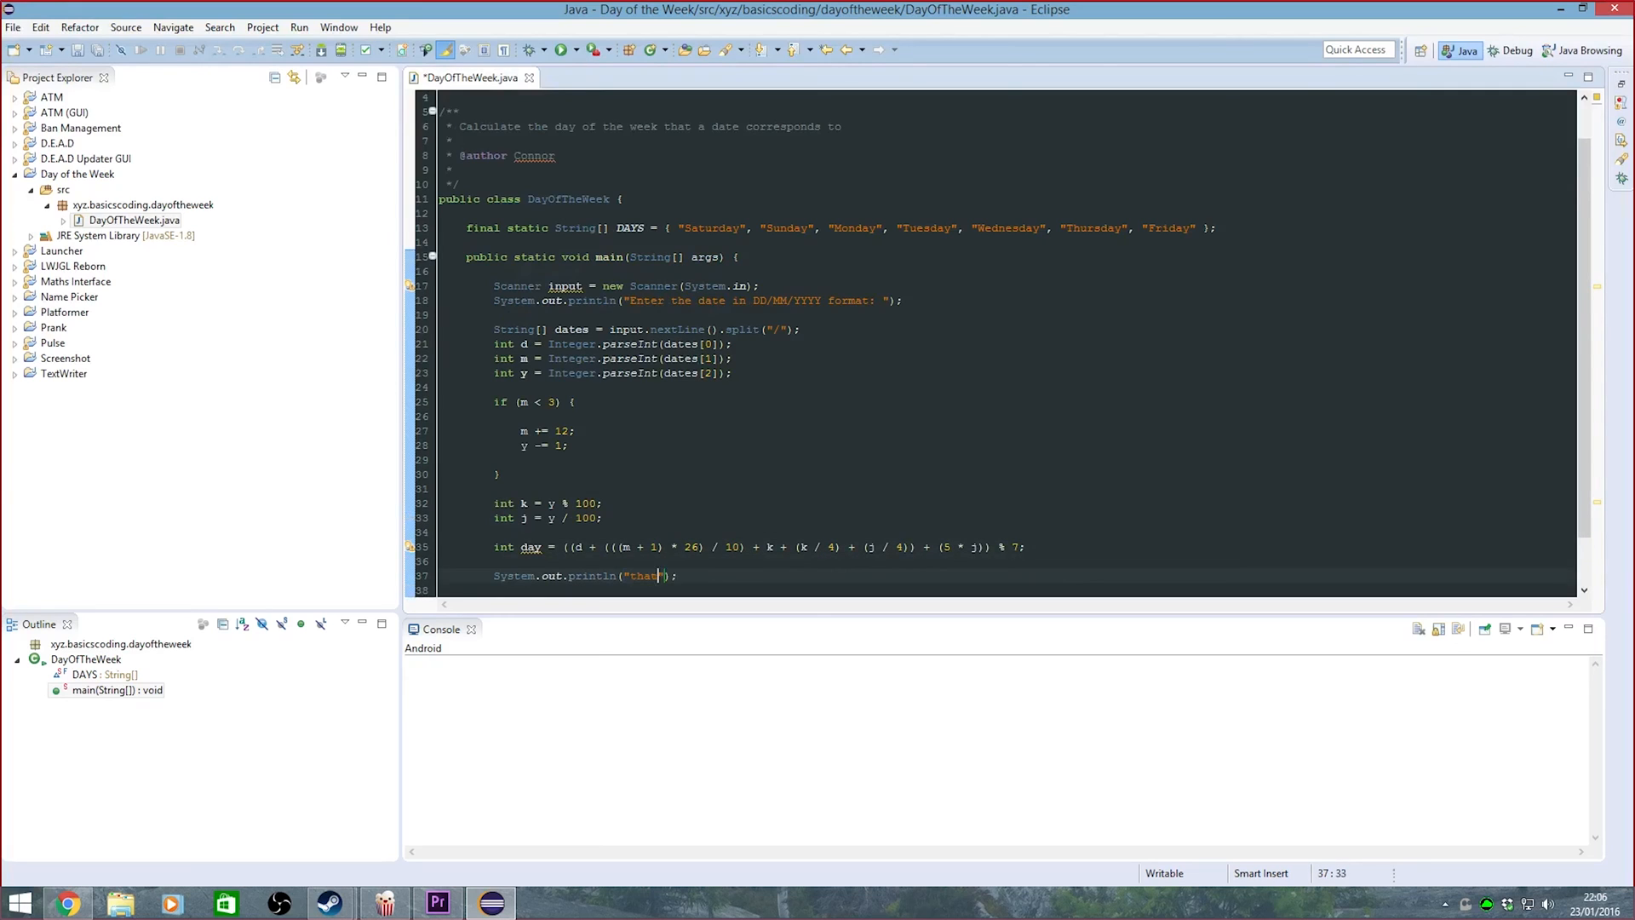
pyautogui.write('That date was a')
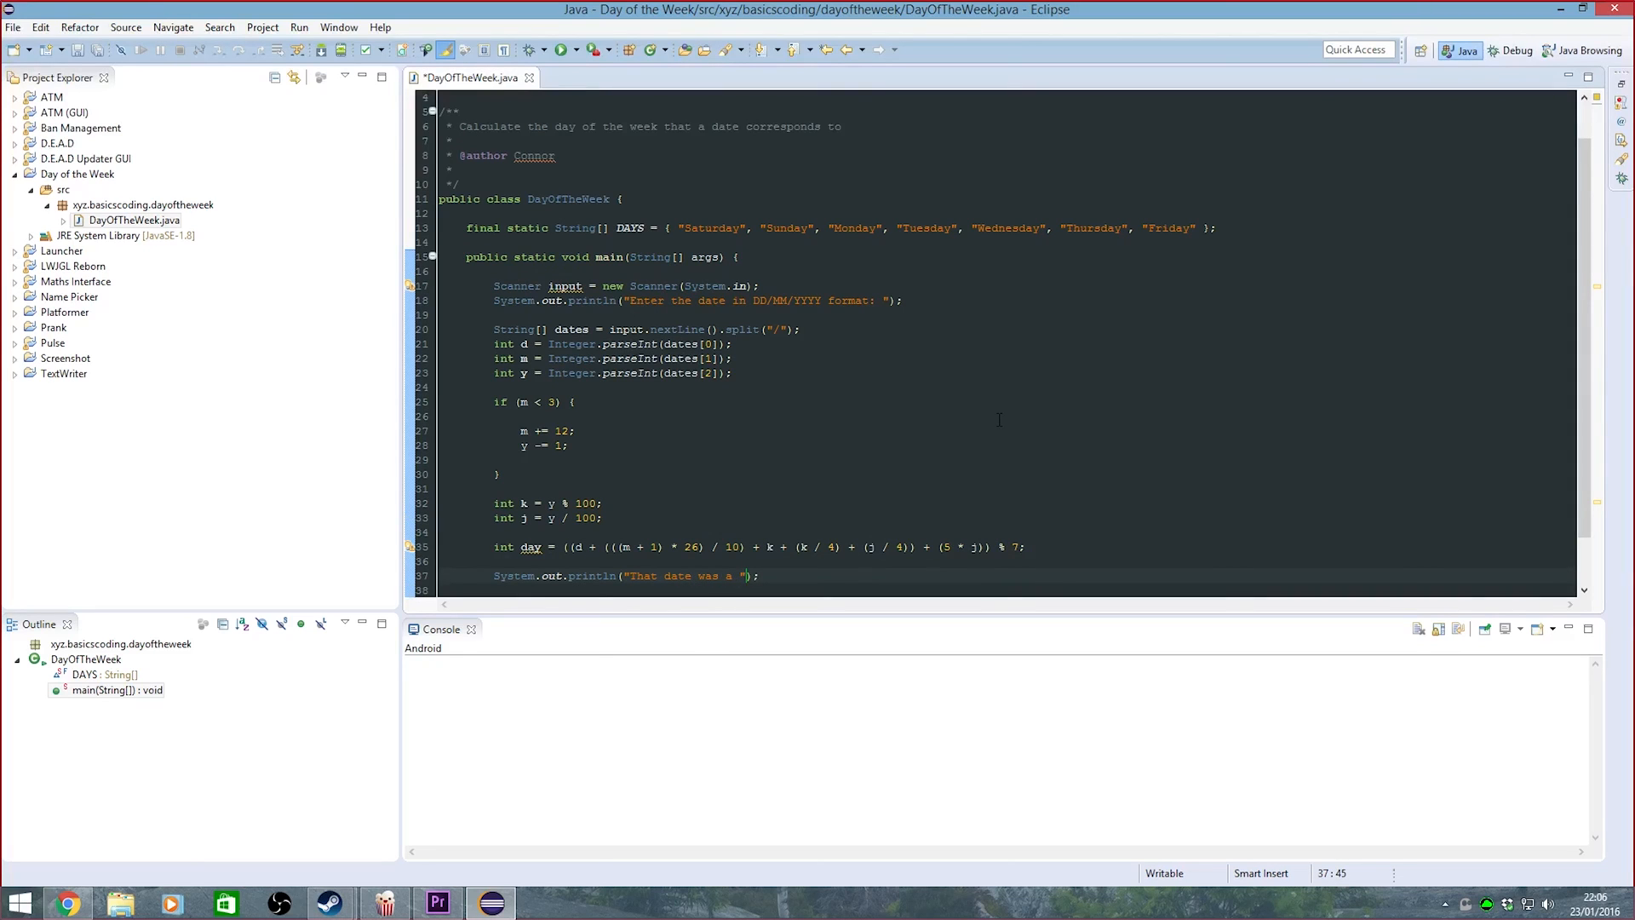
pyautogui.write('+ DAYS[')
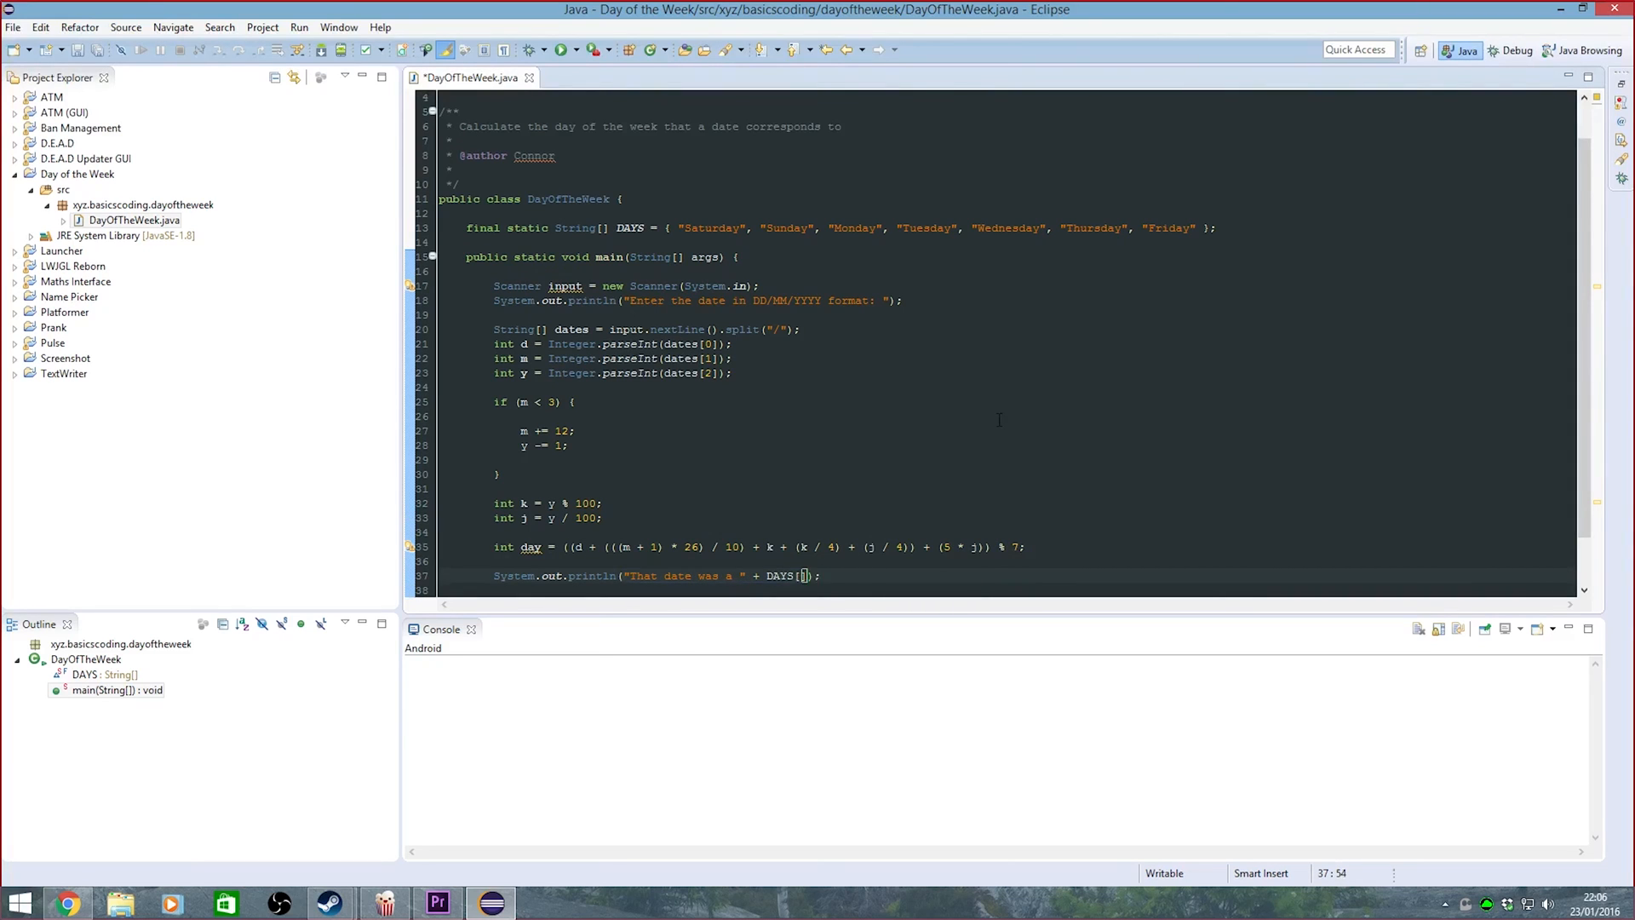
pyautogui.write('OF')
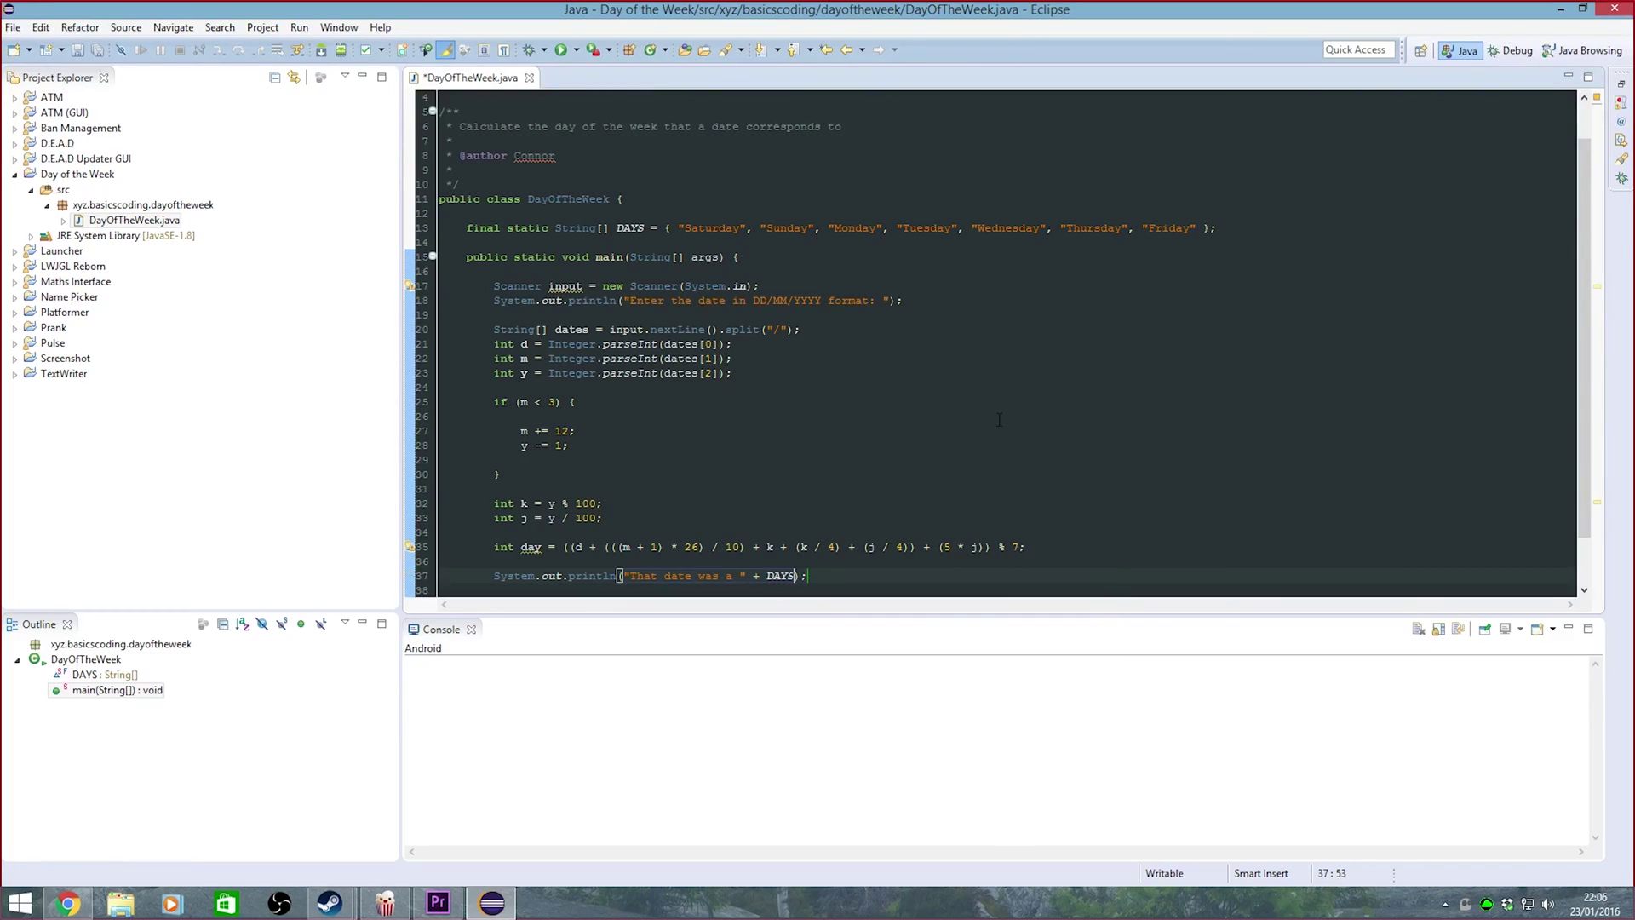
pyautogui.write('[day])')
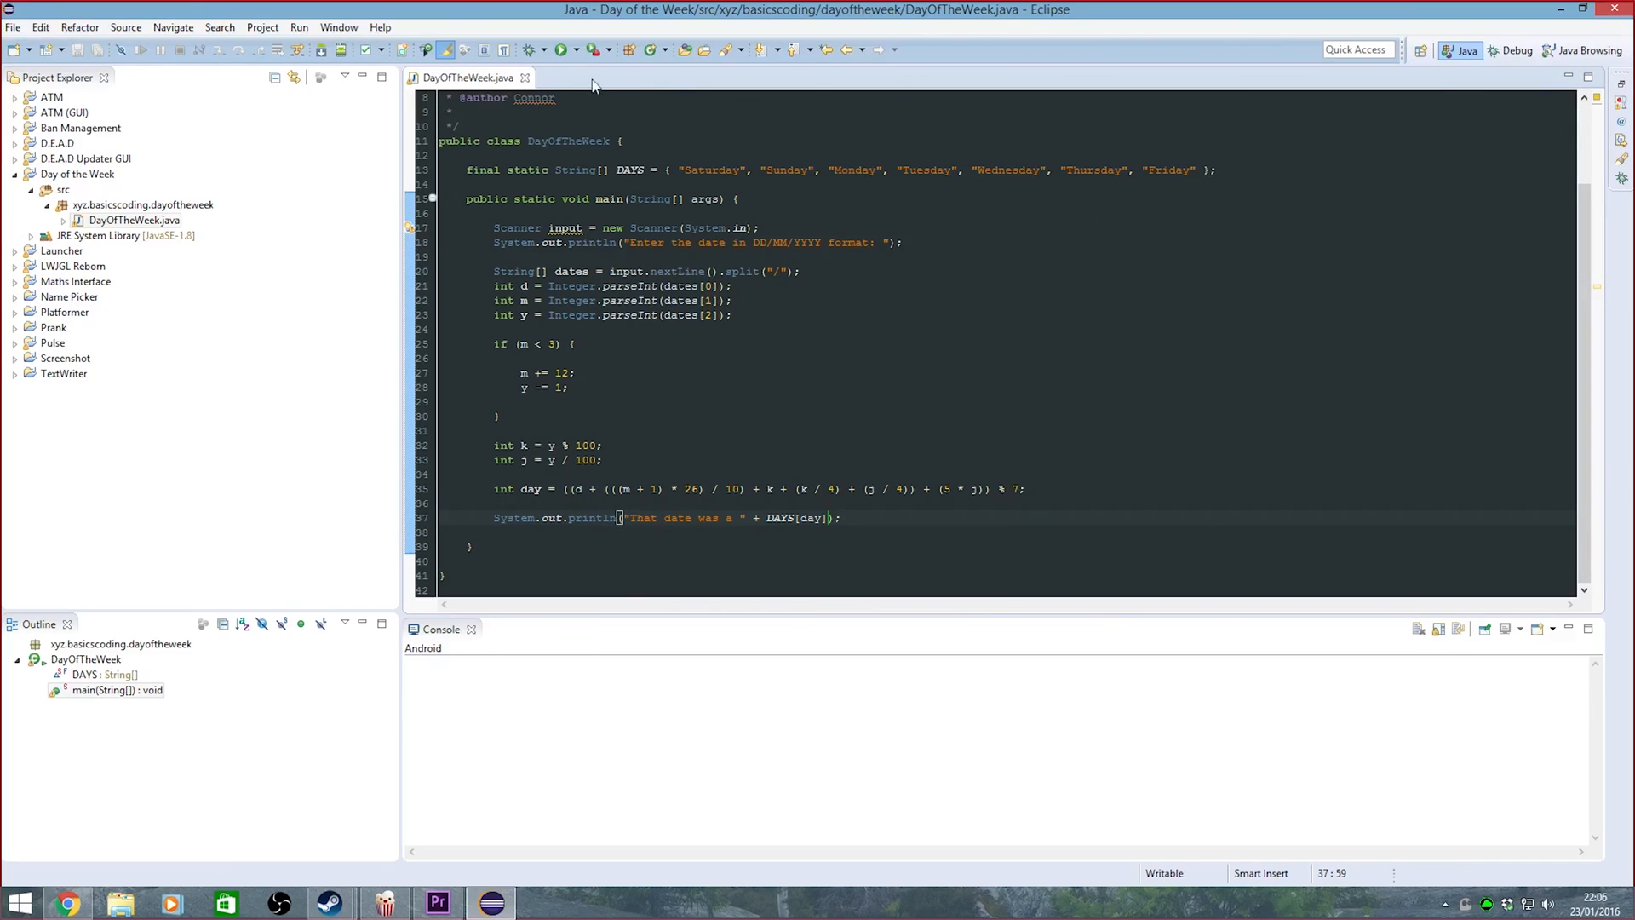
# Run the program and enter 06/03/1980, retrying after the dash-format error, to get Thursday
pyautogui.click(563, 49)
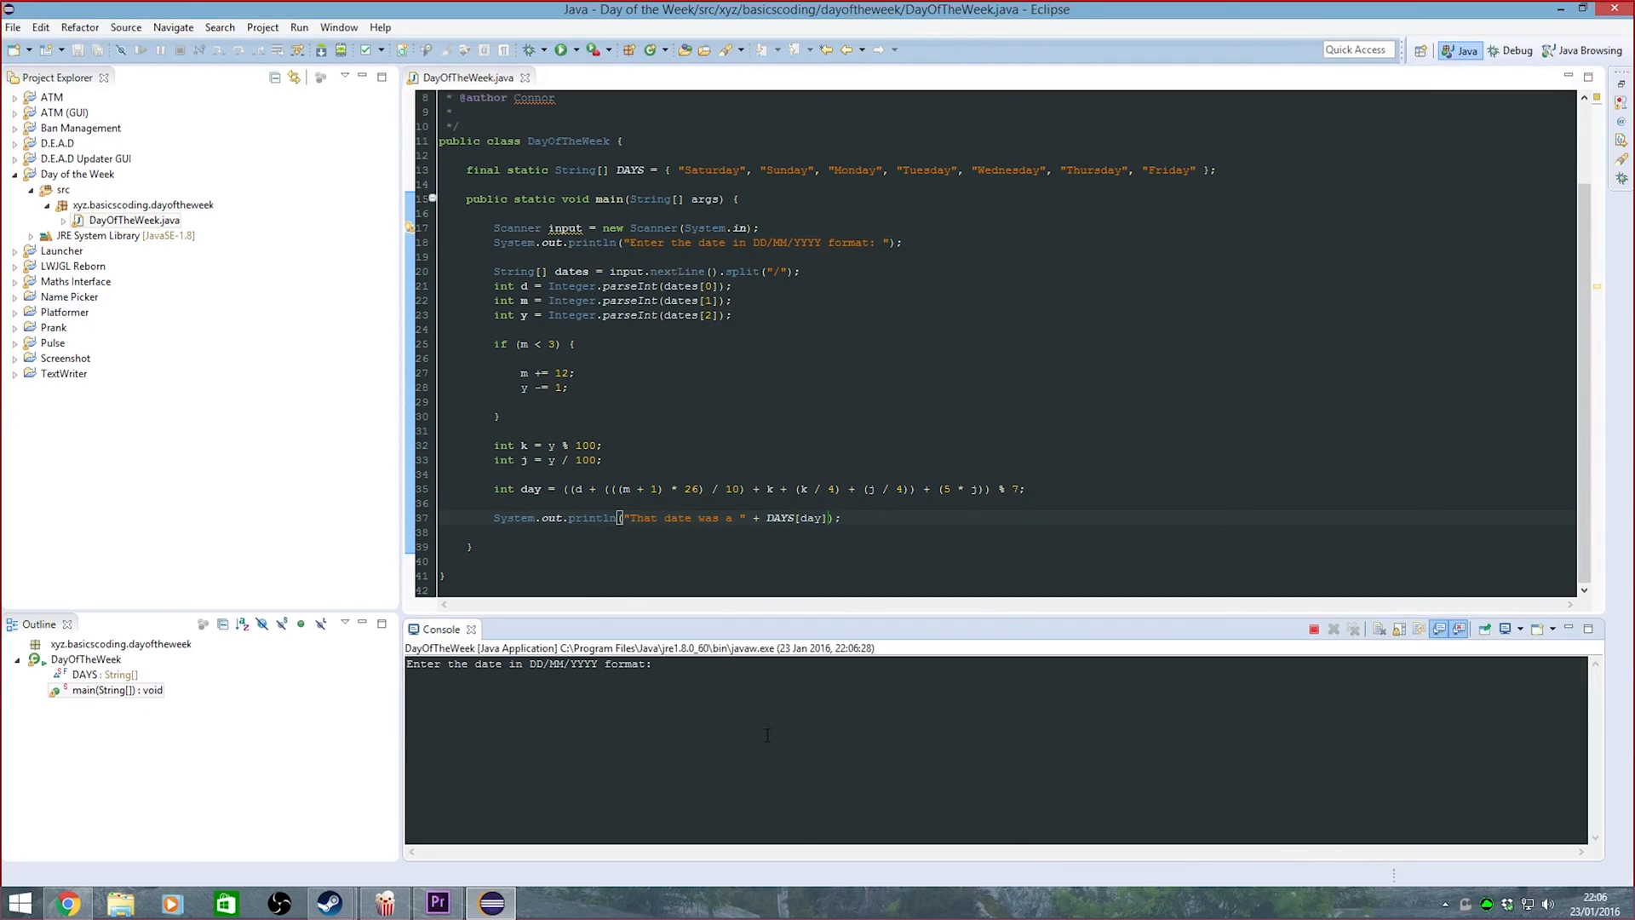
pyautogui.write('06-03-1980')
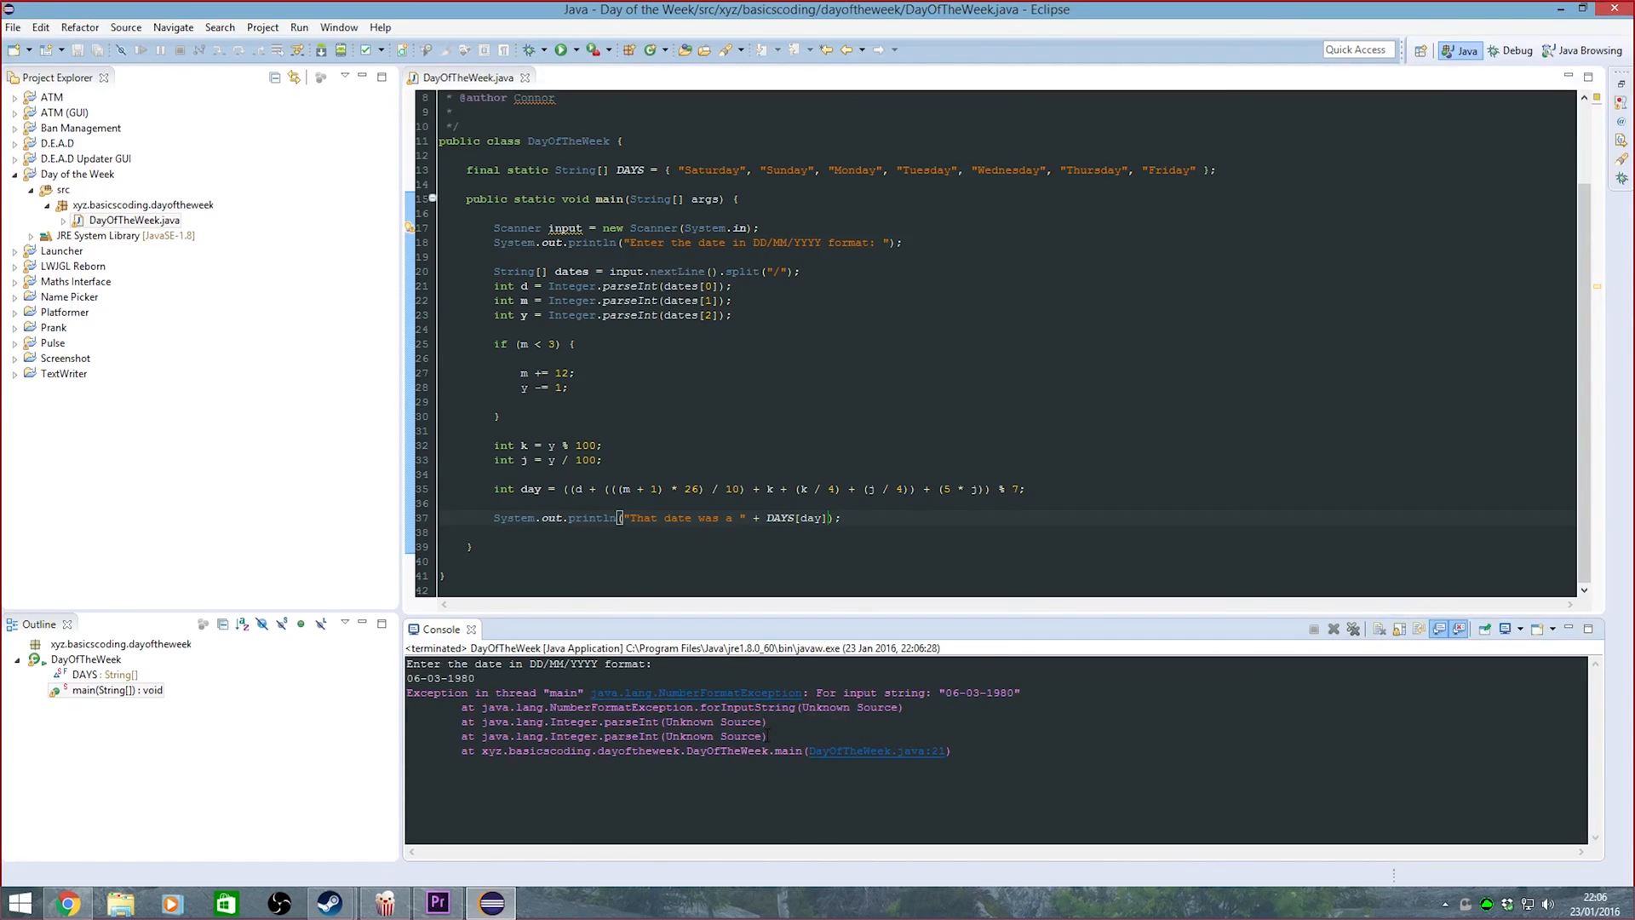
pyautogui.moveTo(527, 781)
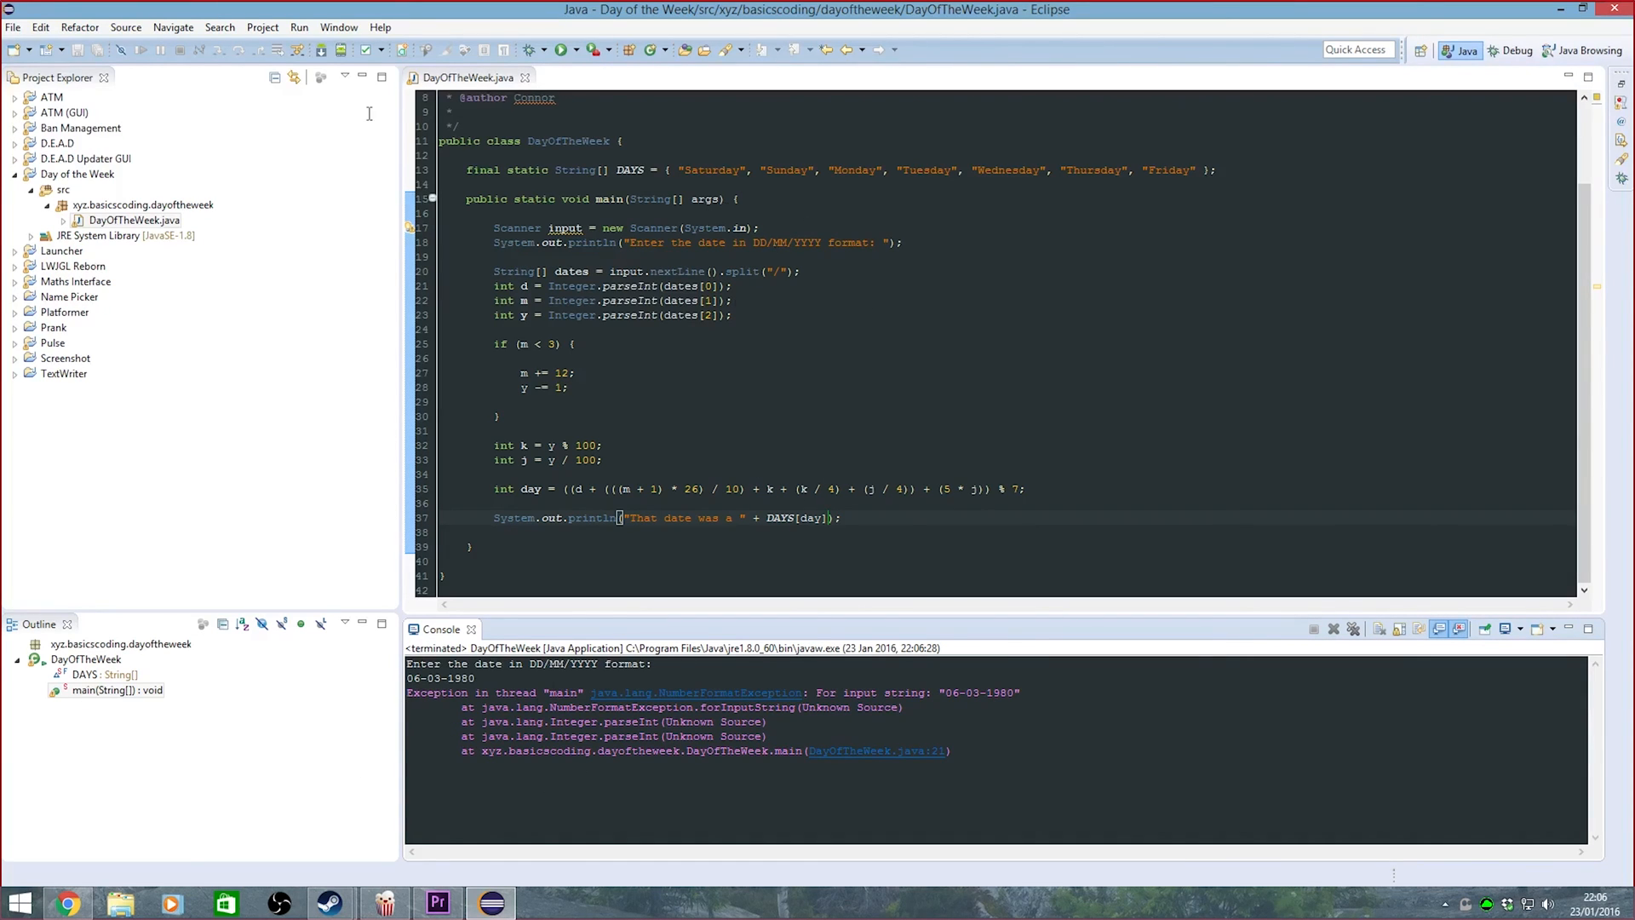
pyautogui.write('06')
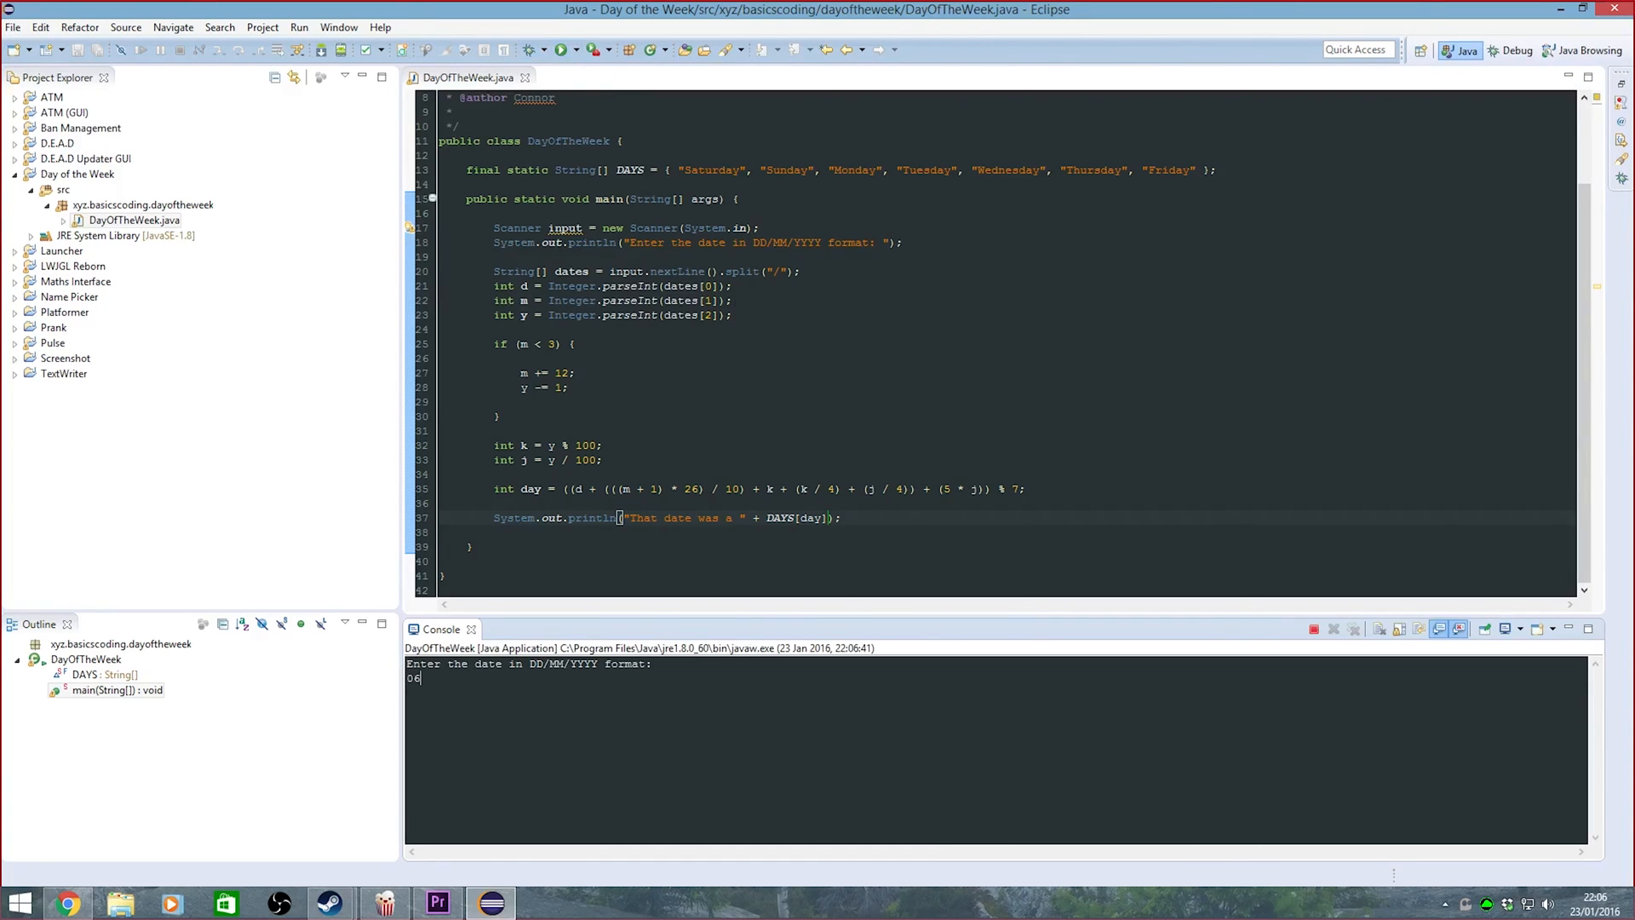
pyautogui.write('/03/1980')
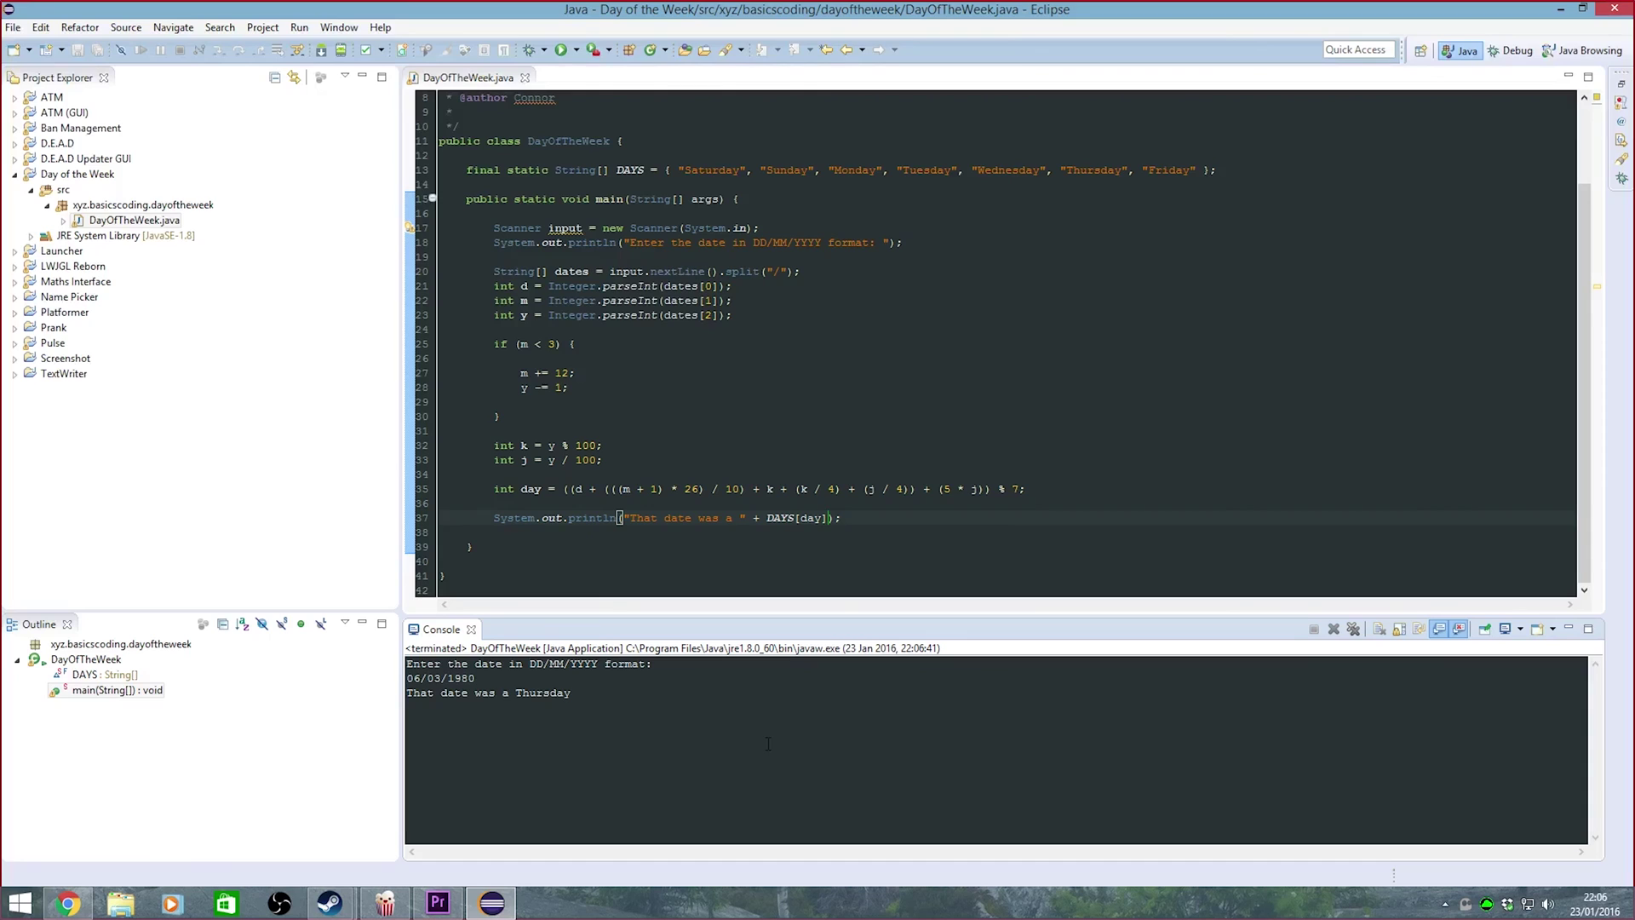
pyautogui.click(841, 518)
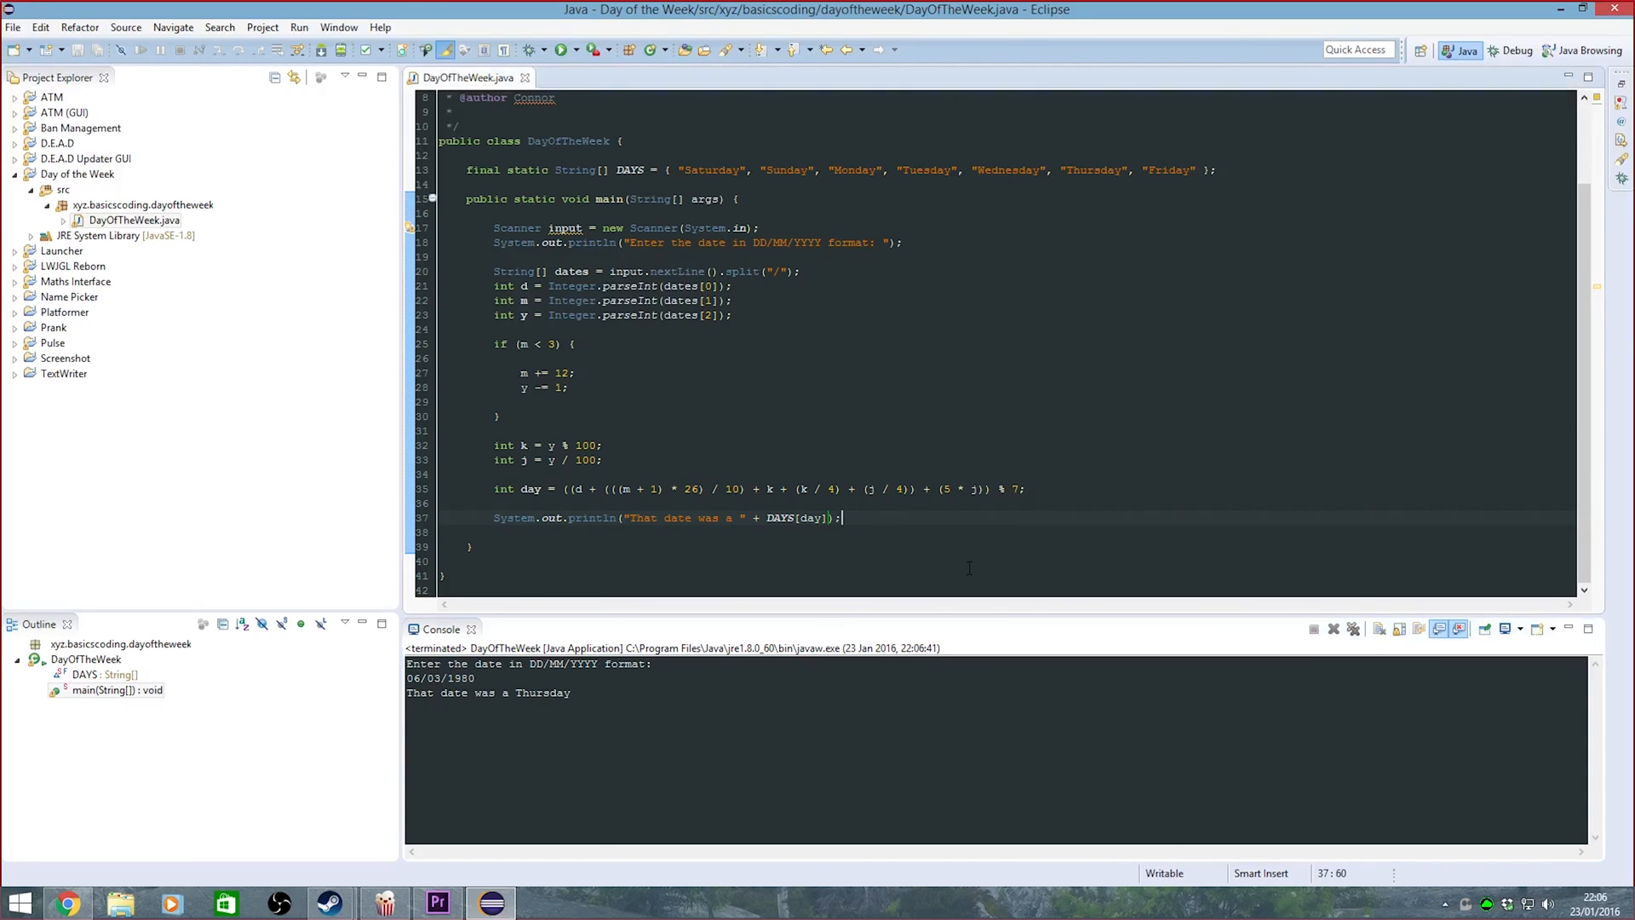
# Append main(null) after the result, rerun, and look up January 1900 in the taskbar calendar
pyautogui.write('main(null);')
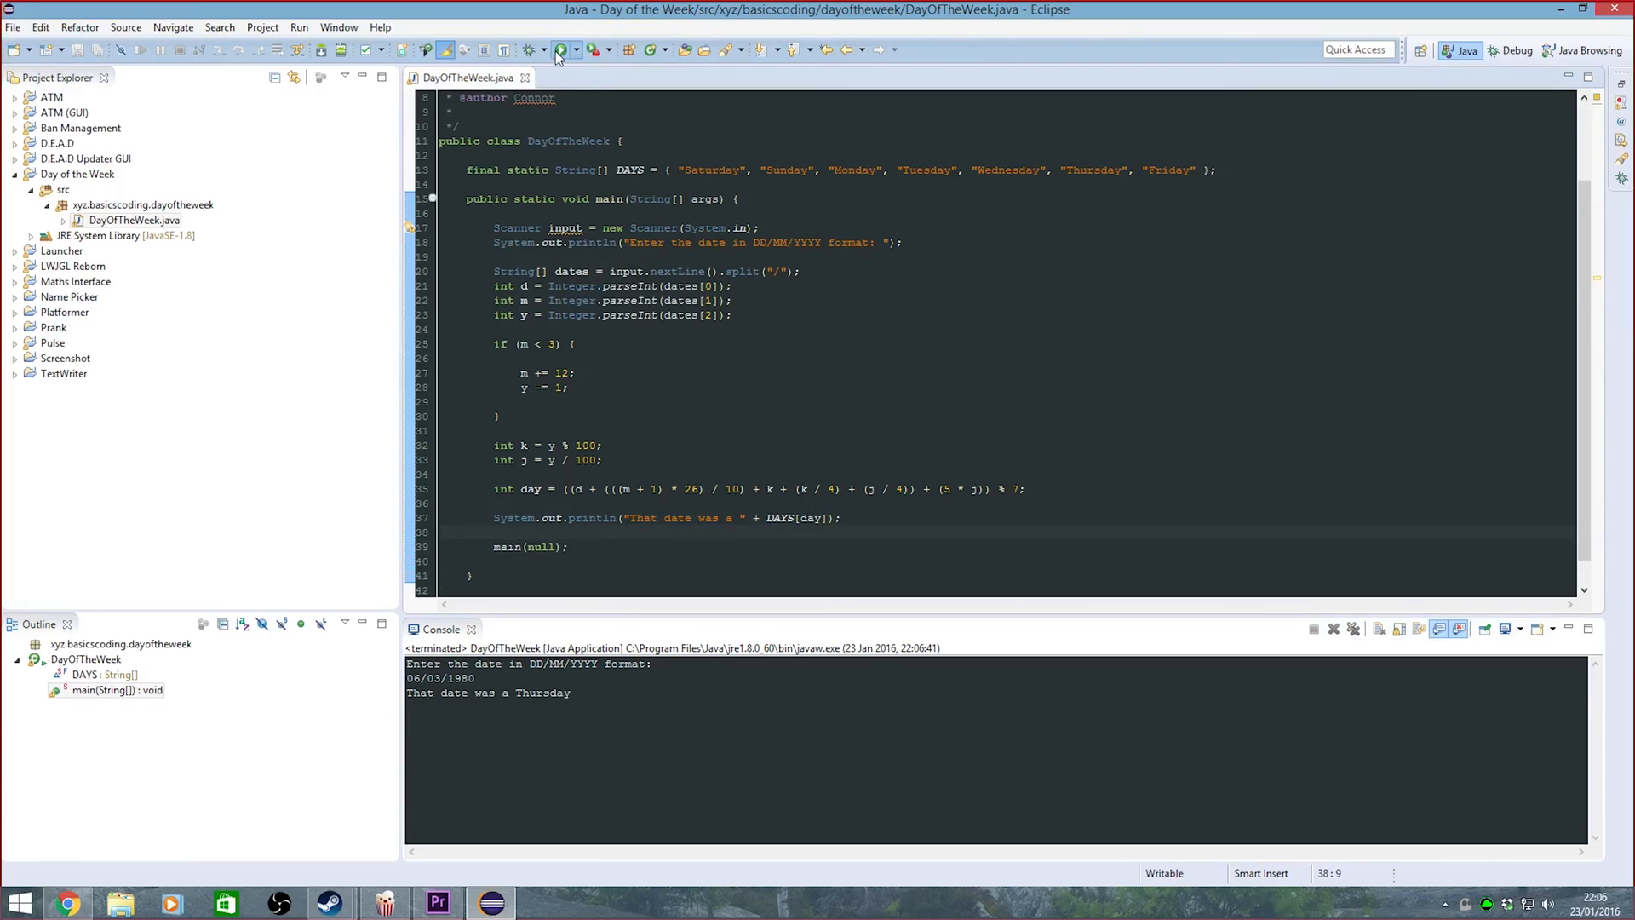
pyautogui.click(559, 48)
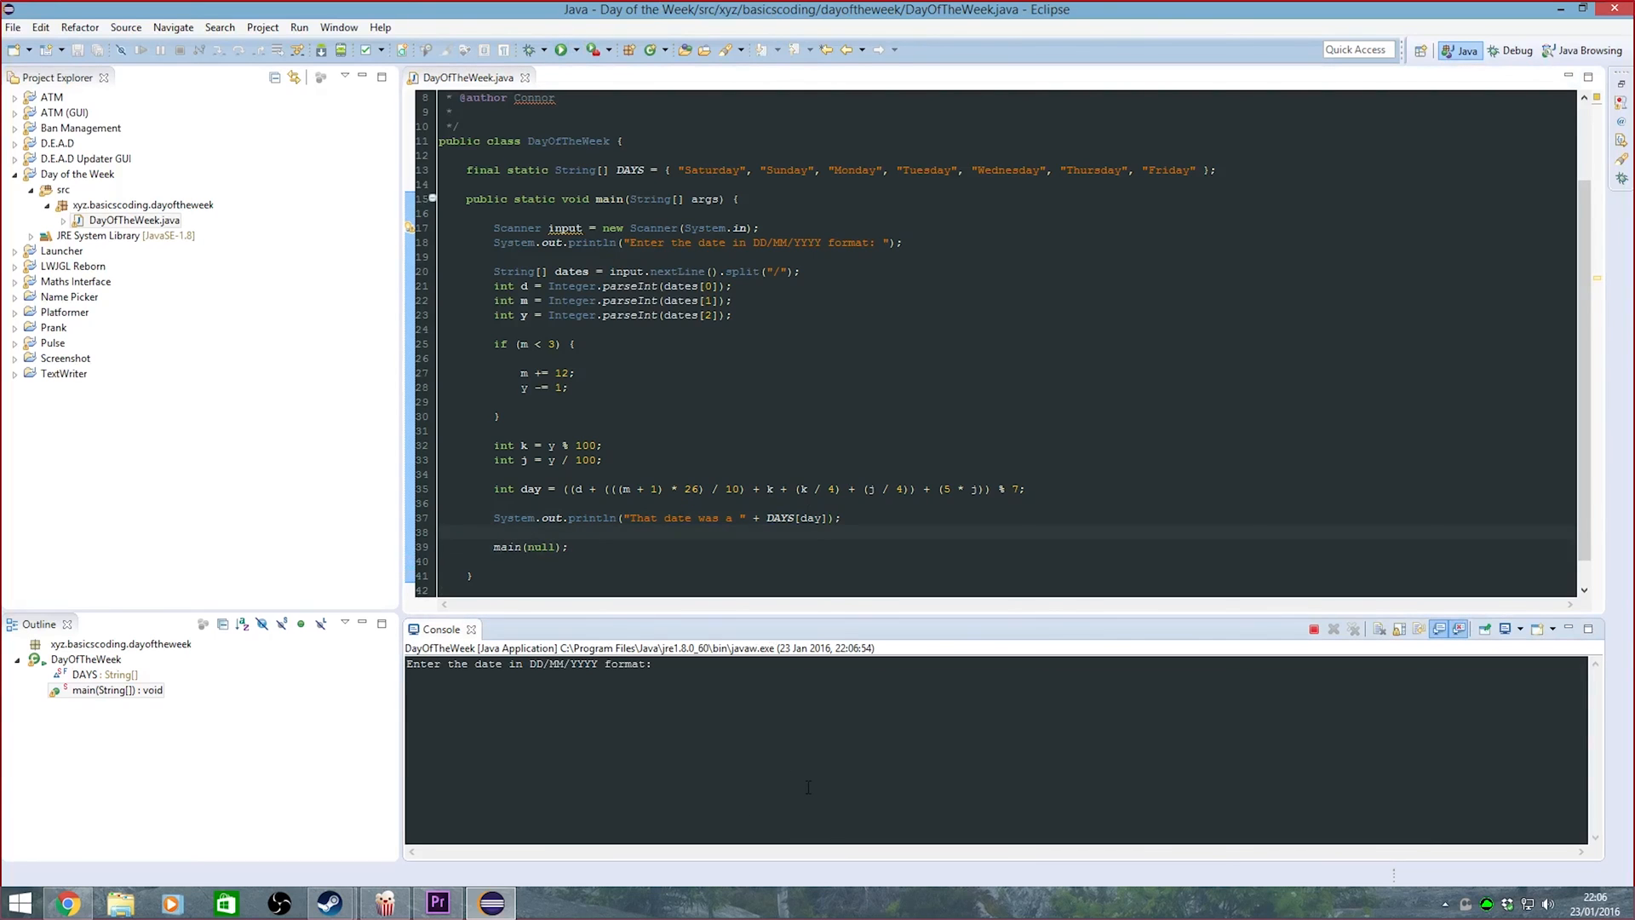
pyautogui.click(1597, 908)
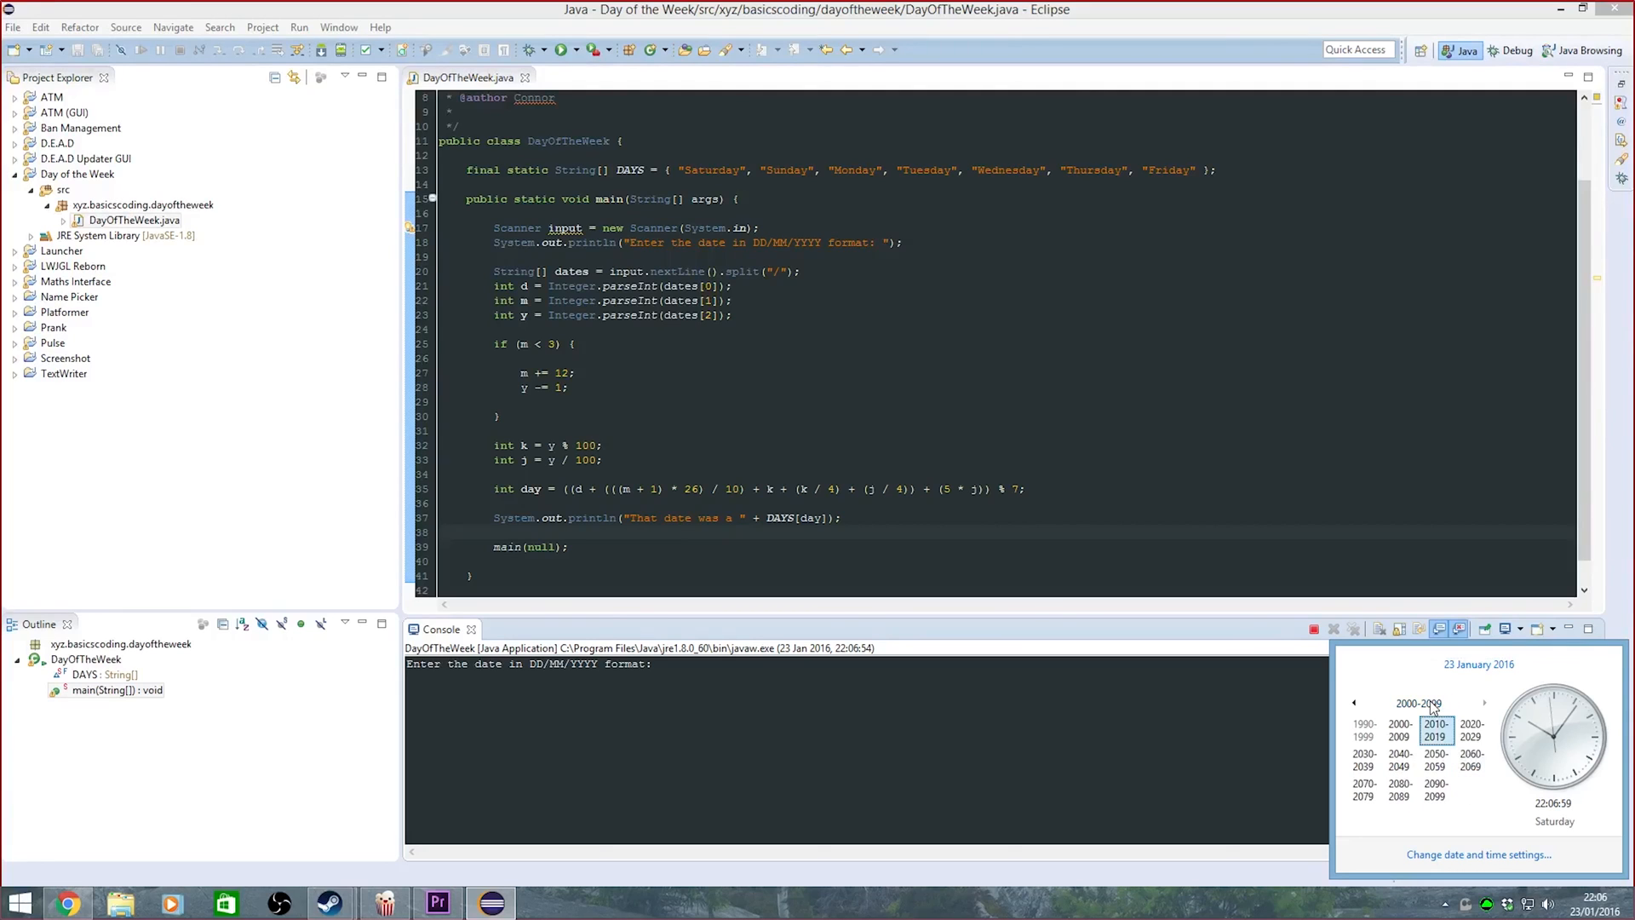
pyautogui.click(1364, 731)
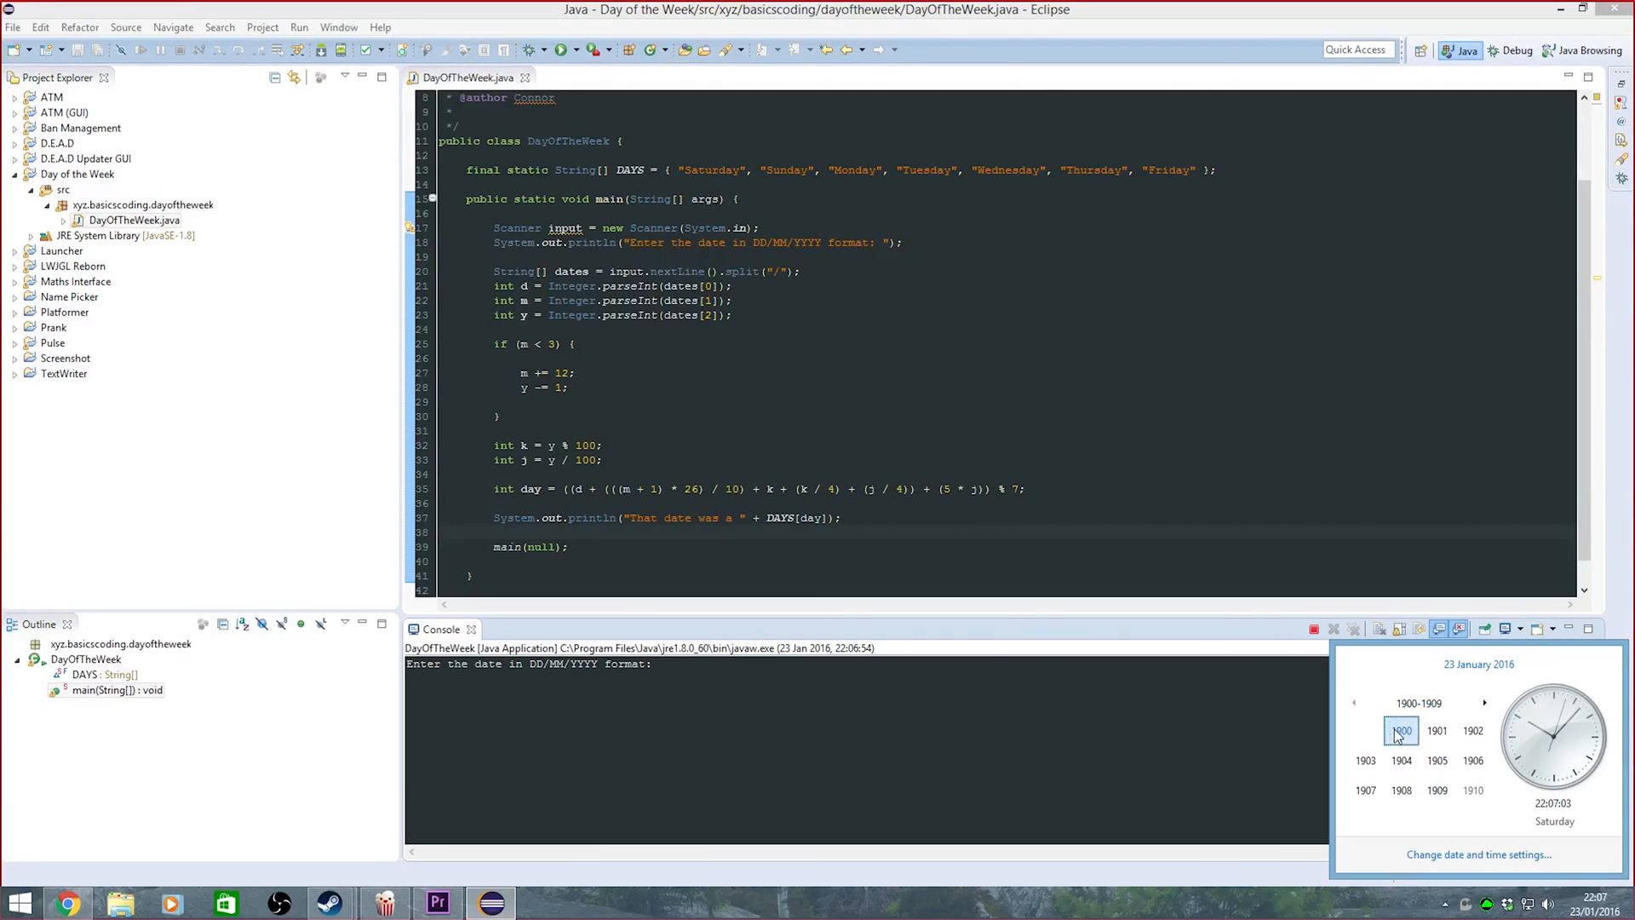
pyautogui.click(1401, 731)
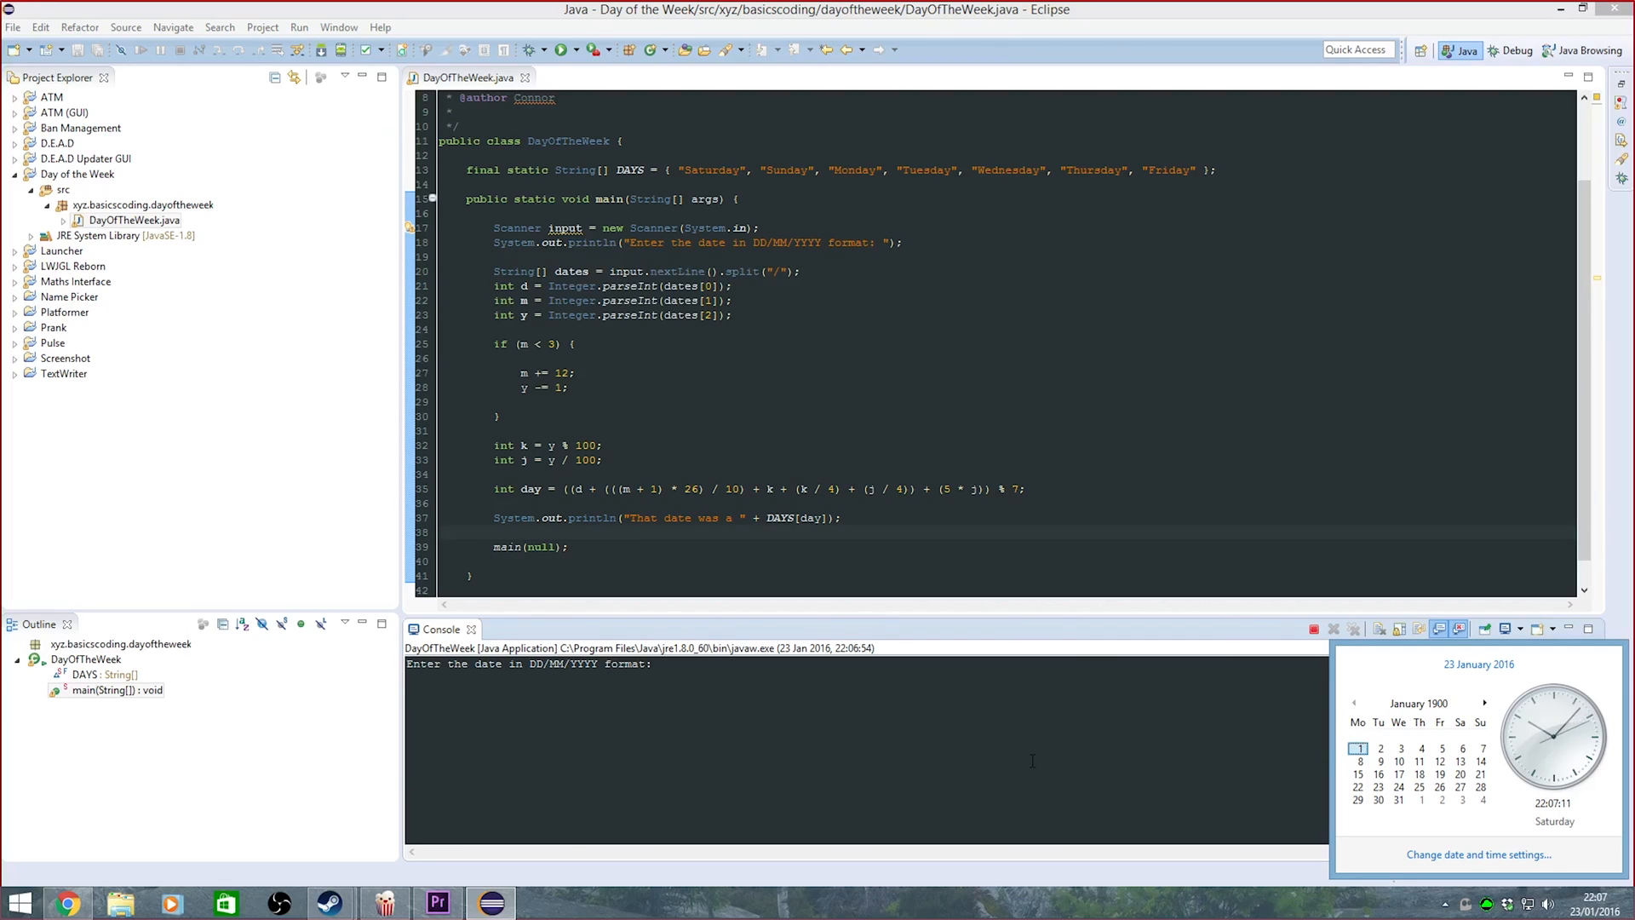
pyautogui.moveTo(1359, 773)
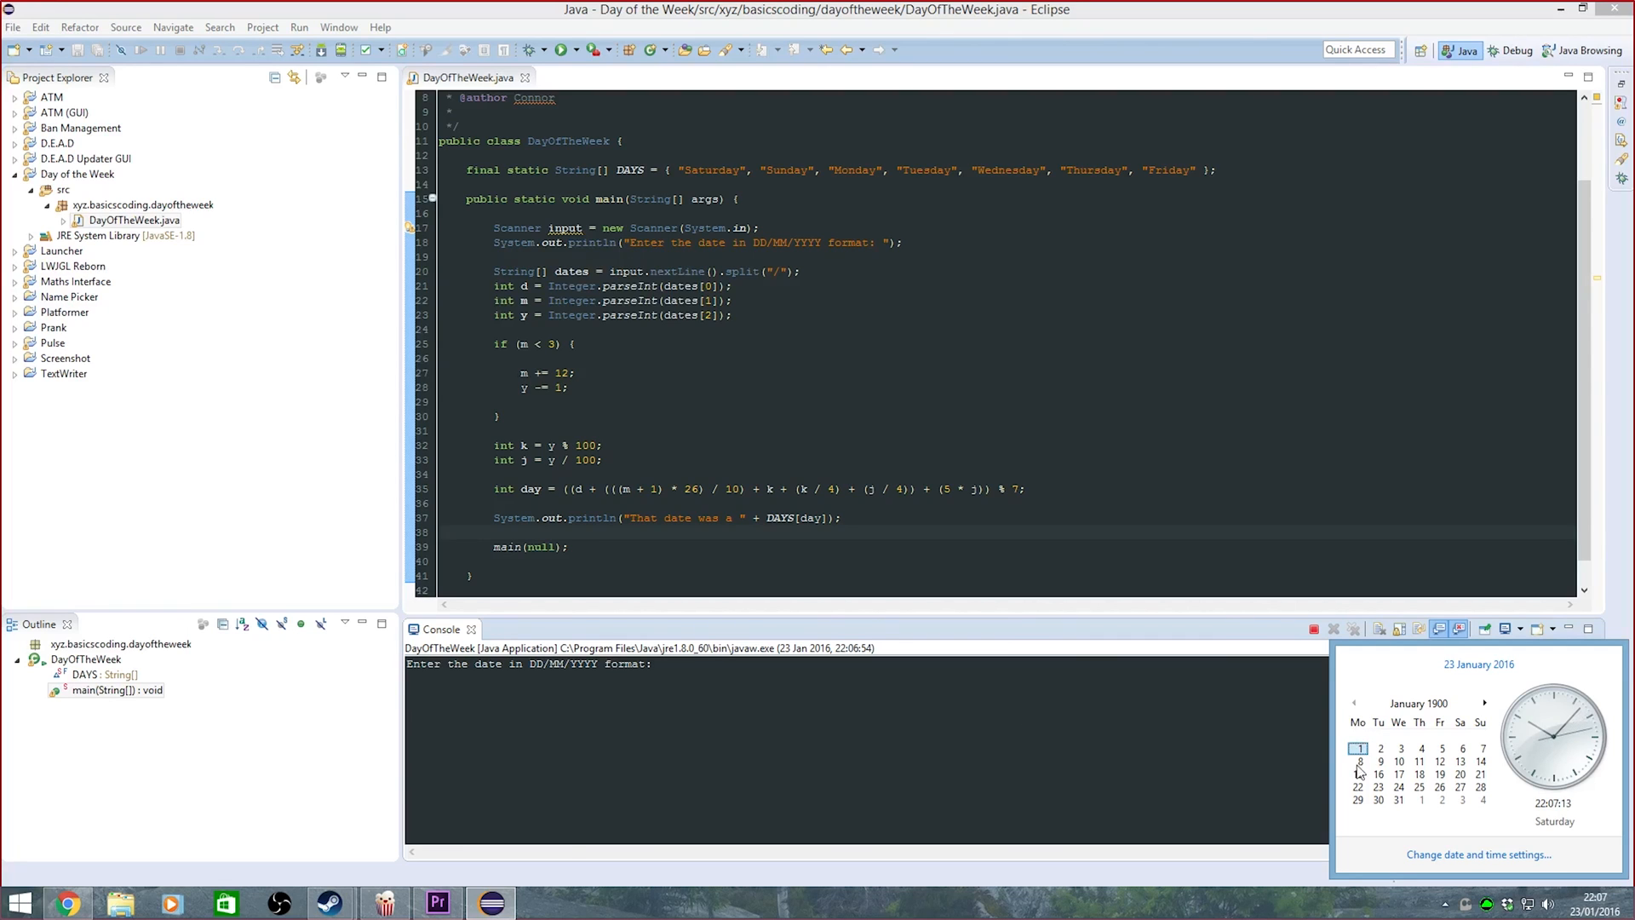
pyautogui.click(619, 706)
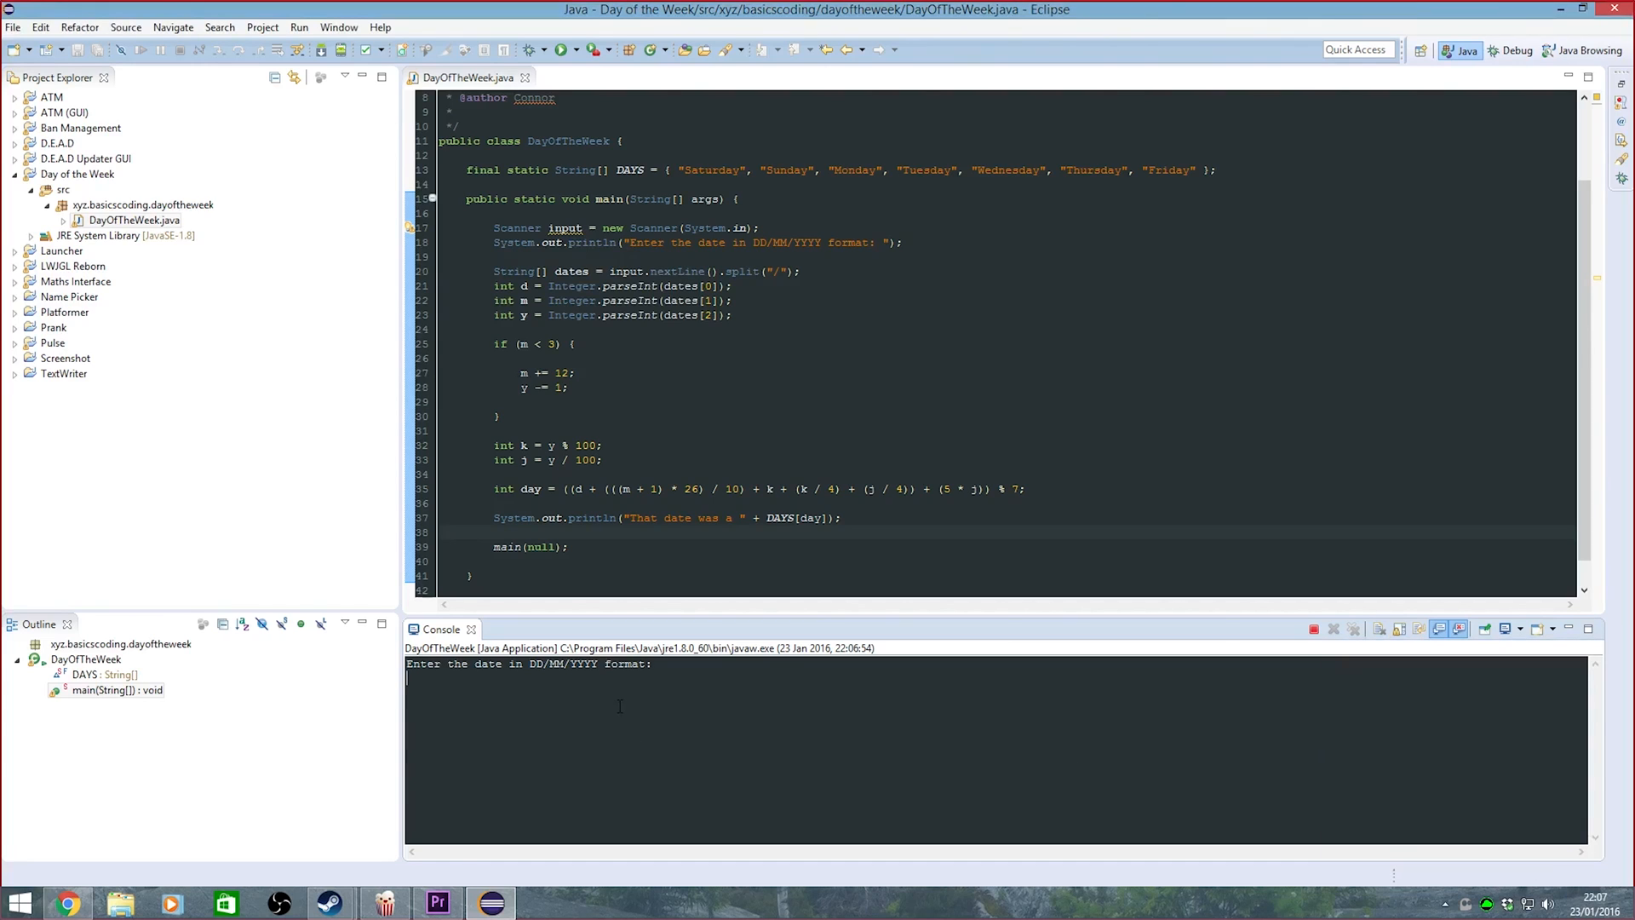
# Enter 01/01/1900 and 06/09/2085 in the console, getting Monday and Thursday
pyautogui.write('01-')
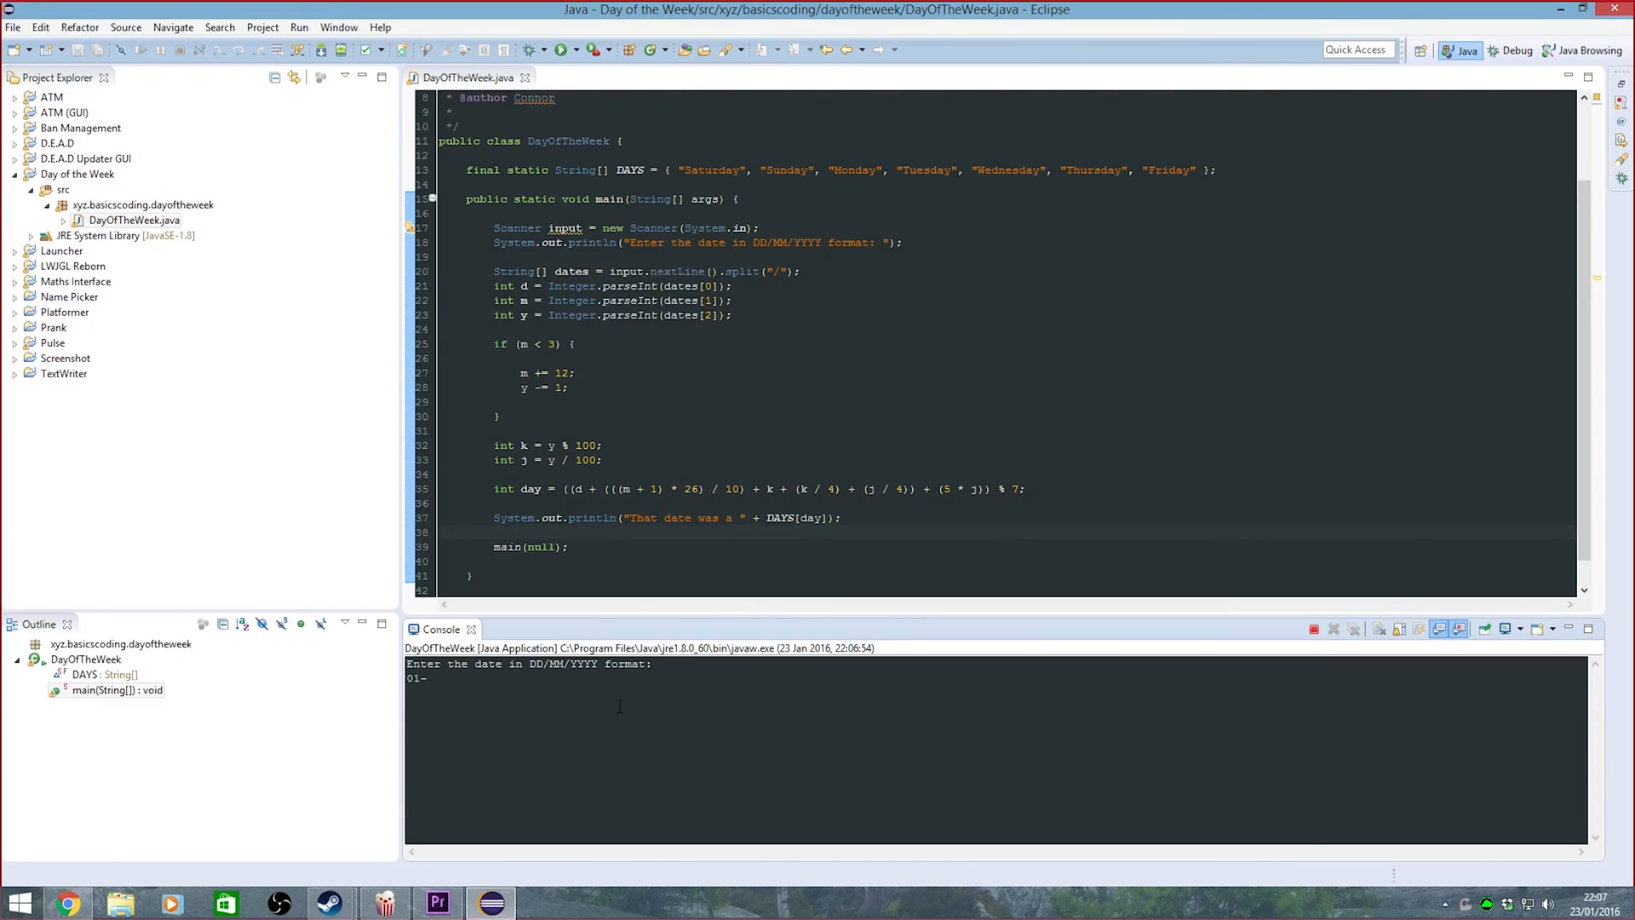
pyautogui.write('/01/190')
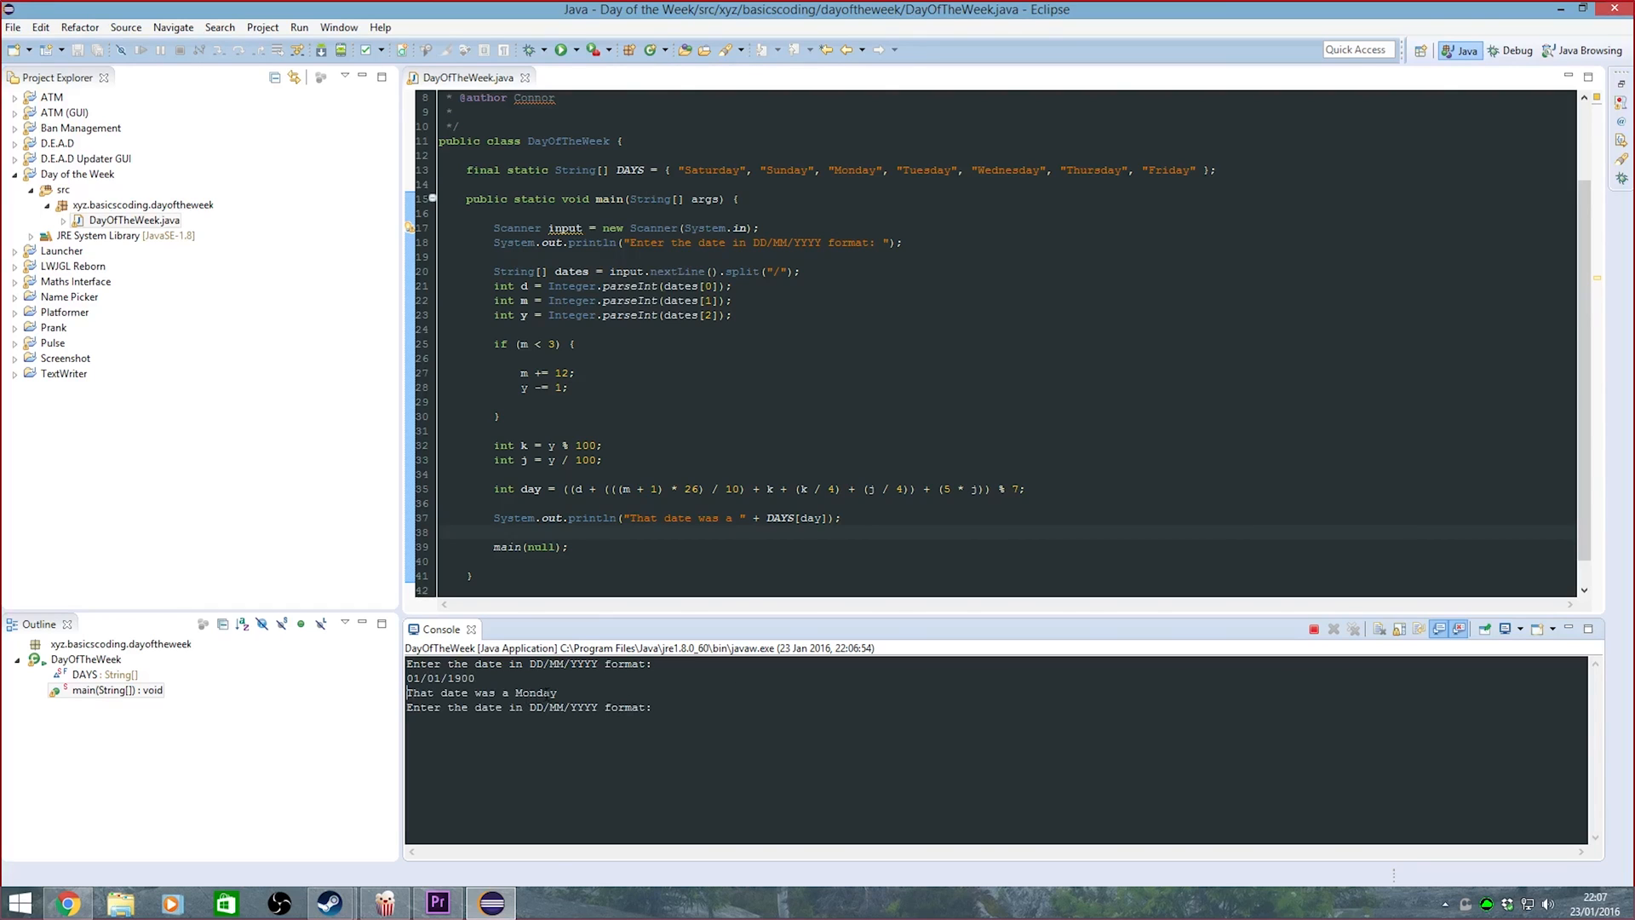
pyautogui.write('06')
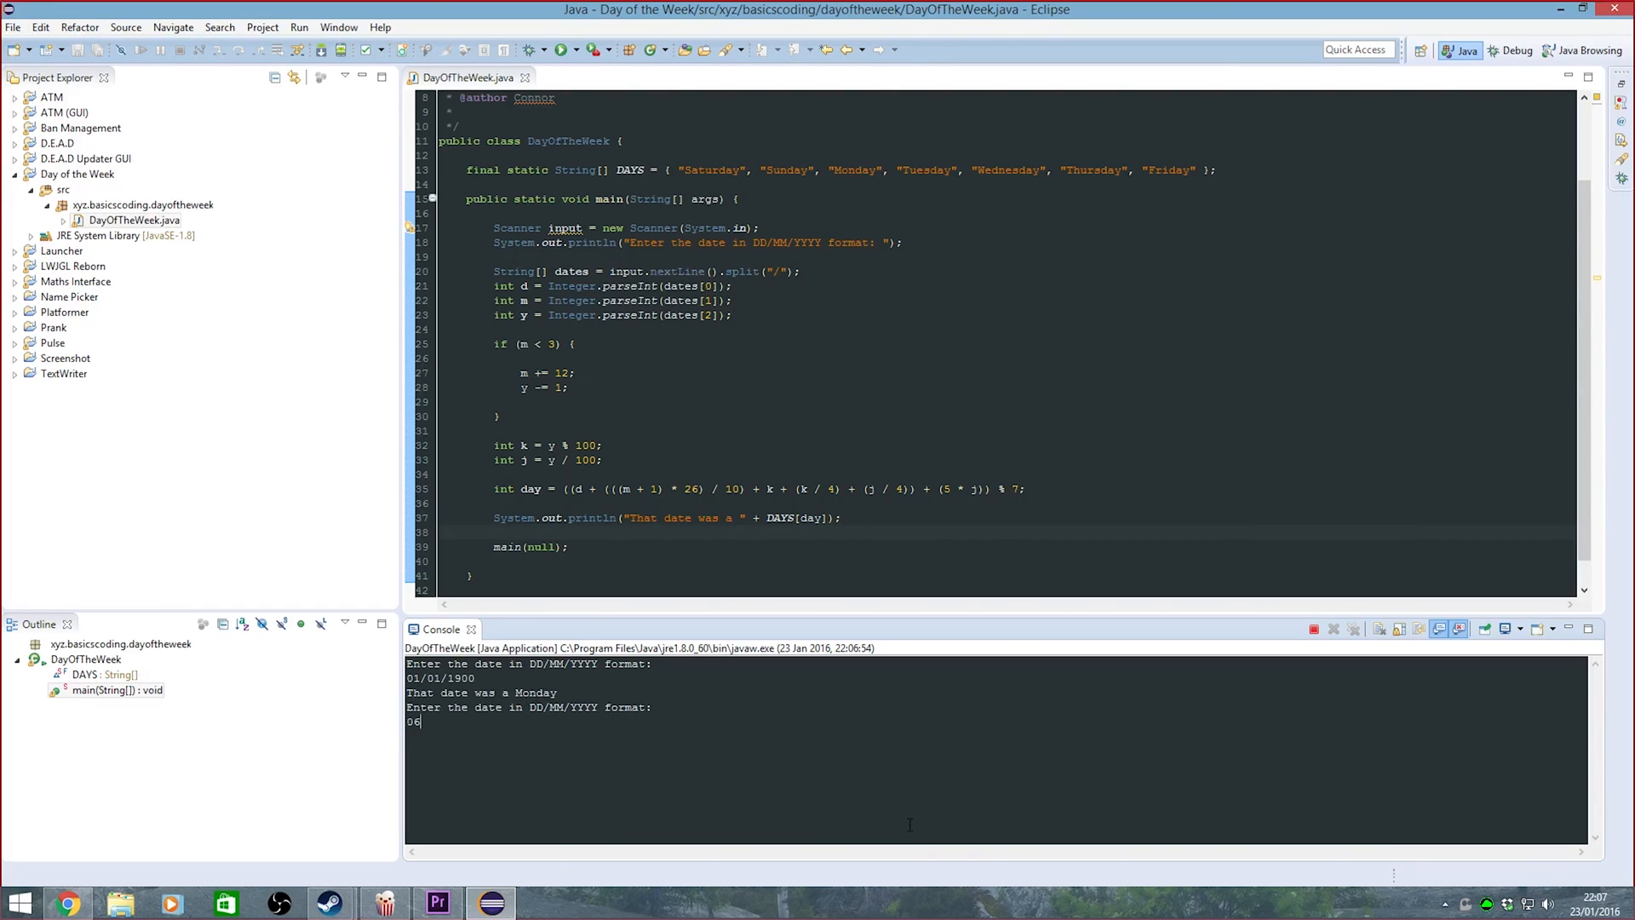
pyautogui.write('-09')
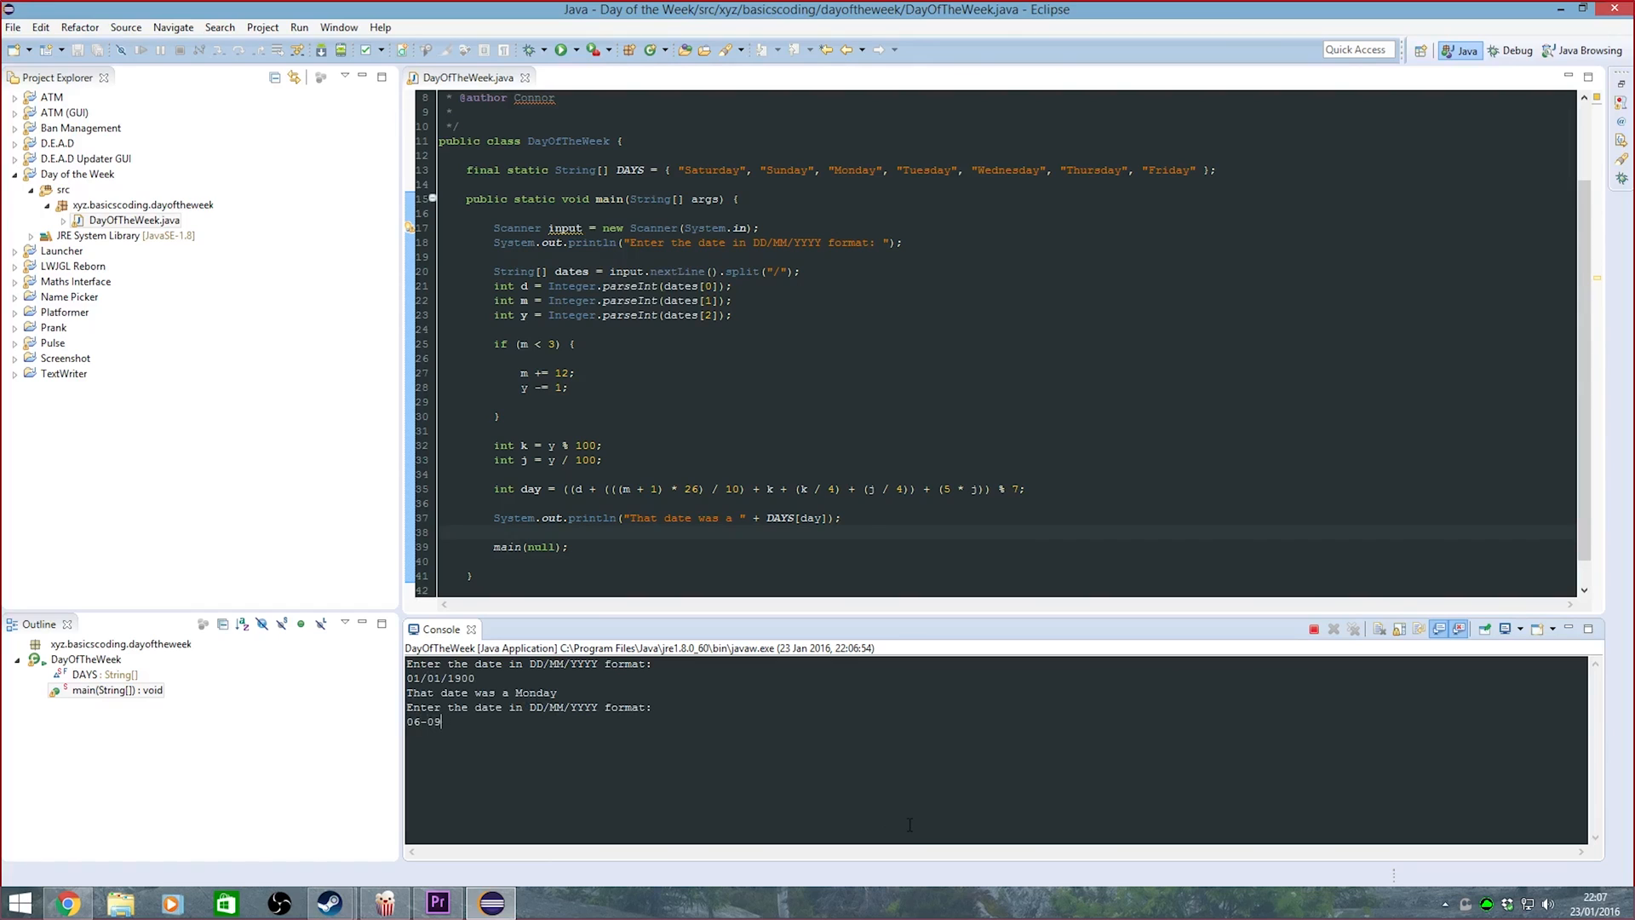
pyautogui.write('9/2085')
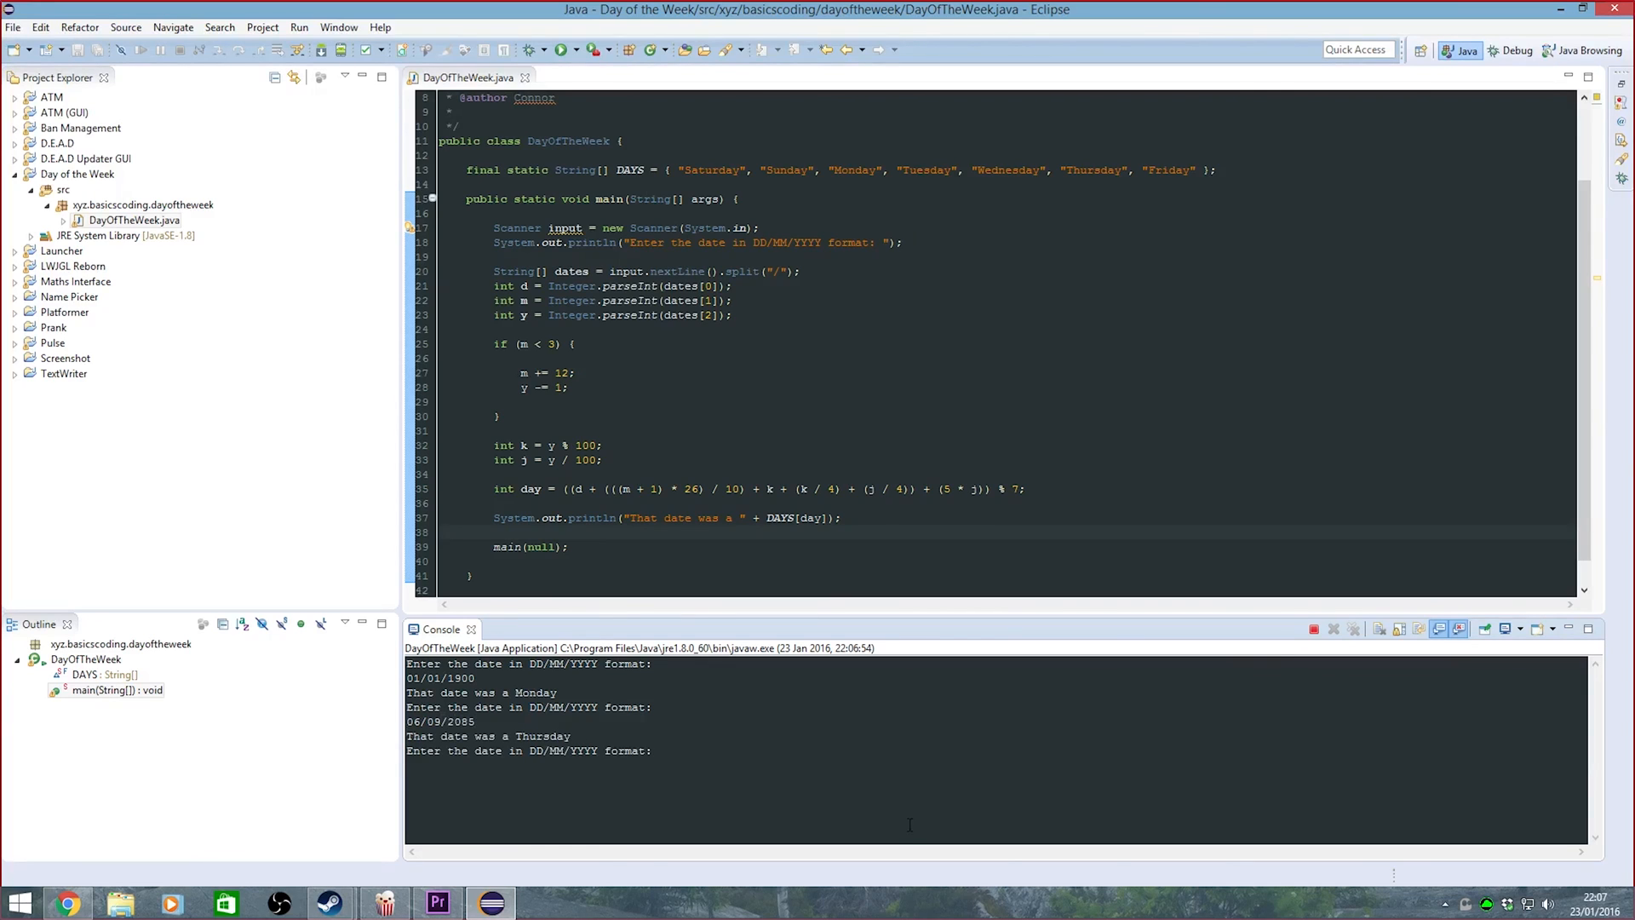
pyautogui.moveTo(887, 566)
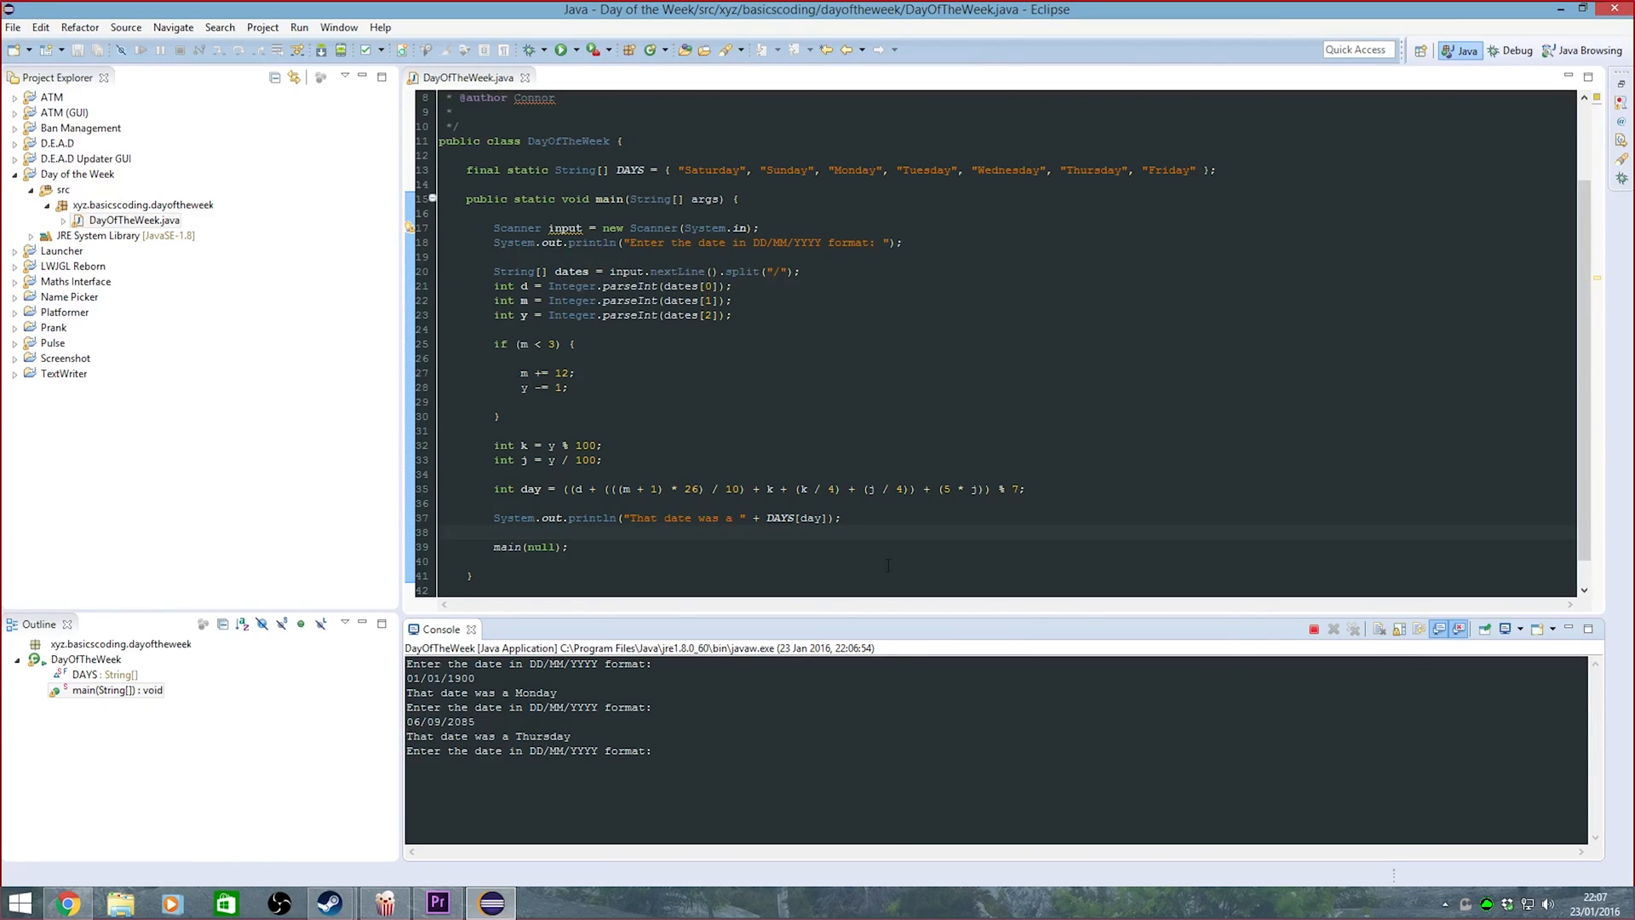
pyautogui.moveTo(705, 579)
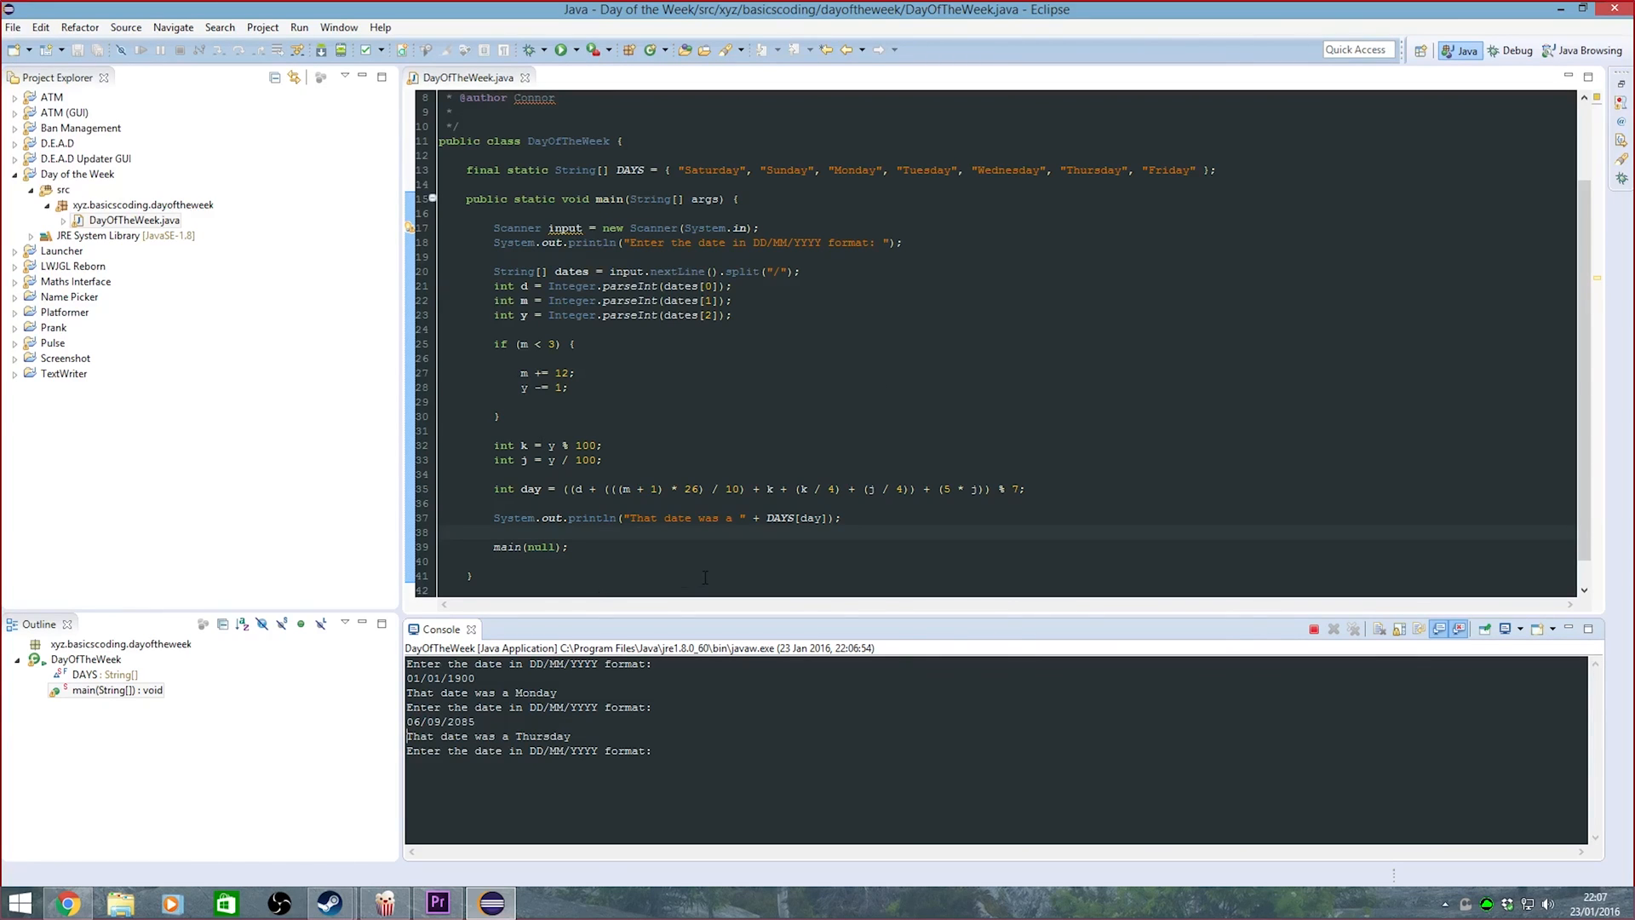
pyautogui.moveTo(845, 558)
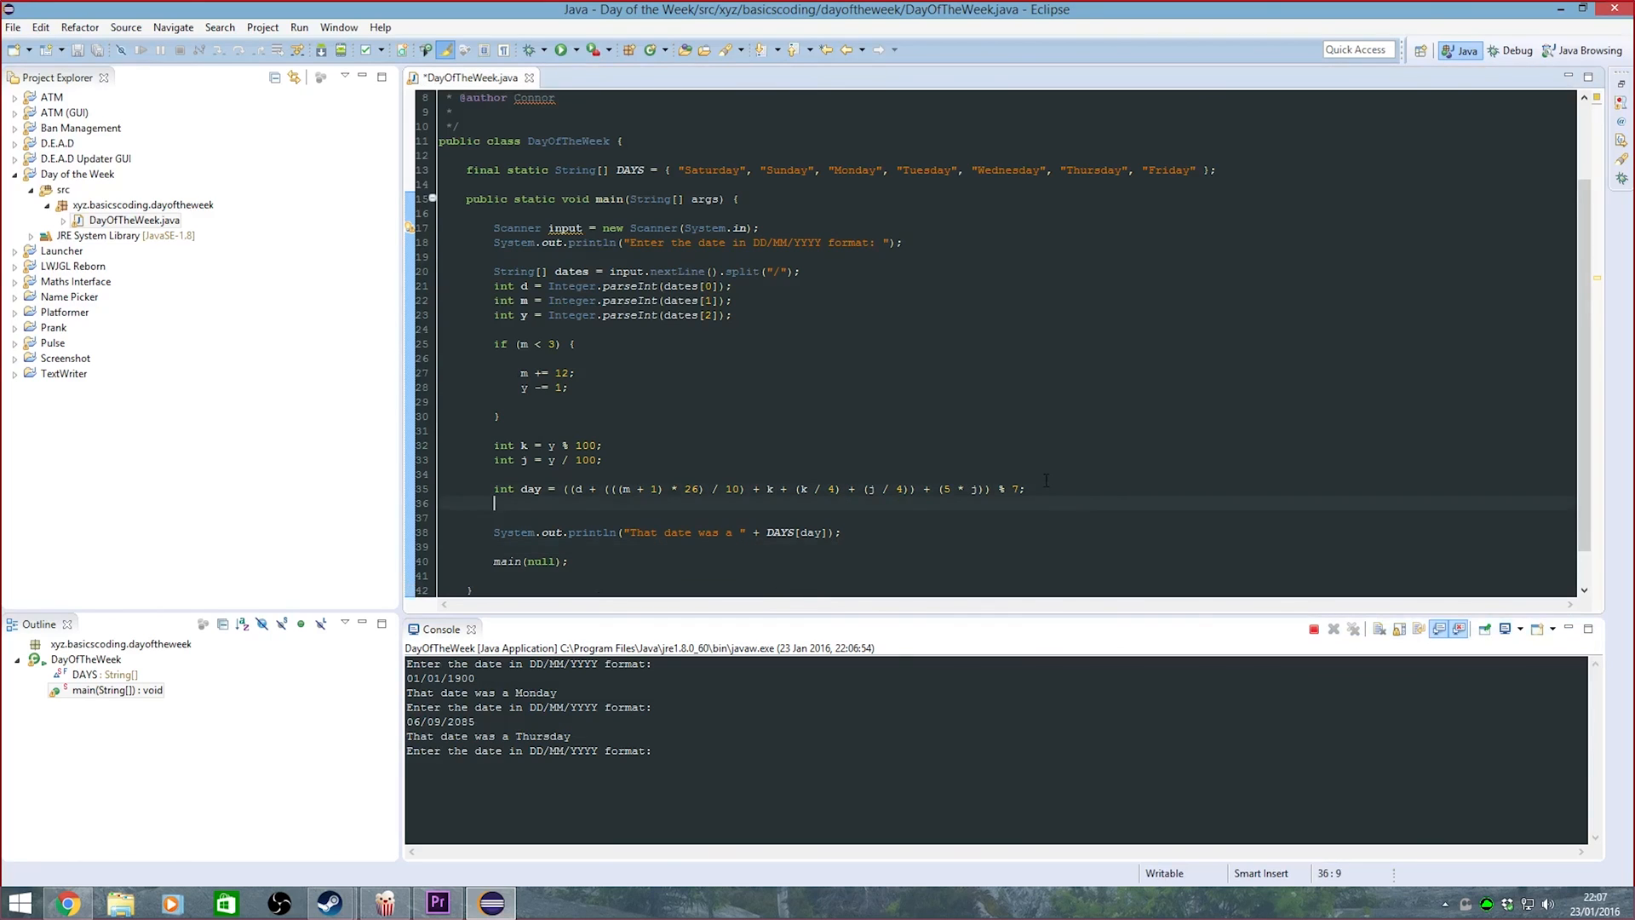
# Add input.close(); right after the day calculation and save the file
pyautogui.write('input')
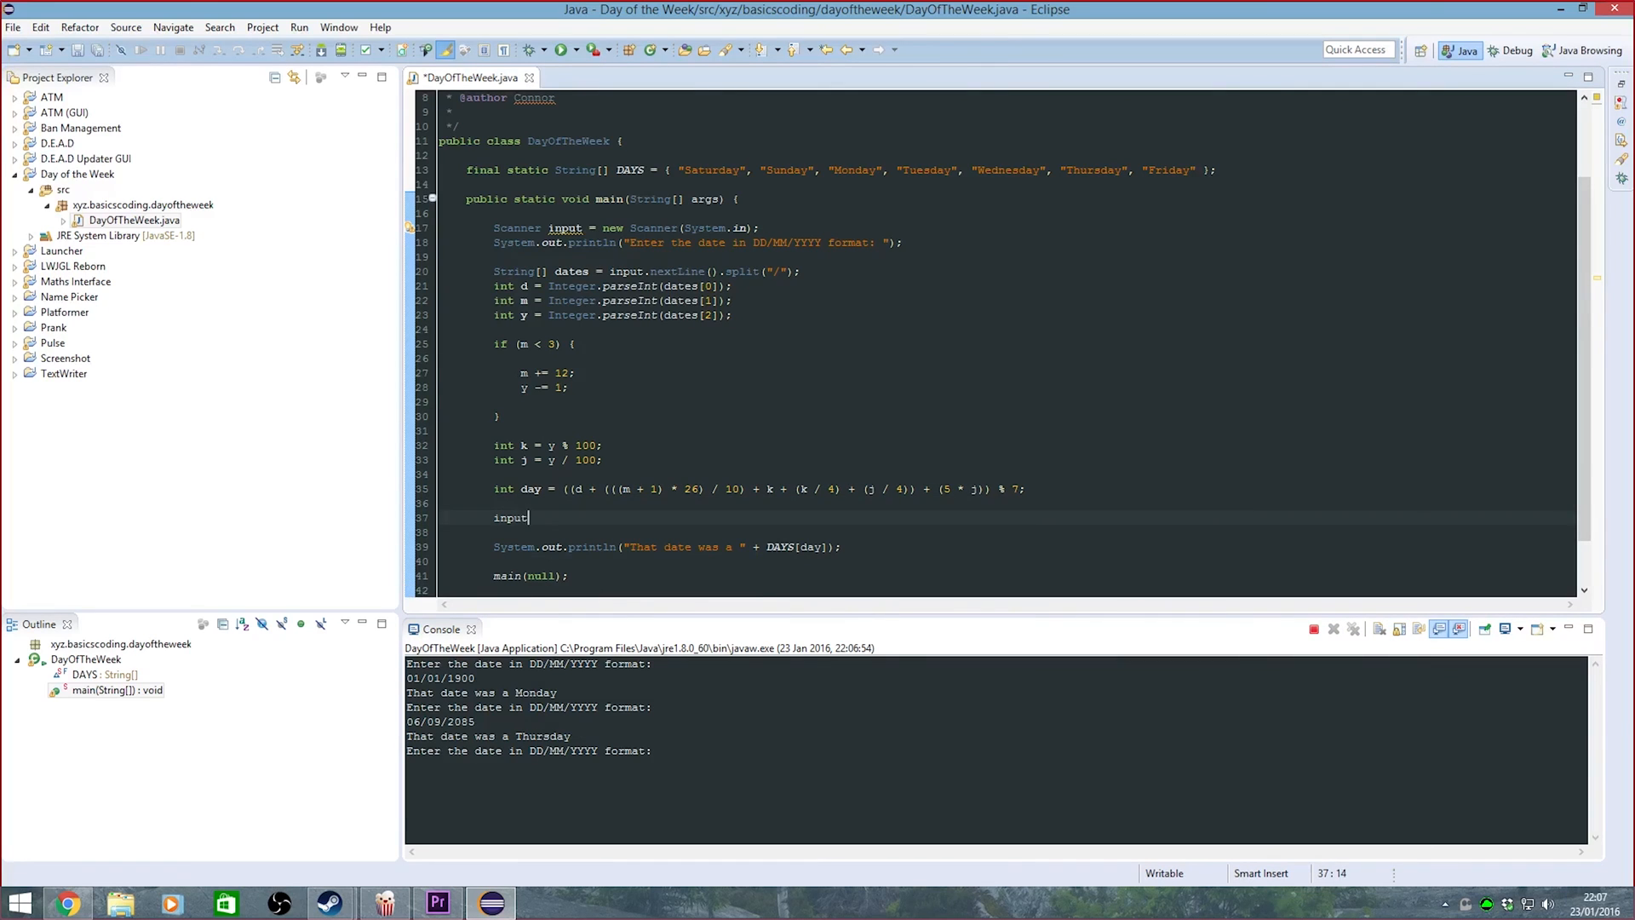
pyautogui.write('.close();')
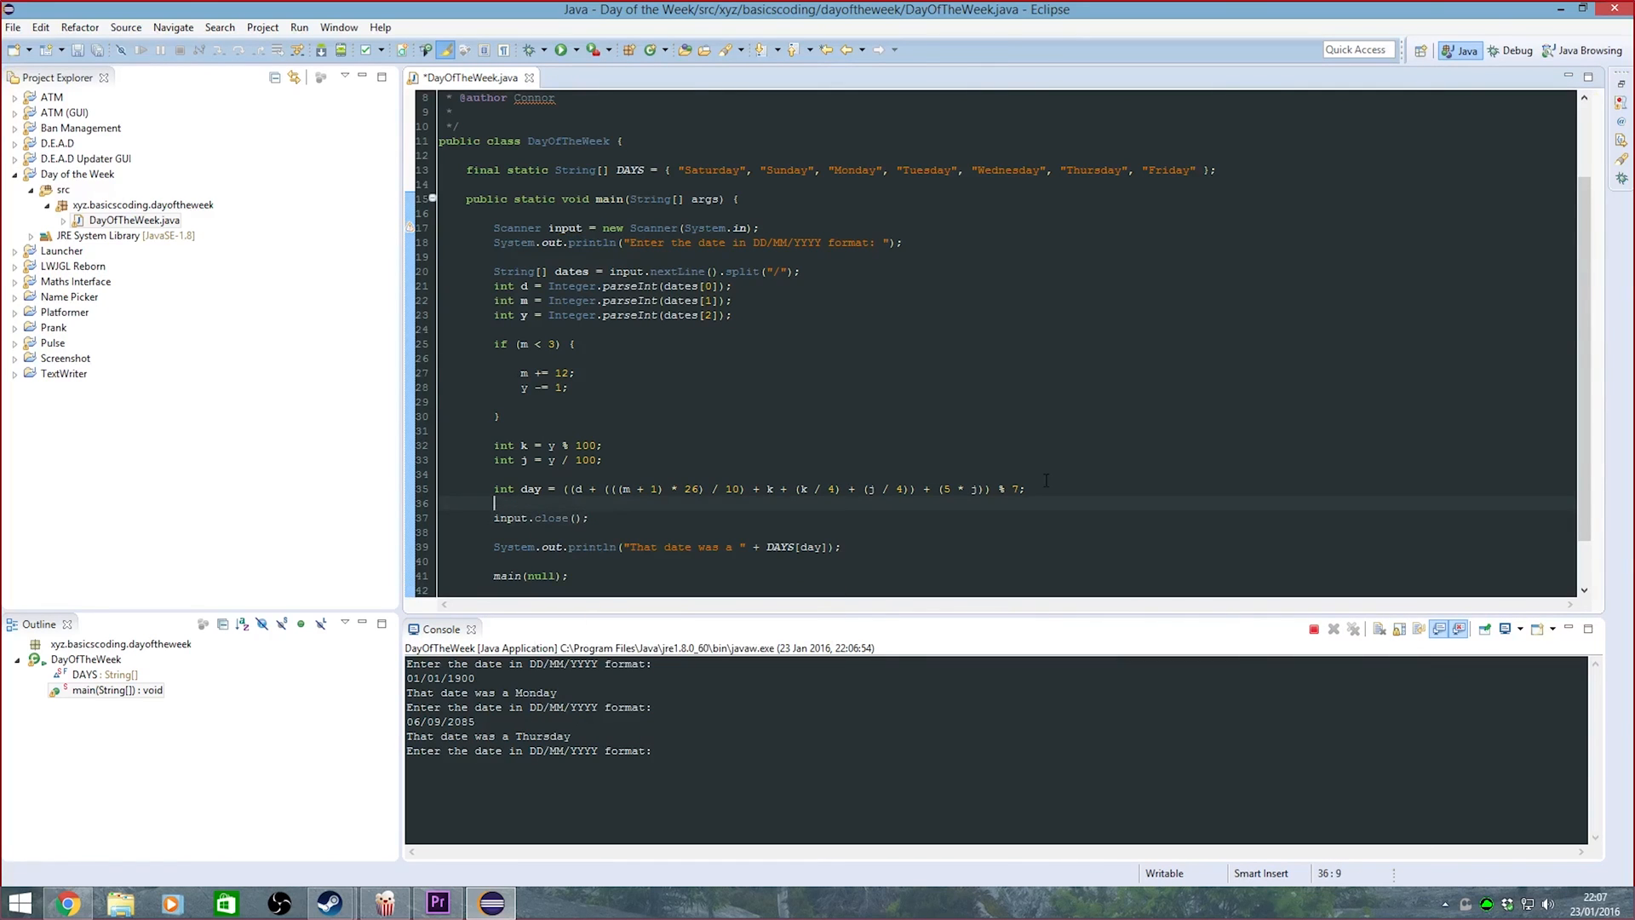
pyautogui.press('ctrl+s')
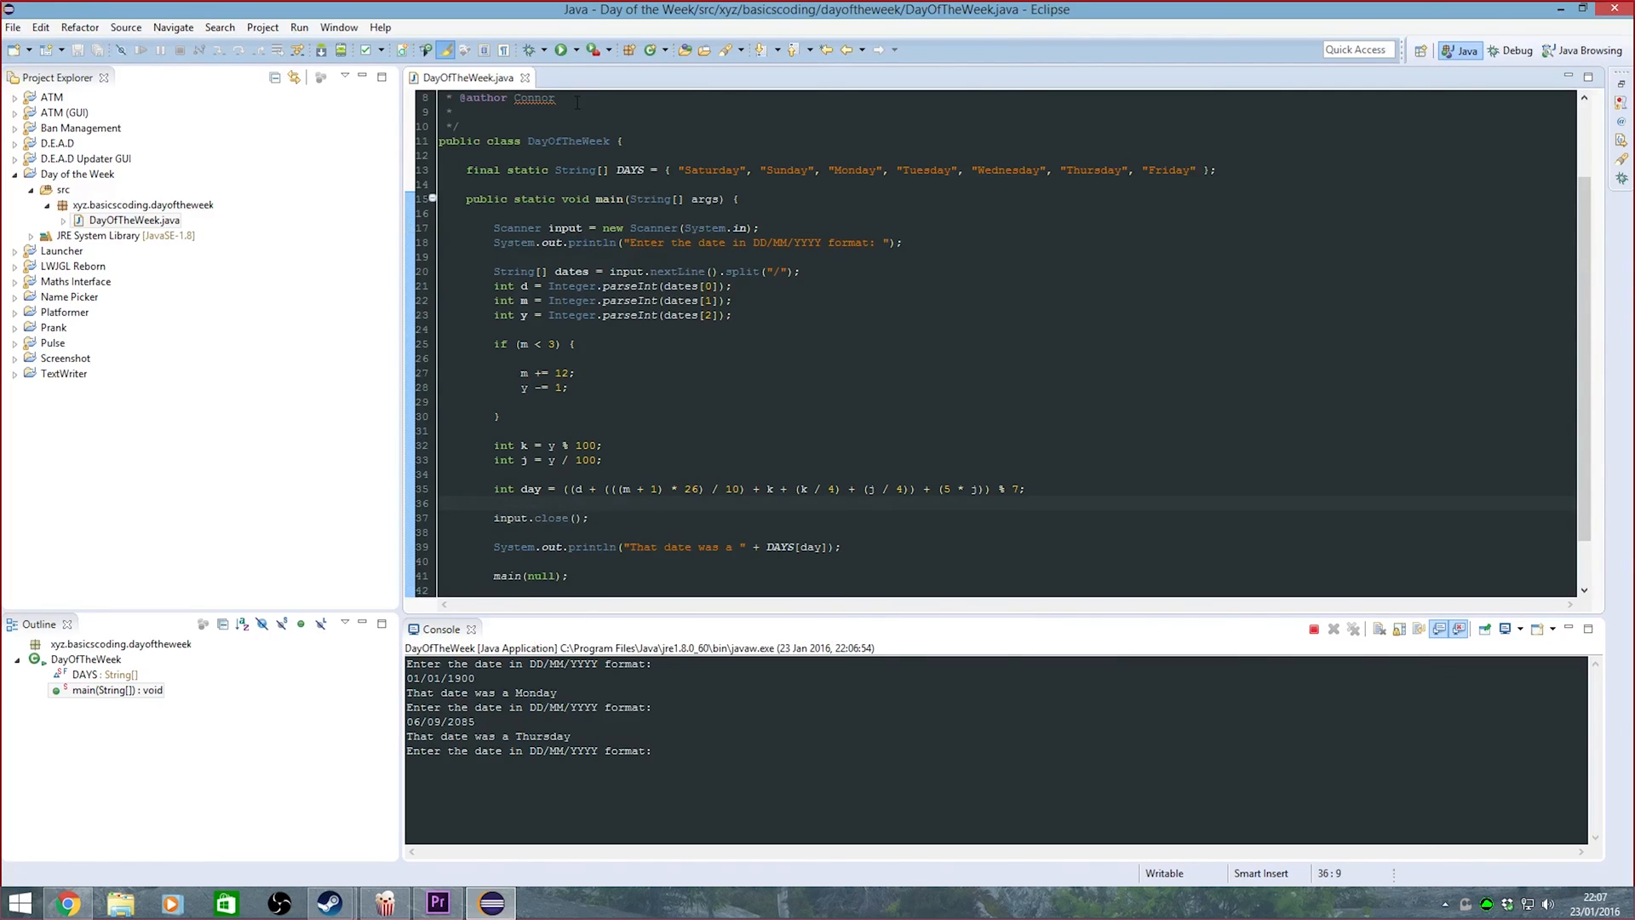